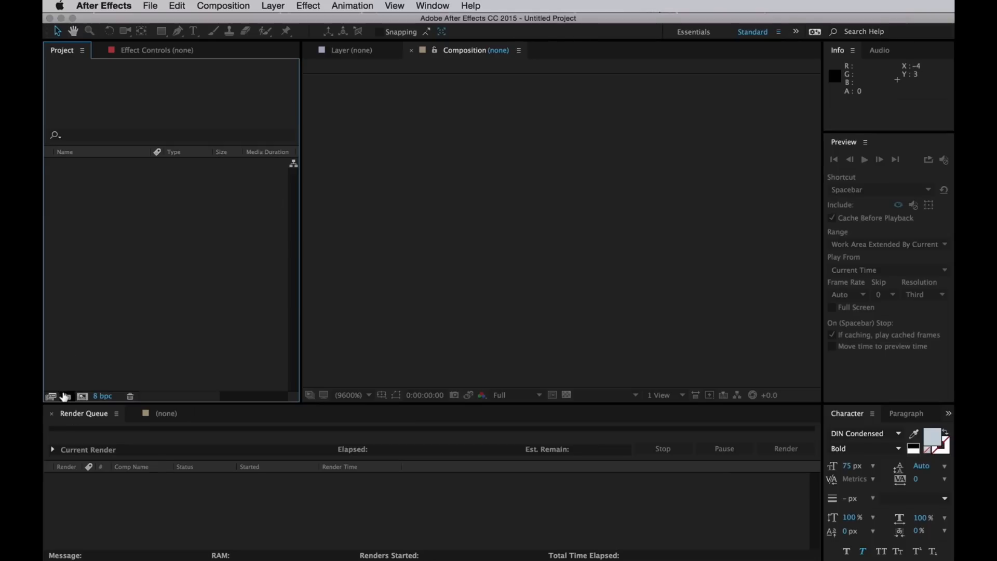
Name the project folder ASSETS and import the Crystal_City frames as multiple sequences.
{"action": "type", "text": "ASE"}
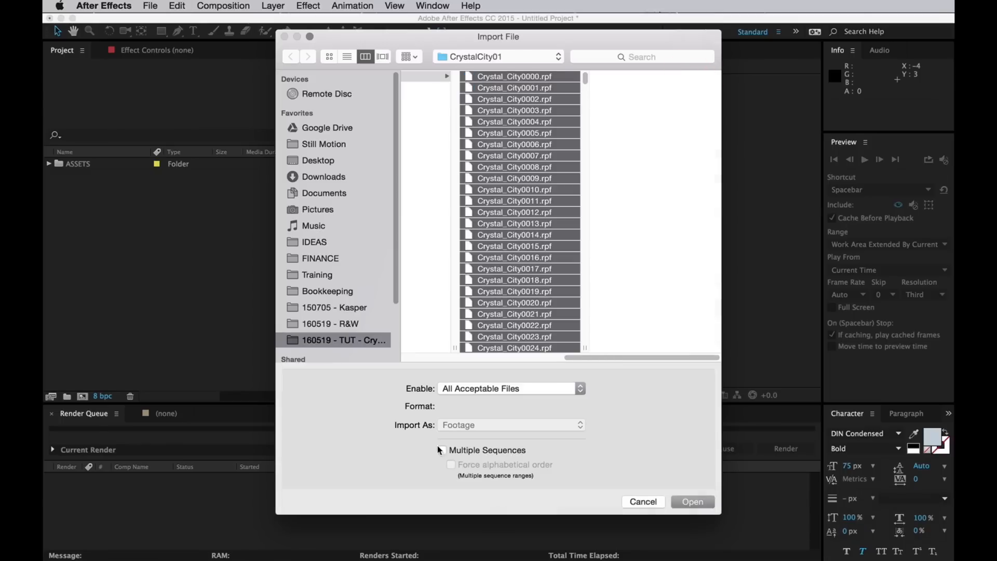
{"action": "left_click", "coordinate": [442, 450]}
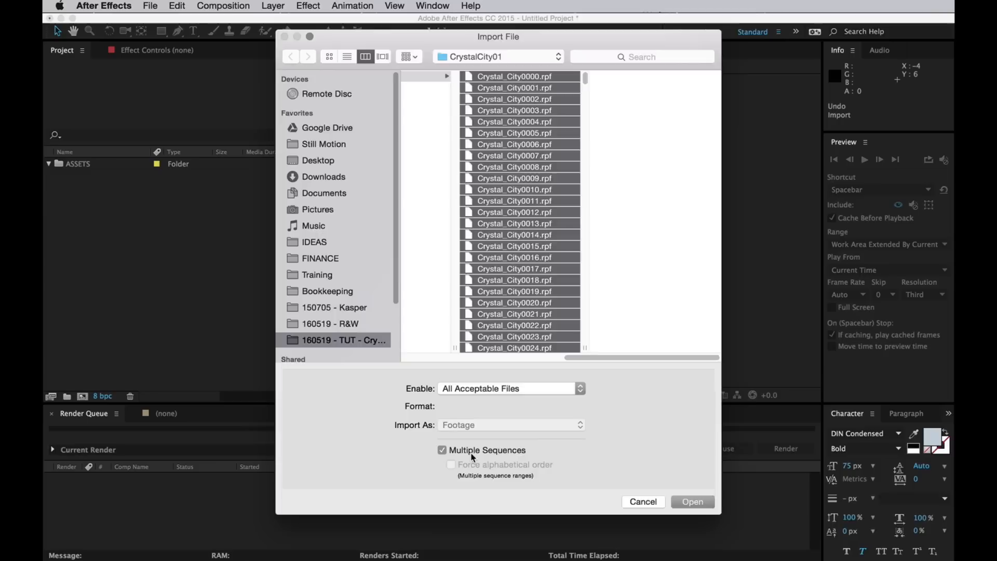
{"action": "left_click", "coordinate": [693, 502]}
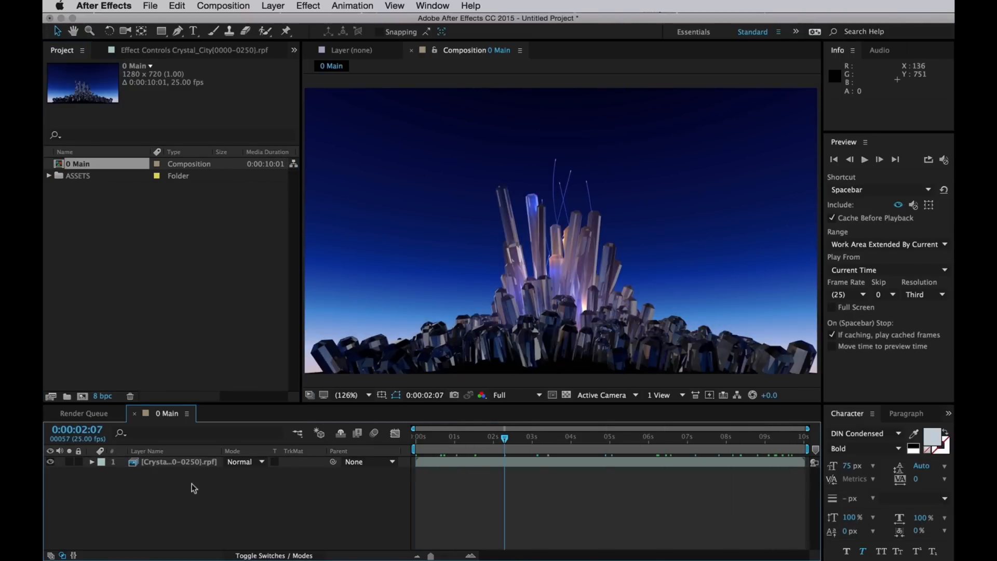
Duplicate the Crystal City footage layer in the 0 Main composition.
{"action": "left_click", "coordinate": [178, 462]}
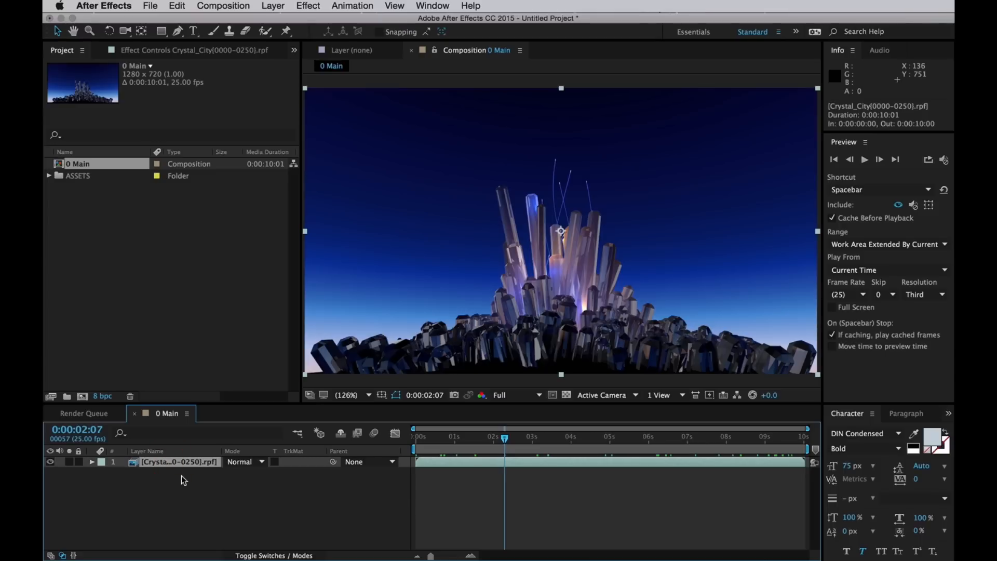
{"action": "key", "text": "cmd+d"}
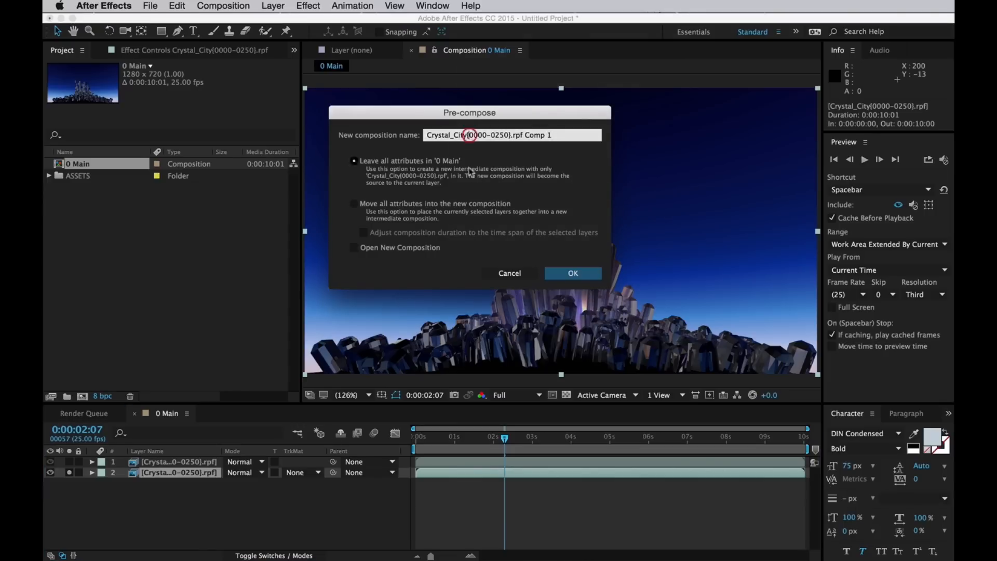
Pre-compose the duplicate layer into a composition named Depth.
{"action": "type", "text": "Depth"}
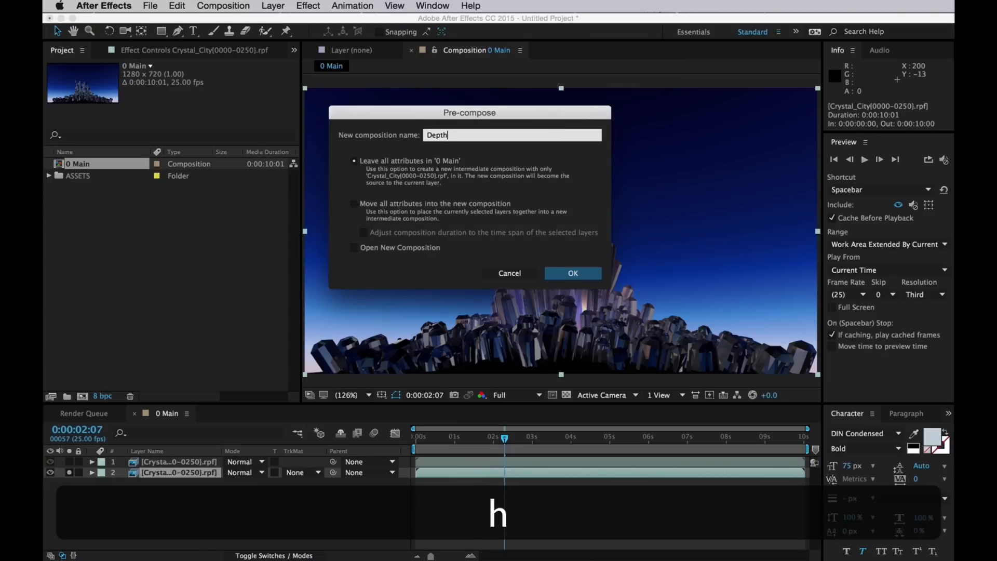
{"action": "left_click", "coordinate": [572, 273]}
{"action": "type", "text": "extract"}
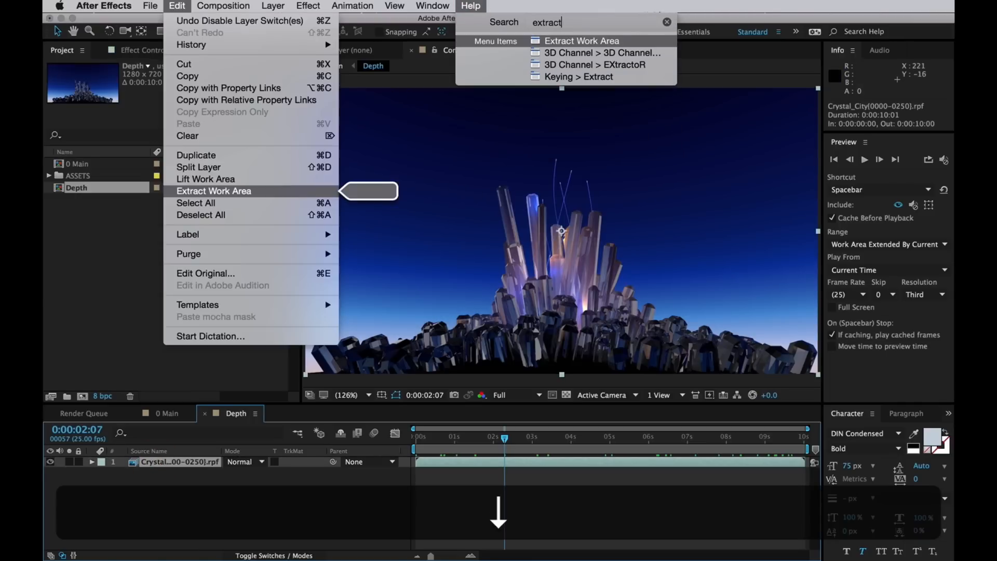
Apply 3D Channel Extract on Z-Depth with Black Point -3200 and White Point 0.
{"action": "left_click", "coordinate": [353, 6]}
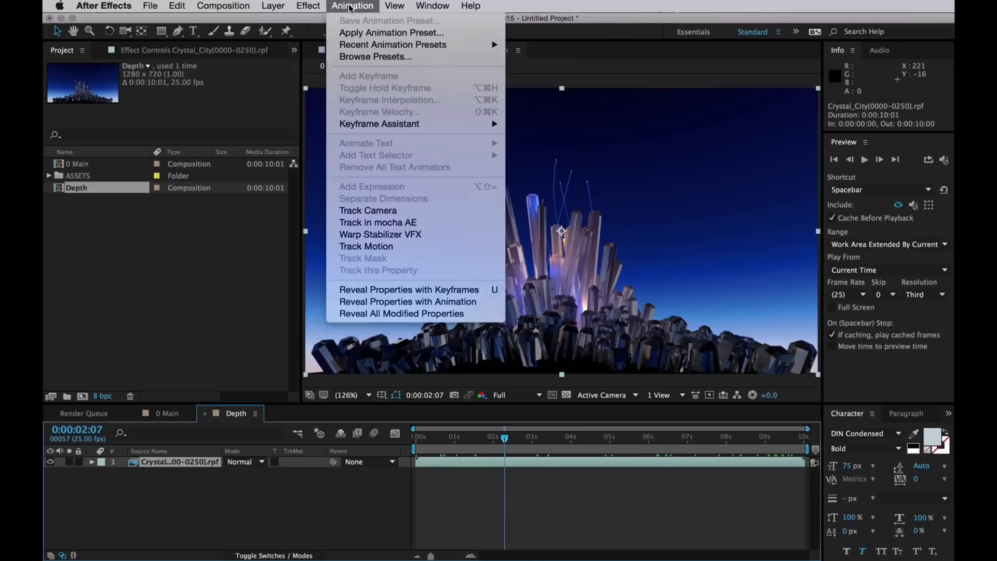
{"action": "left_click", "coordinate": [308, 6]}
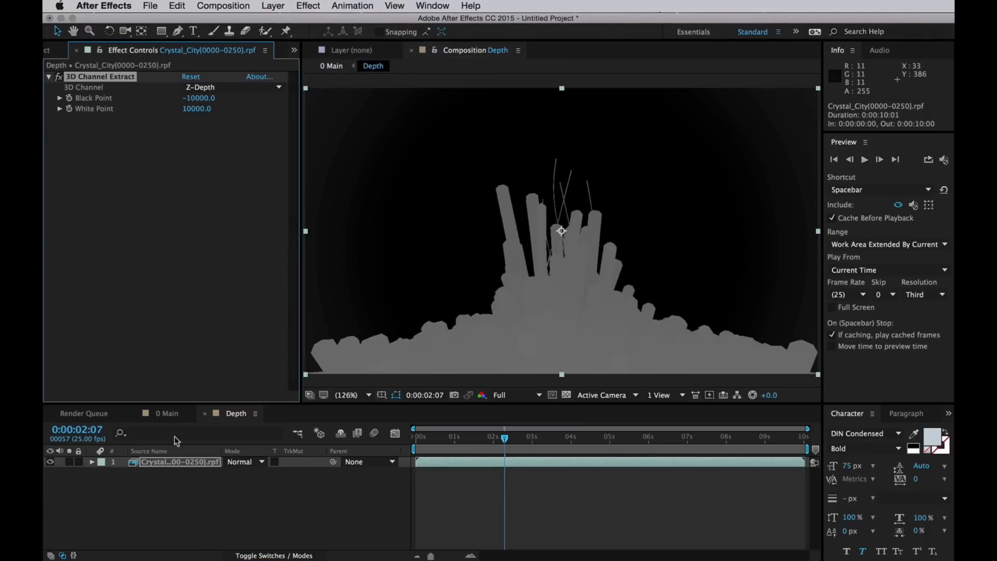
{"action": "mouse_move", "coordinate": [151, 100]}
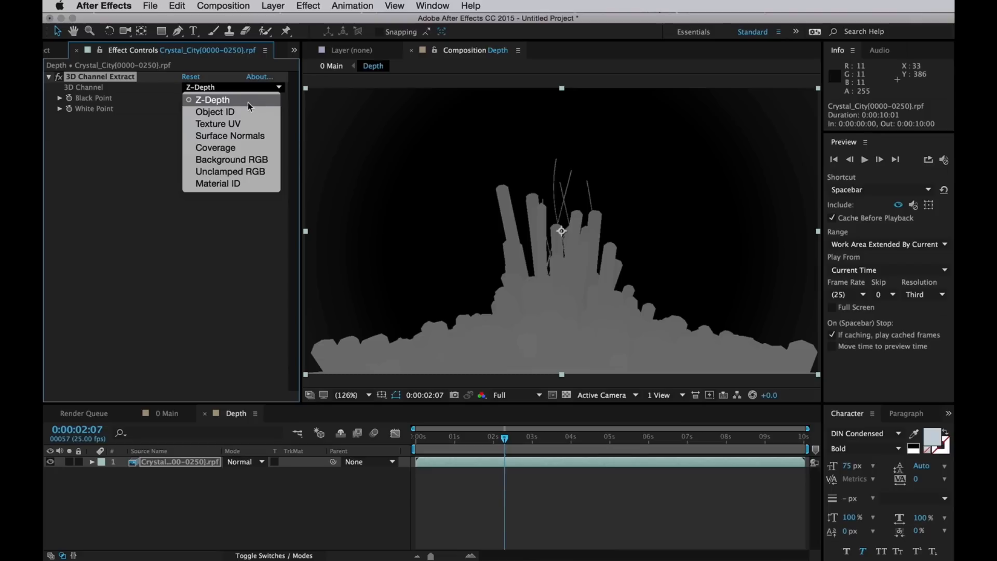
{"action": "left_click", "coordinate": [212, 100]}
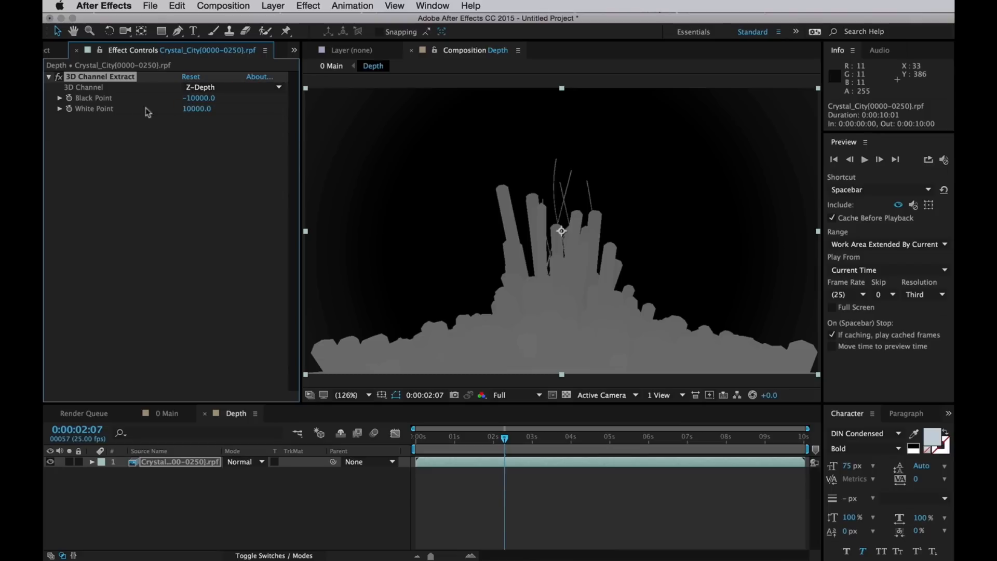
{"action": "left_click", "coordinate": [197, 109]}
{"action": "type", "text": "0"}
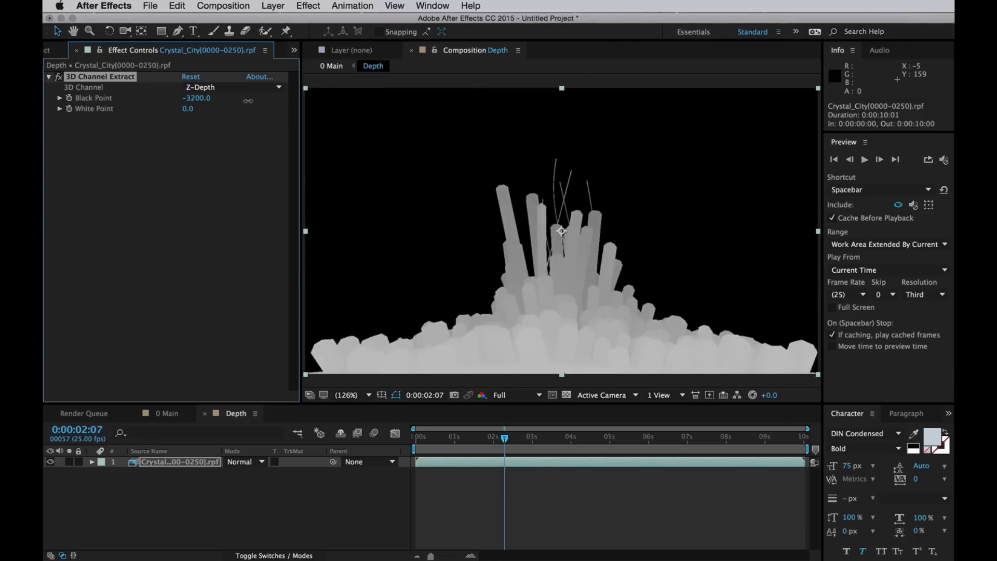
{"action": "left_click_drag", "start_coordinate": [197, 97], "coordinate": [216, 98]}
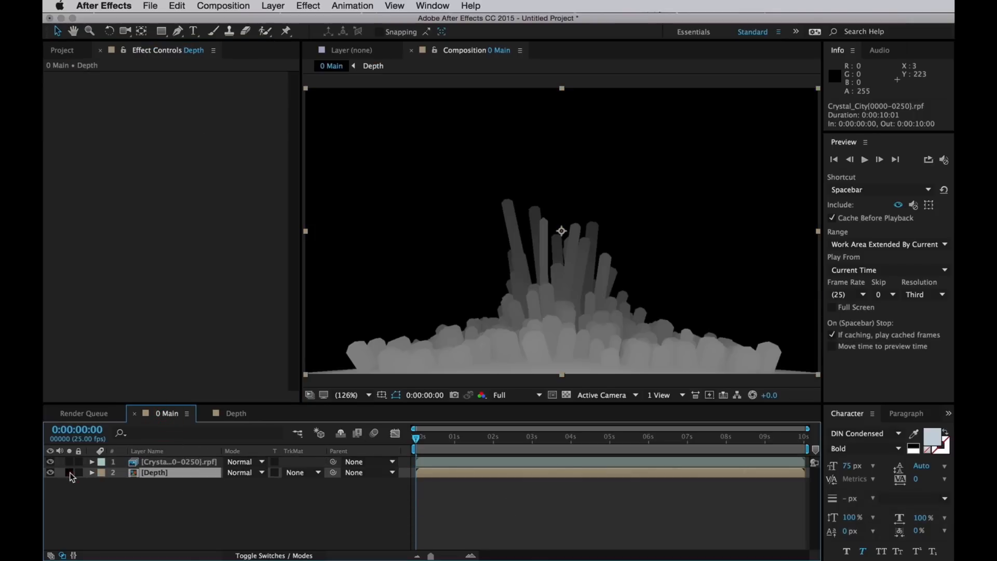
Hide the Depth layer so 0 Main shows the colour render, and select the footage layer.
{"action": "left_click", "coordinate": [49, 462]}
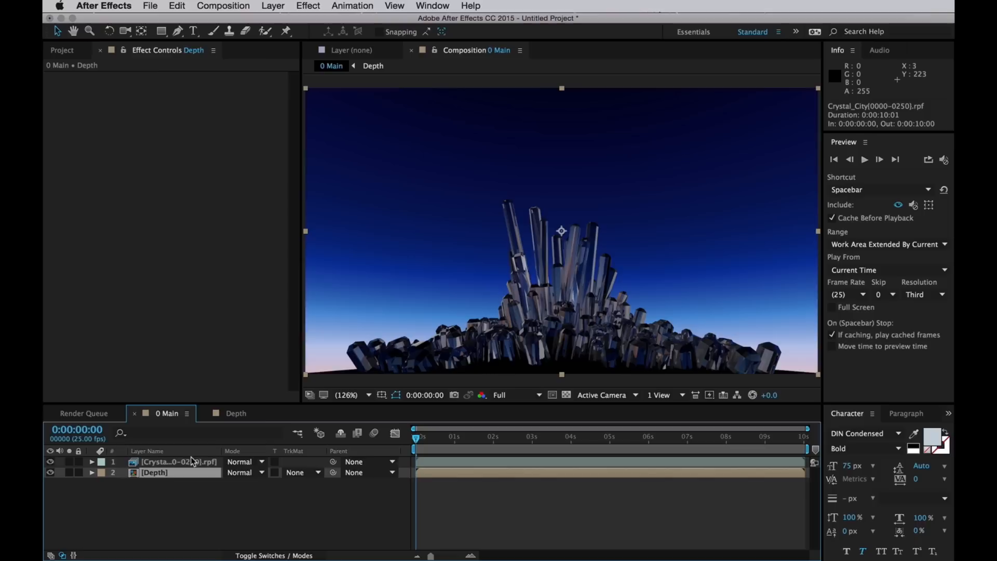
{"action": "left_click", "coordinate": [176, 462]}
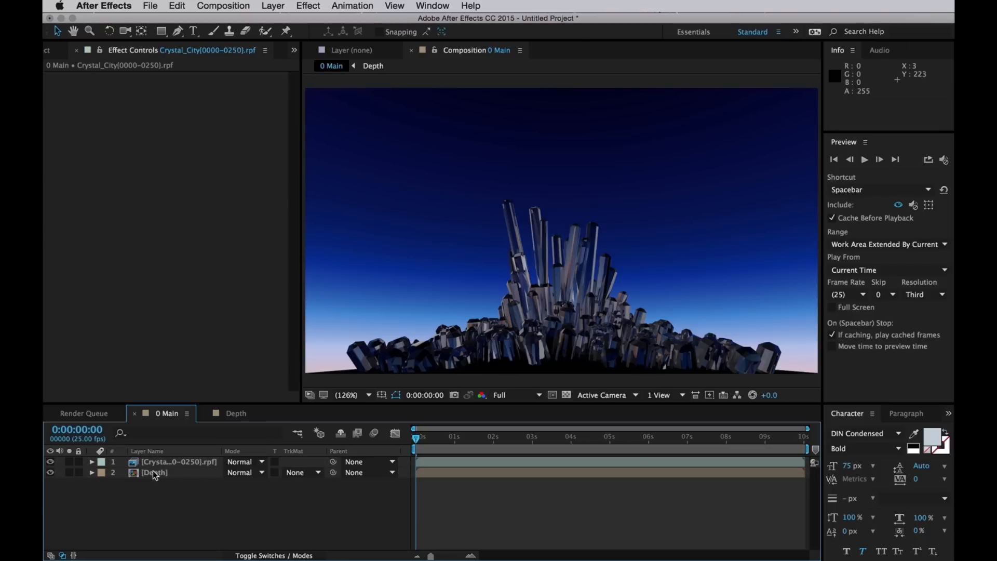
Add a new adjustment layer and apply the FL Depth Of Field effect to it.
{"action": "key", "text": "cmd+alt+y"}
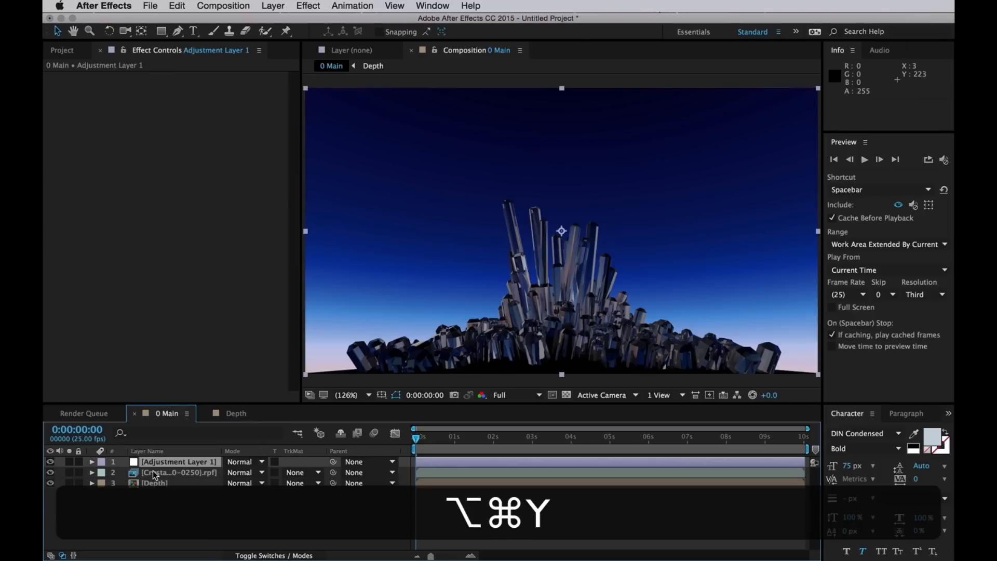
{"action": "left_click", "coordinate": [472, 6]}
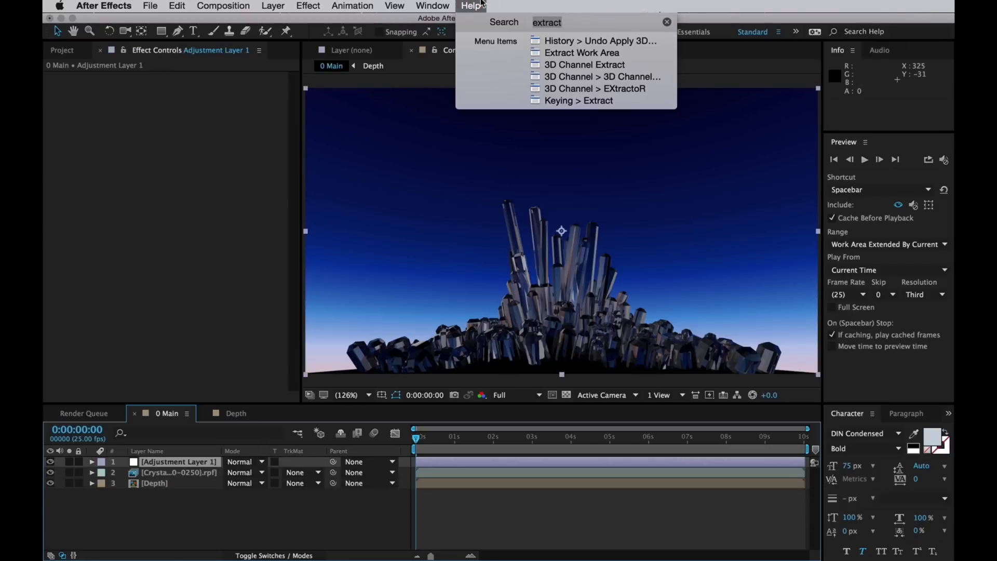
{"action": "type", "text": "depth of"}
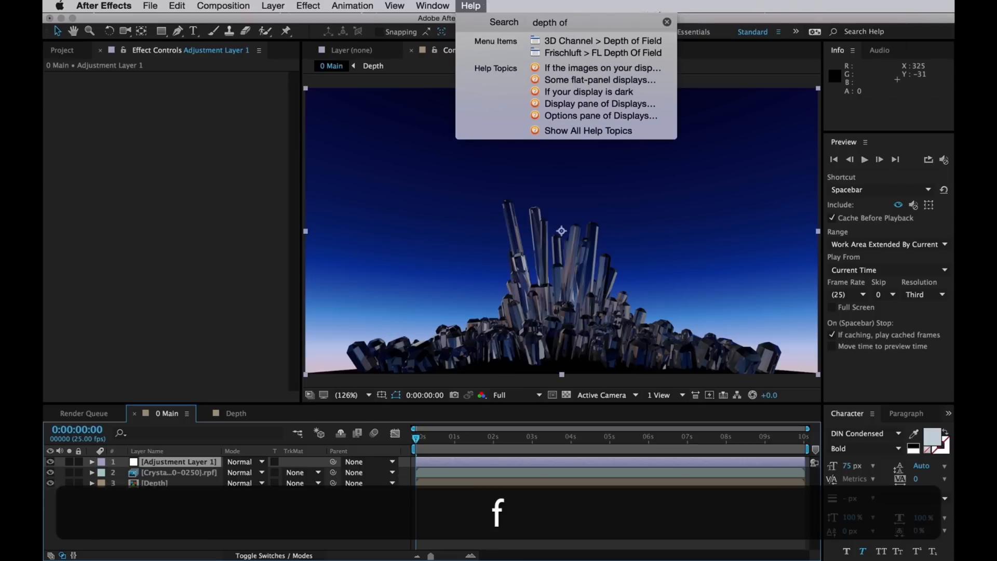
{"action": "left_click", "coordinate": [308, 7]}
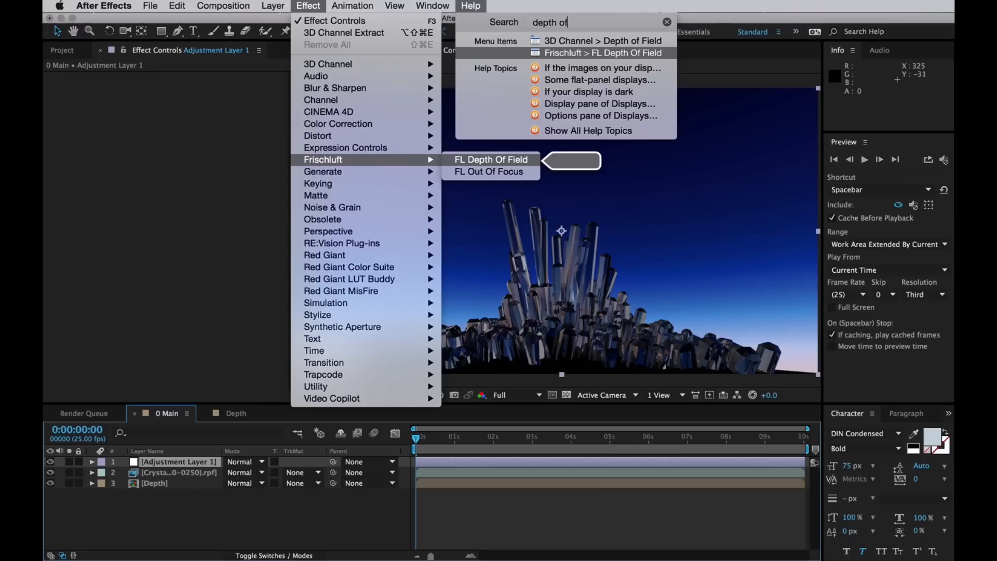
{"action": "left_click", "coordinate": [492, 159]}
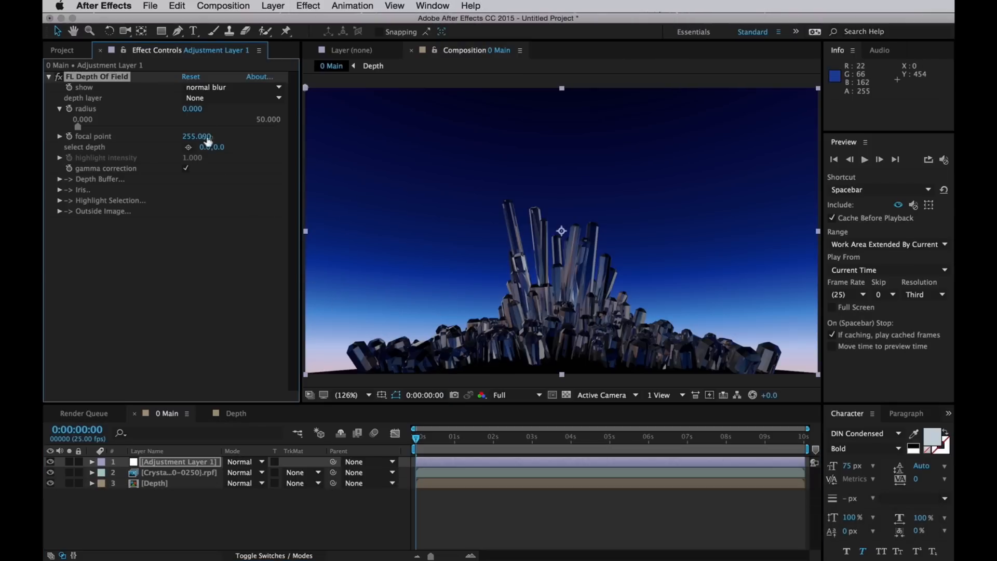
Set the Depth layer as the depth source and start increasing the blur radius.
{"action": "left_click", "coordinate": [231, 98]}
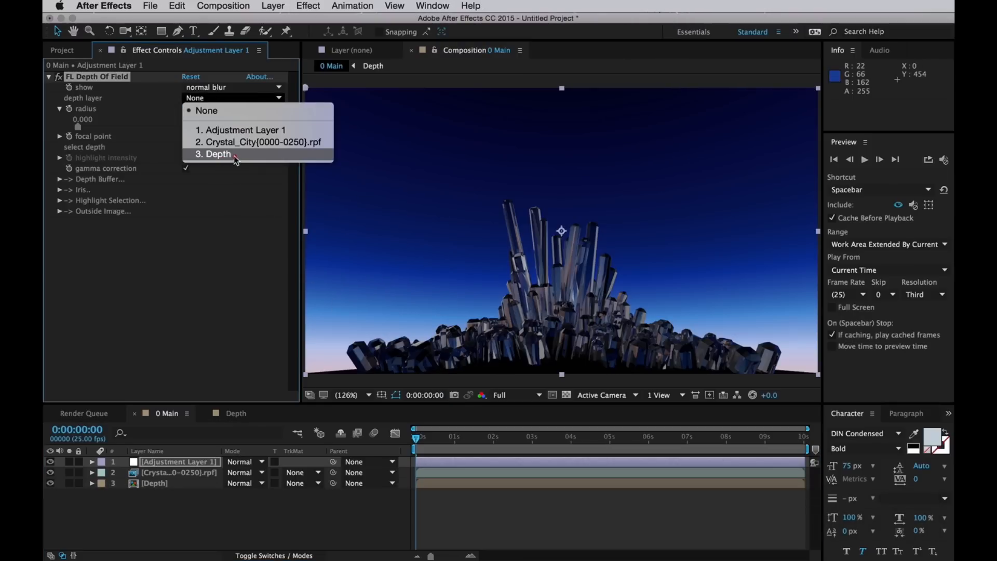
{"action": "left_click", "coordinate": [215, 154]}
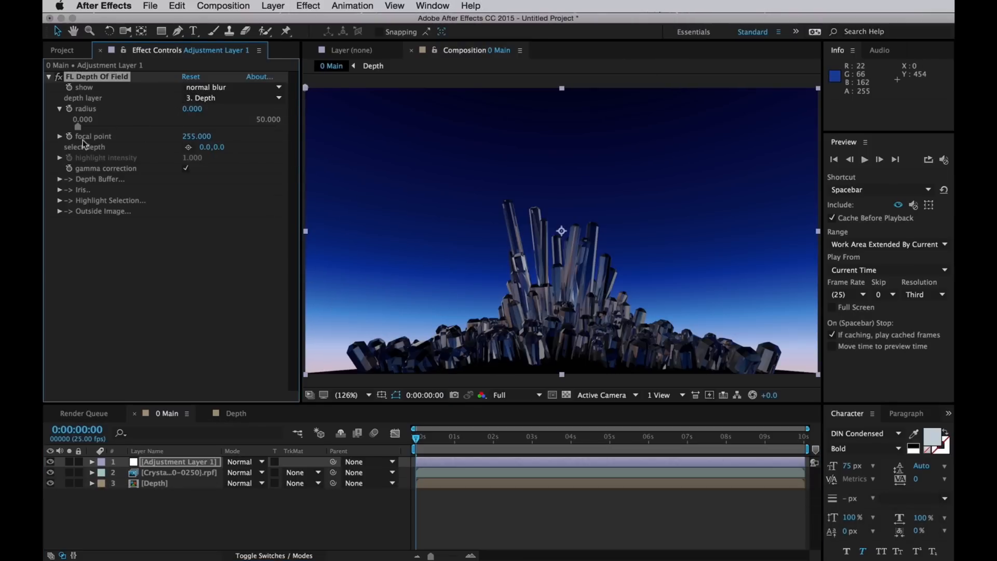
{"action": "left_click_drag", "start_coordinate": [78, 127], "coordinate": [118, 127]}
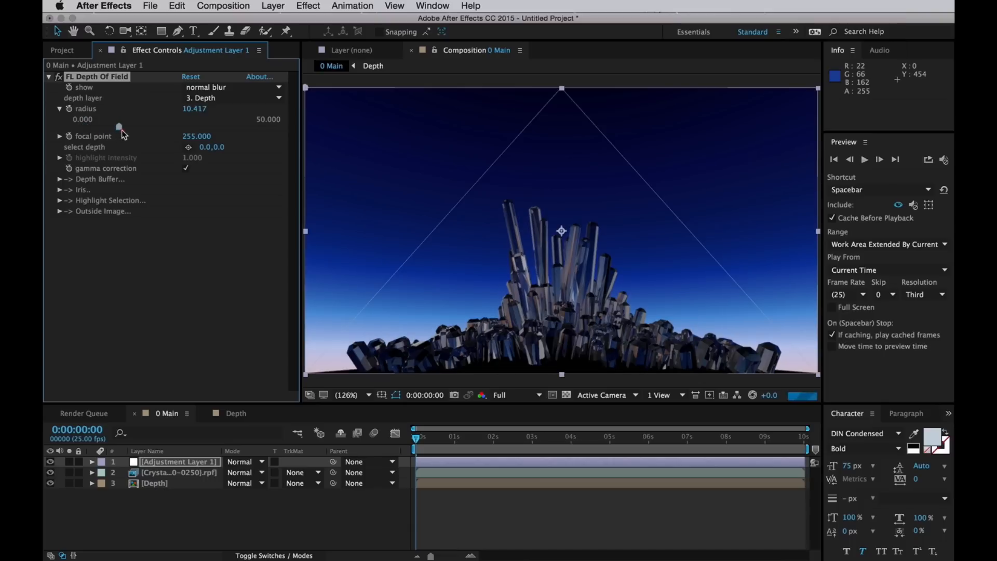
{"action": "left_click_drag", "start_coordinate": [119, 126], "coordinate": [146, 125]}
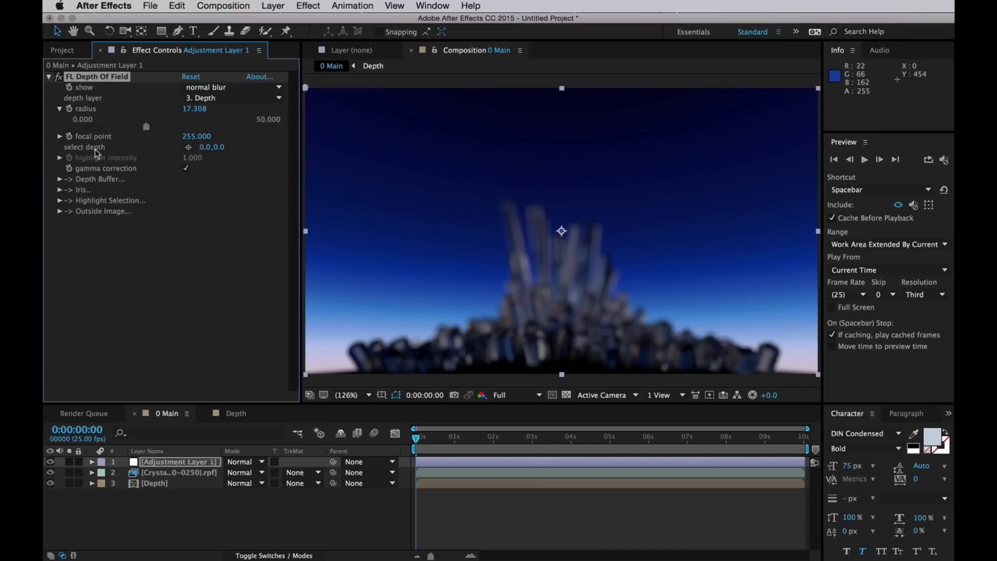
Pick the in-focus depth on the central crystals and raise the blur radius to 42.
{"action": "left_click", "coordinate": [514, 285]}
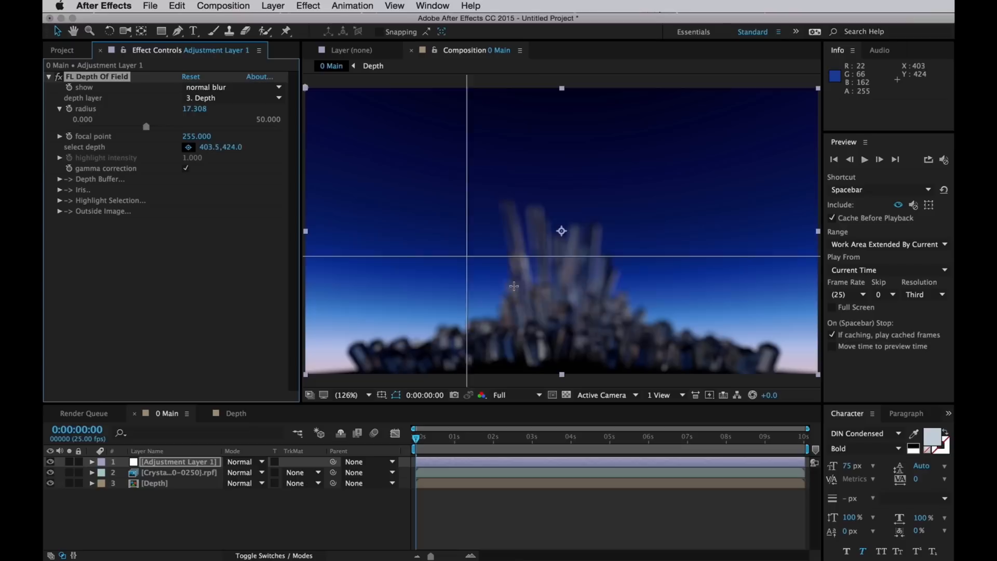
{"action": "left_click_drag", "start_coordinate": [515, 287], "coordinate": [543, 296]}
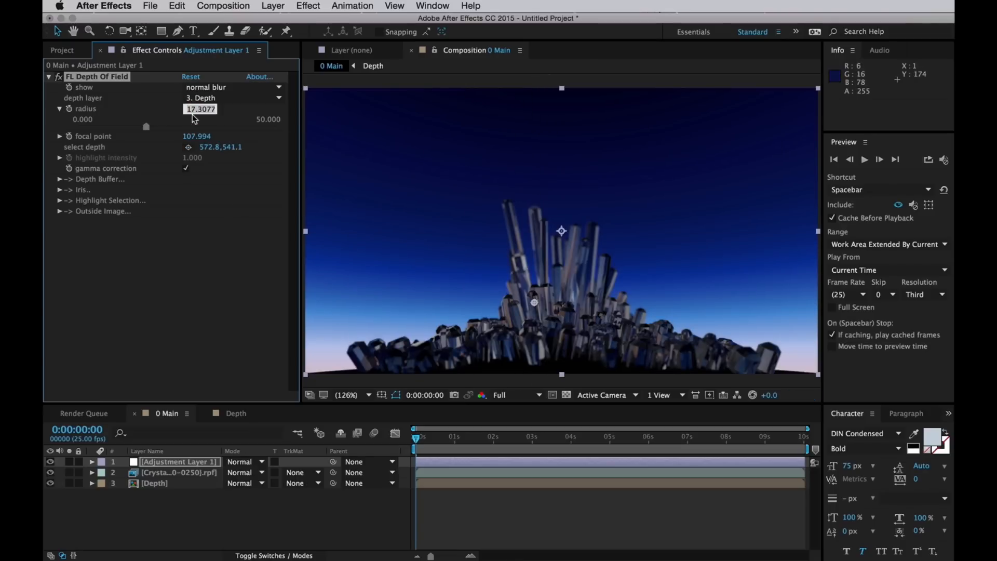
{"action": "left_click_drag", "start_coordinate": [145, 126], "coordinate": [244, 126]}
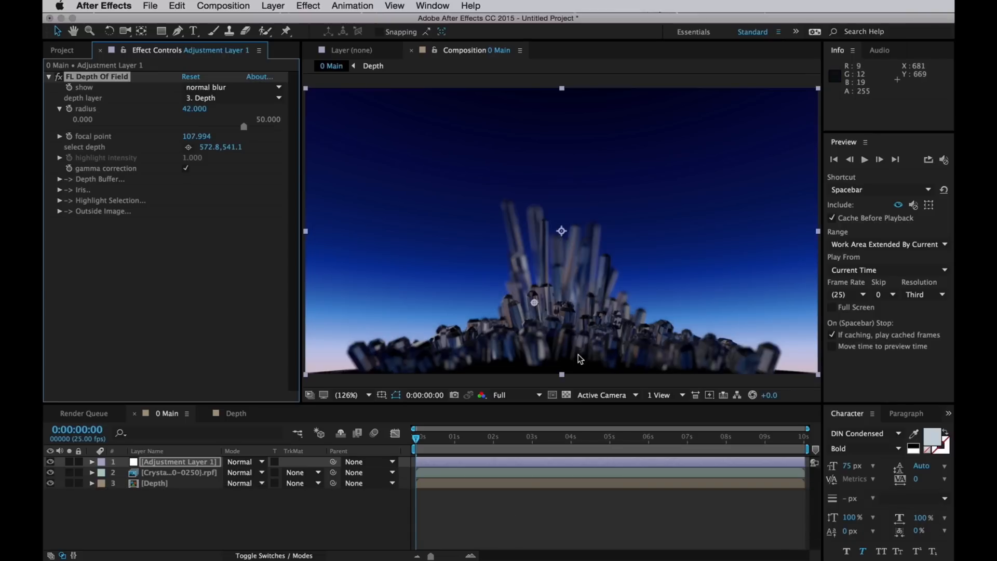
{"action": "mouse_move", "coordinate": [555, 321]}
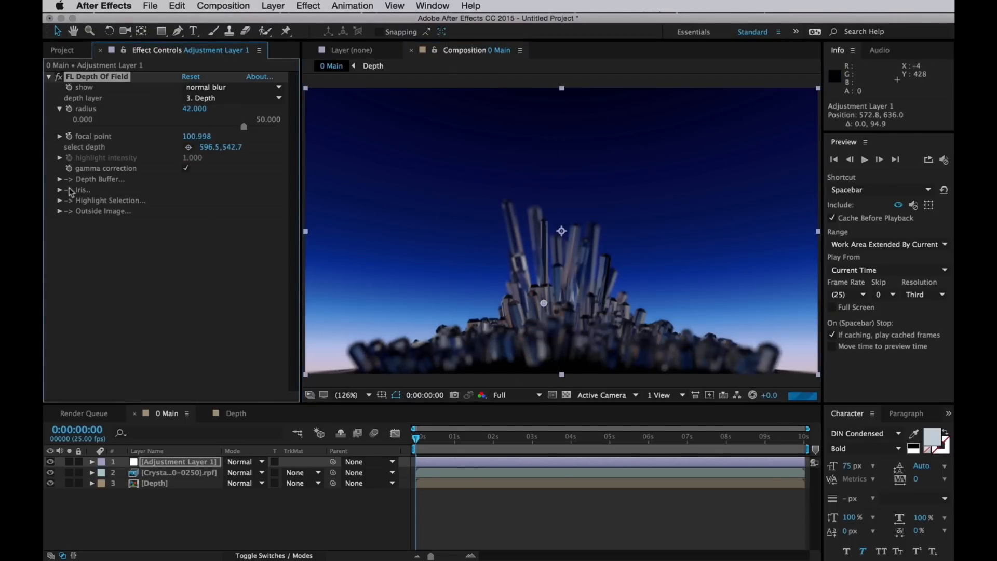
Set the iris to 6 facets, rounded facets 0.5 and x-y aspect -0.3.
{"action": "left_click", "coordinate": [60, 189]}
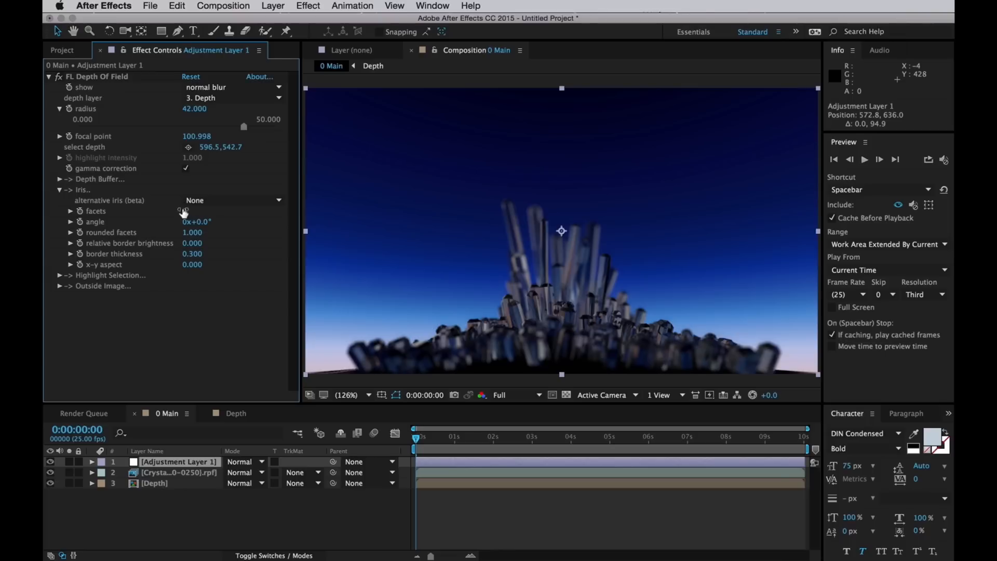
{"action": "type", "text": "6"}
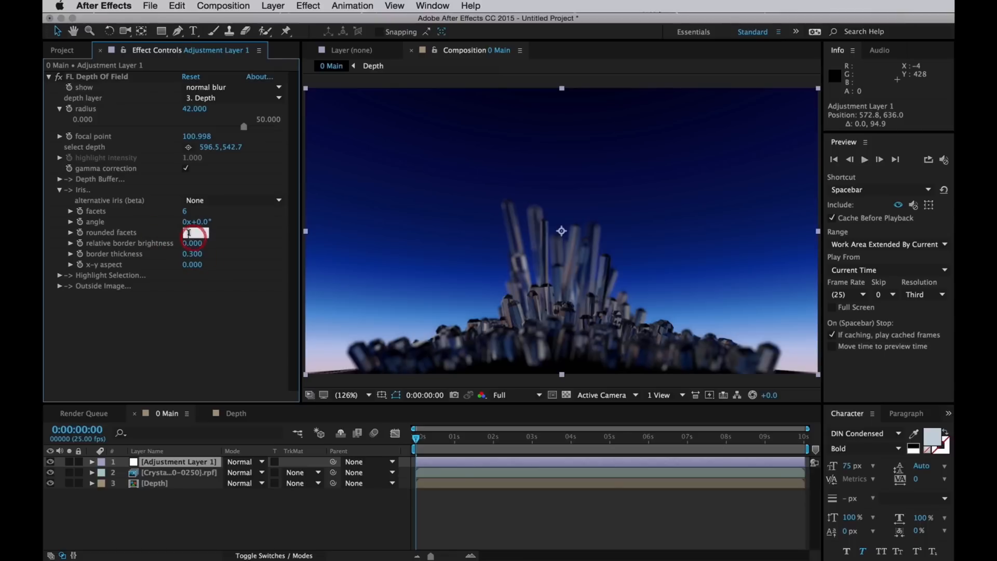
{"action": "left_click", "coordinate": [194, 232]}
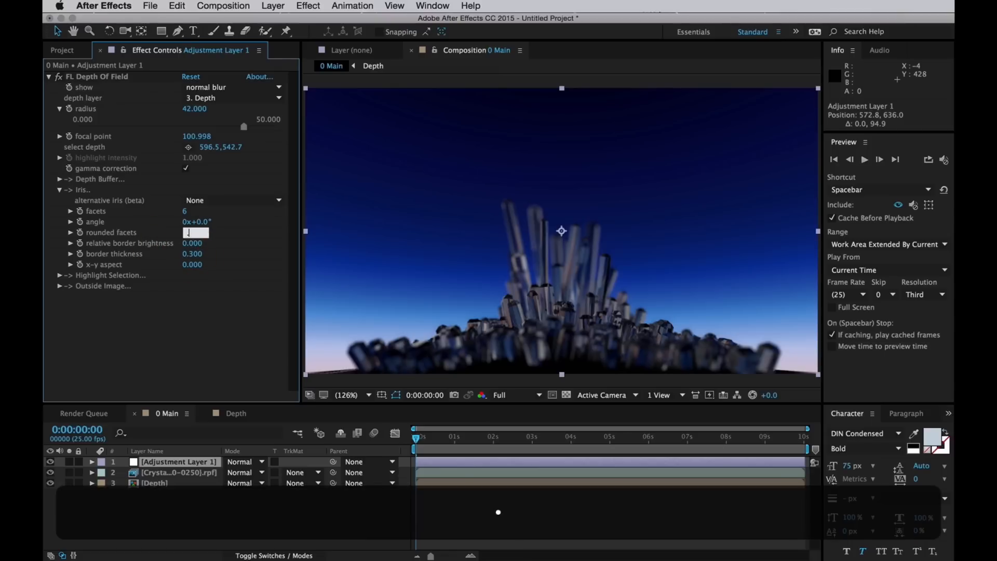
{"action": "type", "text": ".5"}
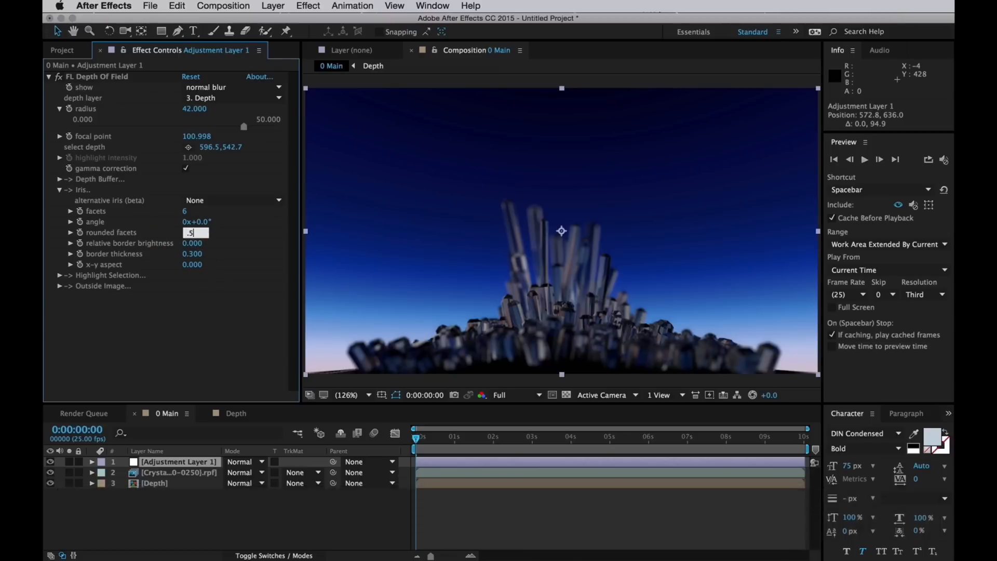
{"action": "key", "text": "Enter"}
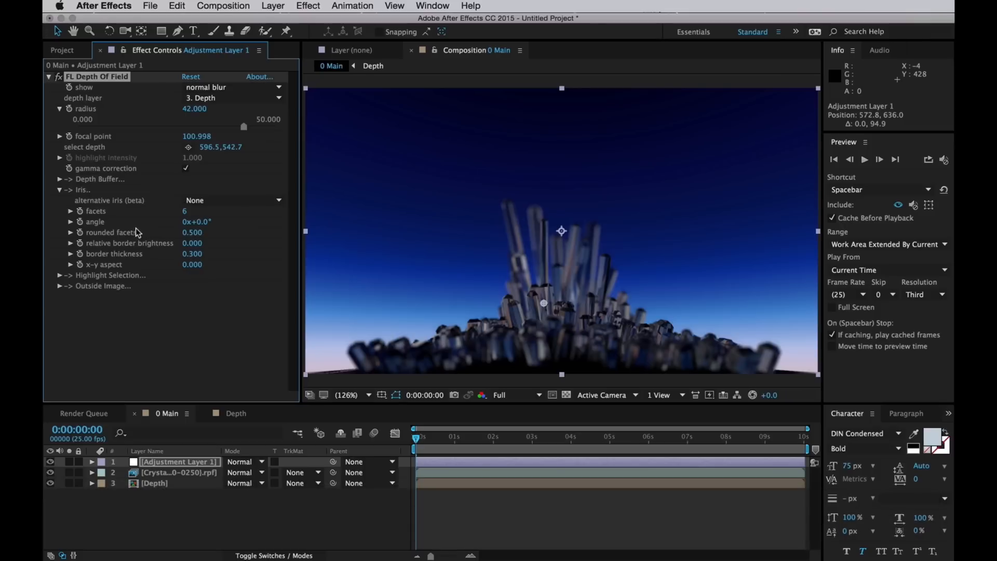
{"action": "mouse_move", "coordinate": [193, 273]}
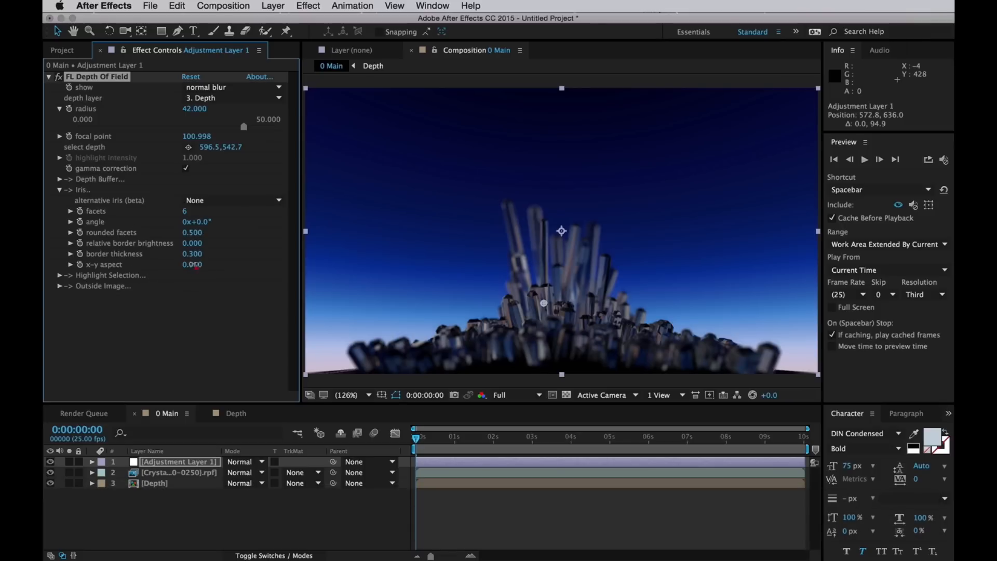
{"action": "left_click", "coordinate": [193, 265]}
{"action": "type", "text": "-"}
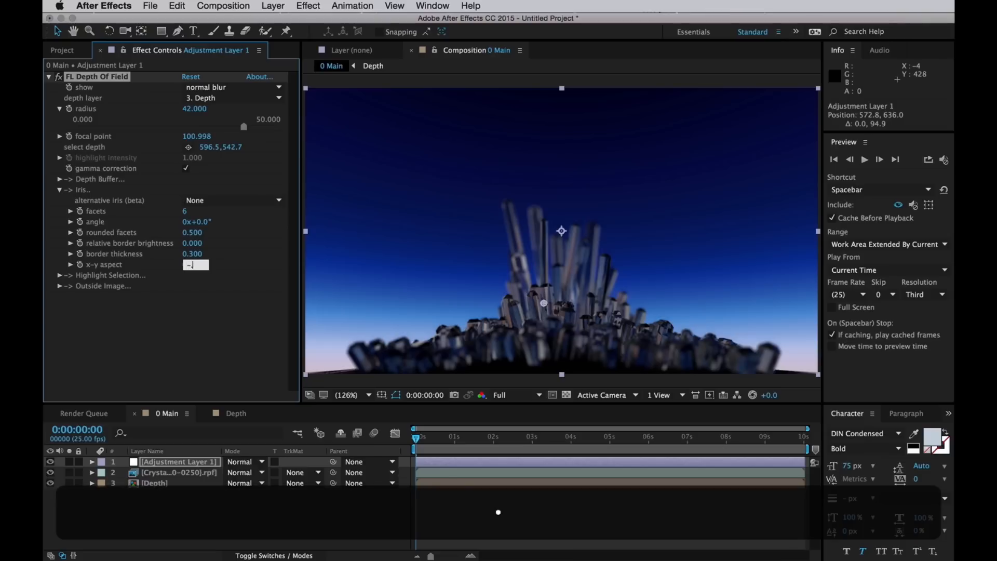
{"action": "type", "text": "0.300"}
{"action": "key", "text": "enter"}
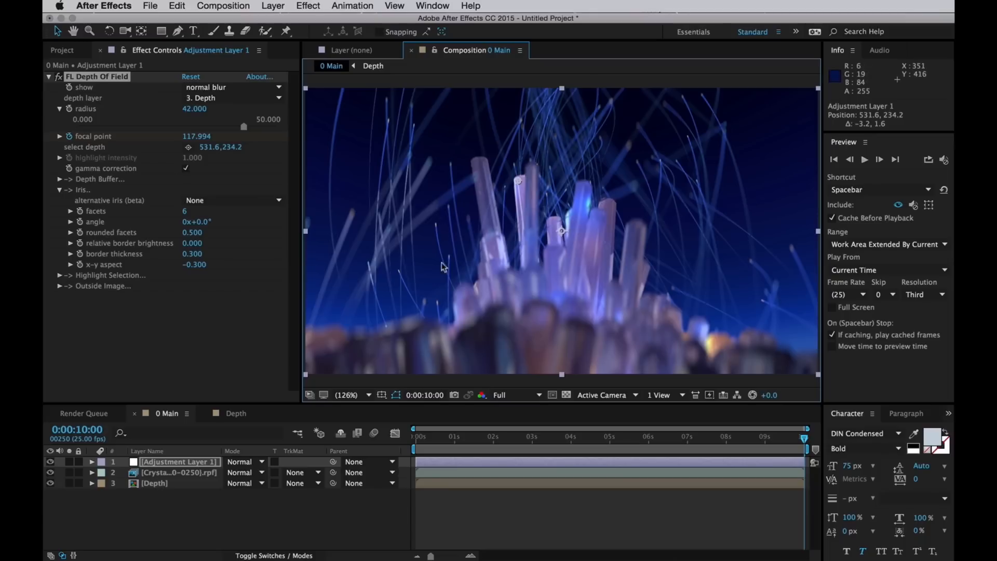
{"action": "mouse_move", "coordinate": [503, 440]}
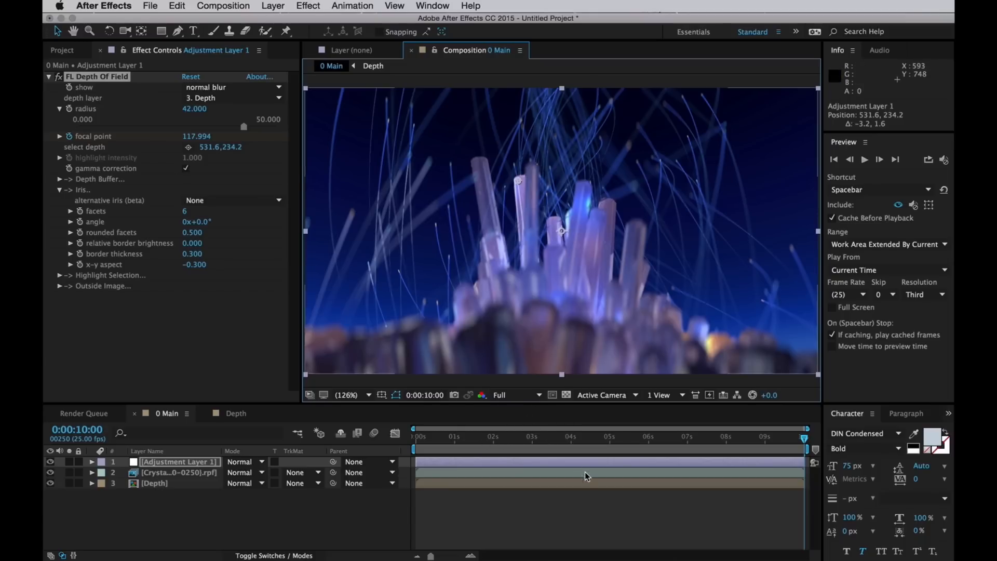
{"action": "mouse_move", "coordinate": [591, 446]}
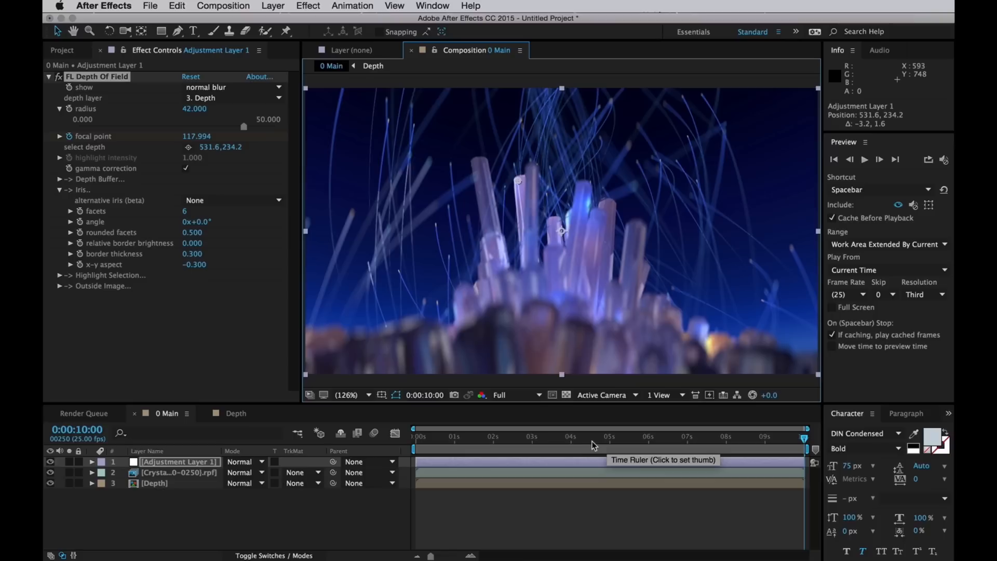
Step forward in time and lower the depth-of-field blur radius to 25.
{"action": "key", "text": "cmd+right"}
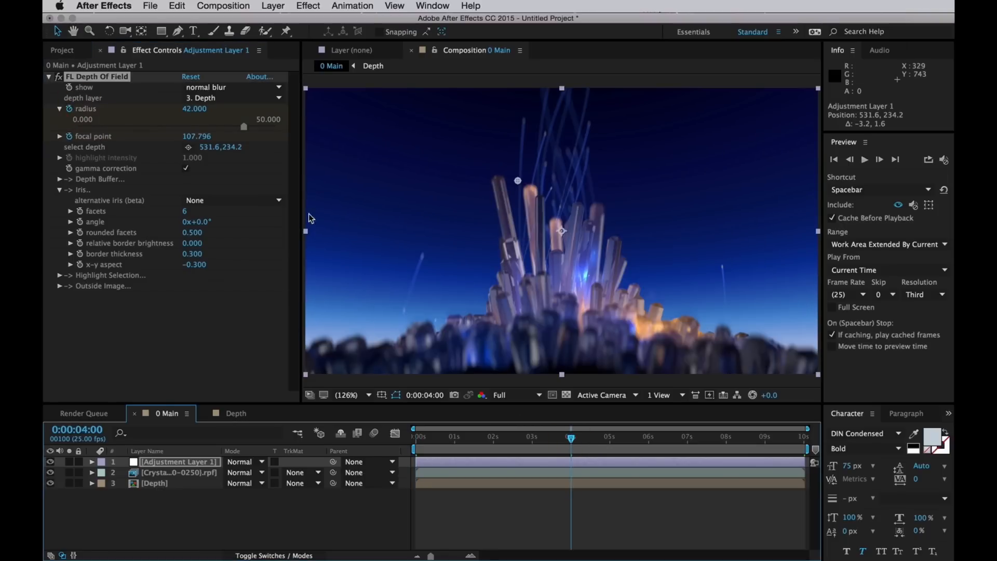
{"action": "type", "text": "2"}
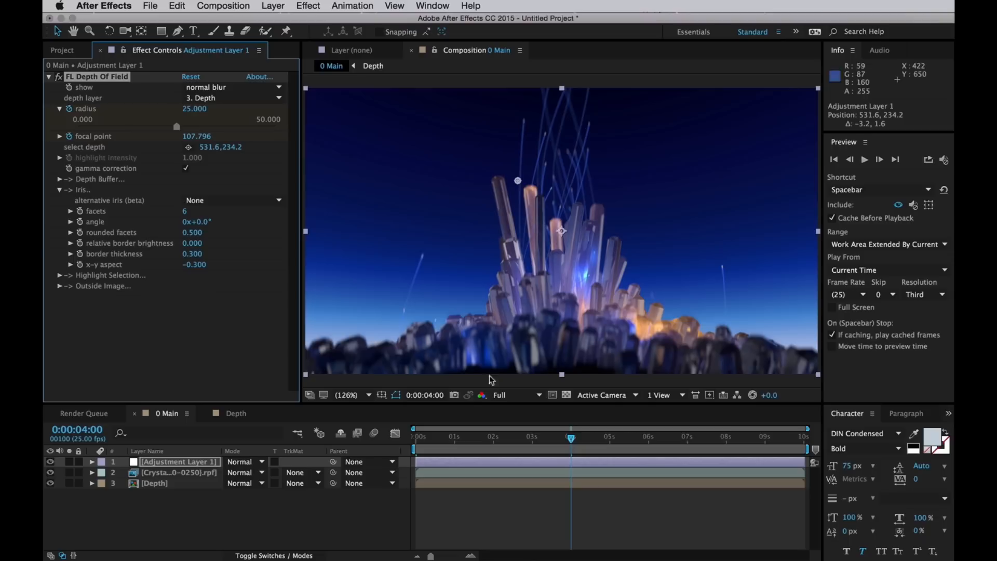
{"action": "mouse_move", "coordinate": [629, 348]}
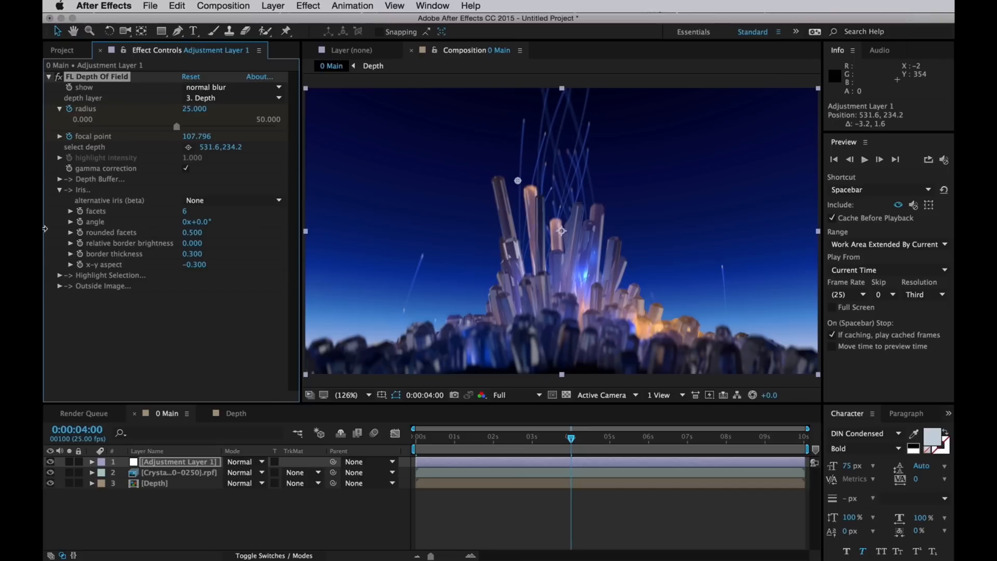
Enable highlight selection with lightness start 150.
{"action": "left_click", "coordinate": [59, 200]}
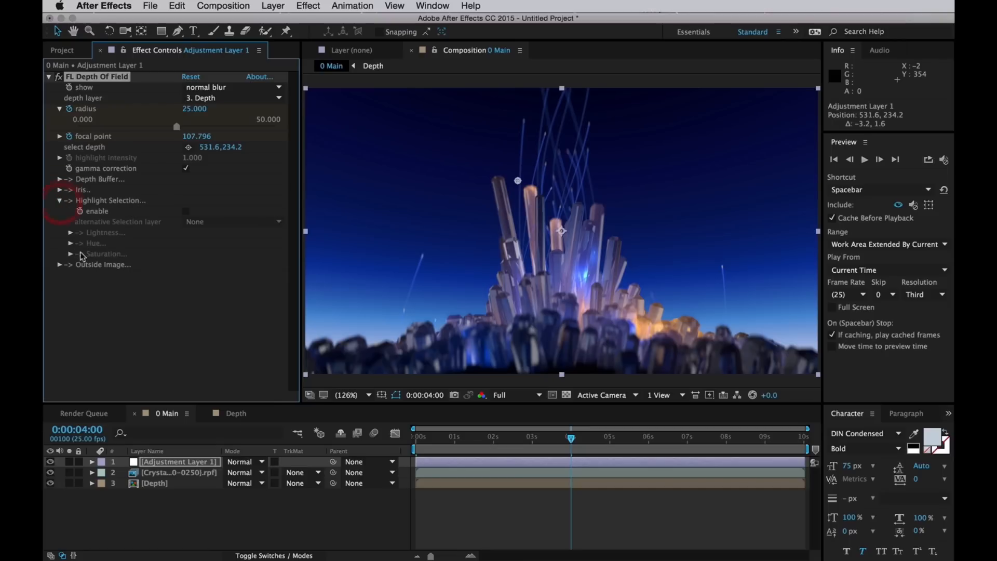
{"action": "left_click", "coordinate": [185, 211]}
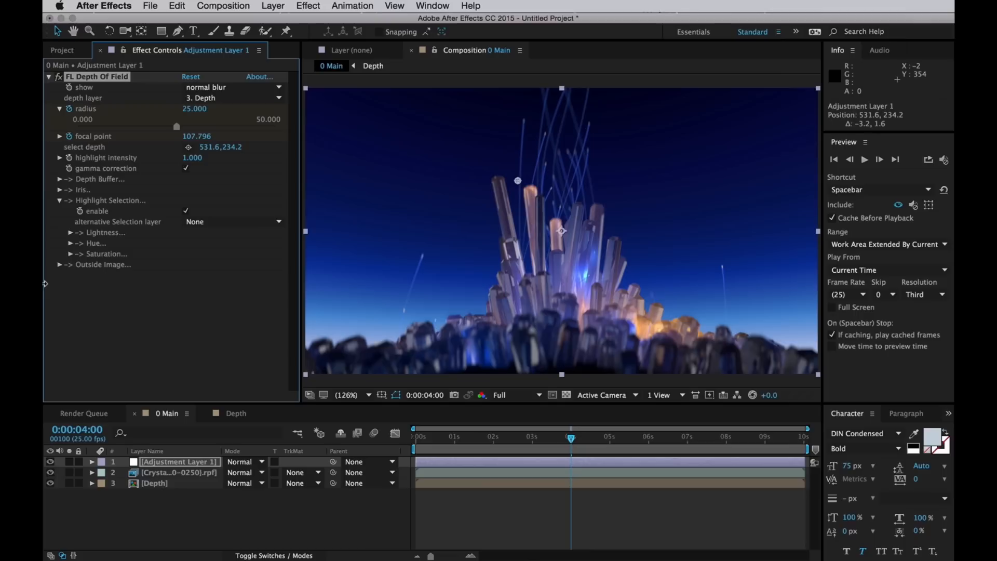
{"action": "left_click", "coordinate": [60, 231]}
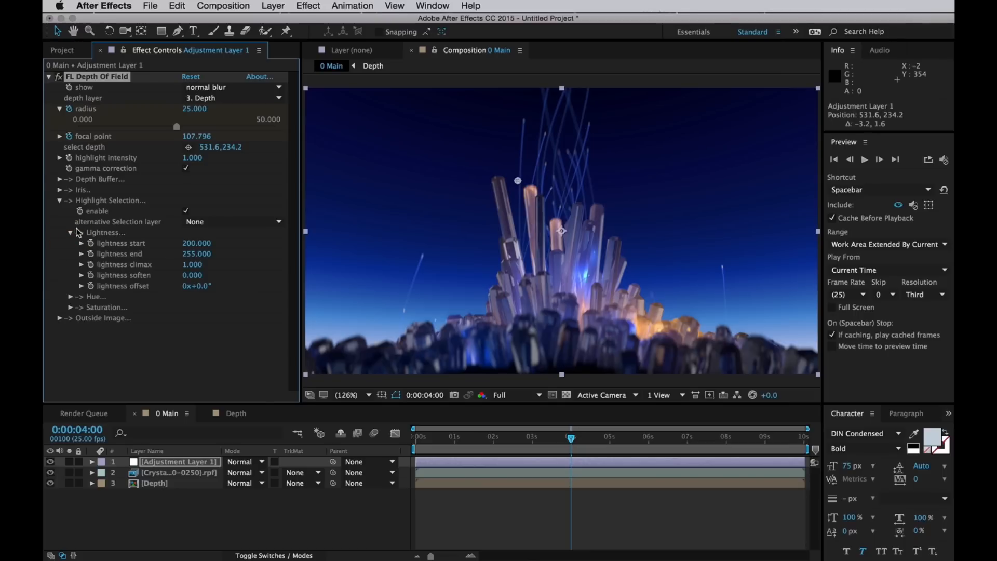
{"action": "double_click", "coordinate": [196, 243]}
{"action": "type", "text": "150"}
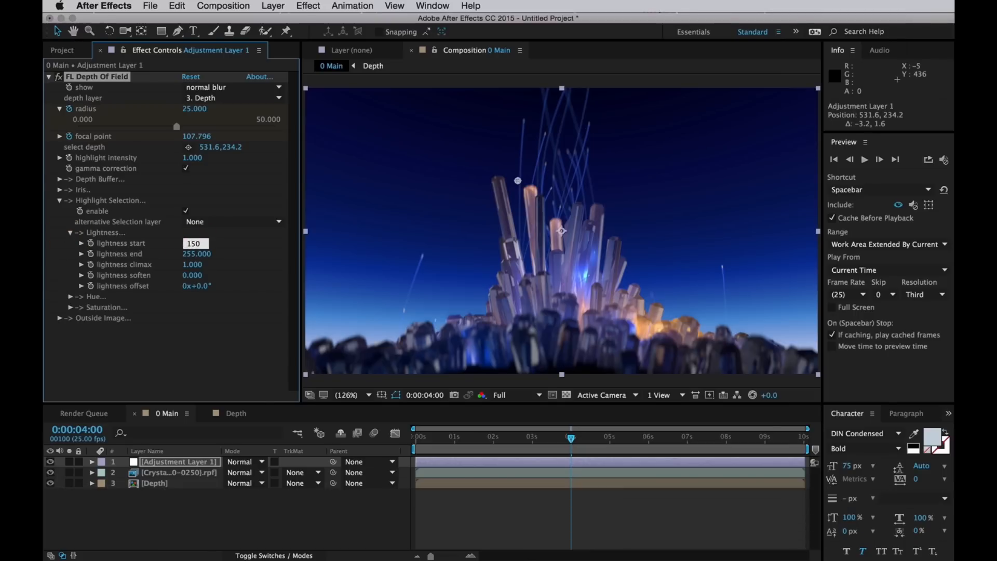
{"action": "left_click", "coordinate": [81, 244]}
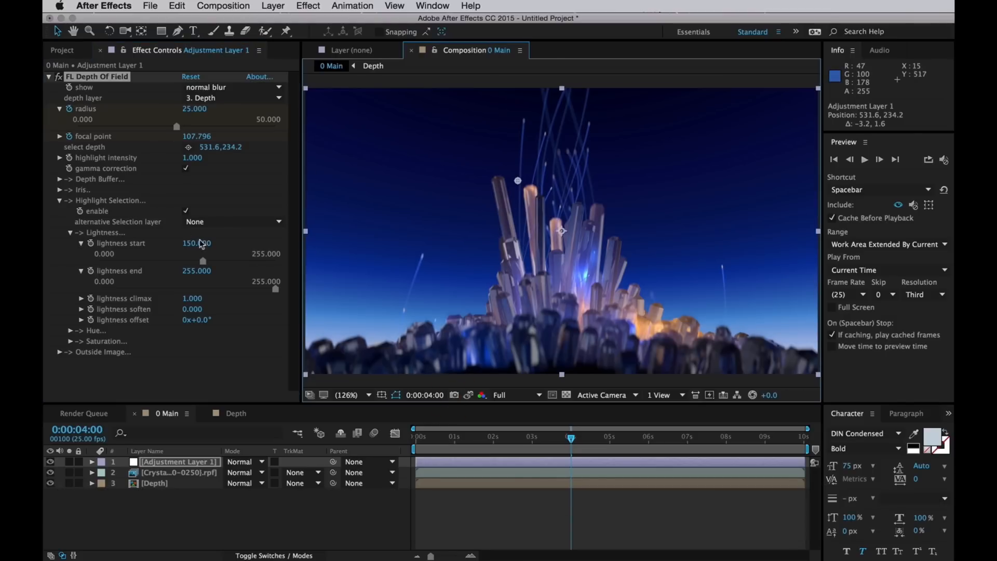
Toggle the highlight boost off and back on to compare the result.
{"action": "left_click", "coordinate": [185, 211]}
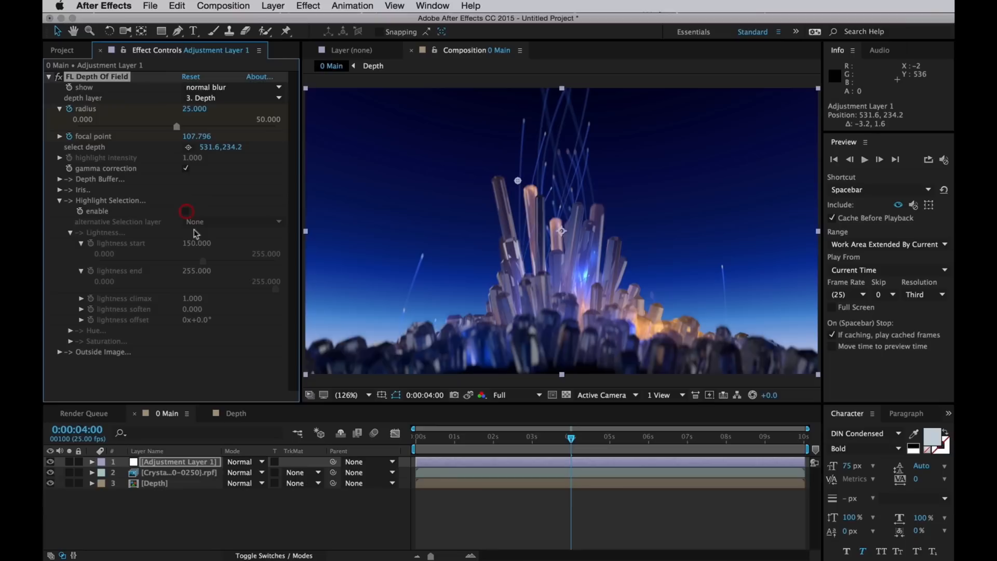
{"action": "mouse_move", "coordinate": [467, 395]}
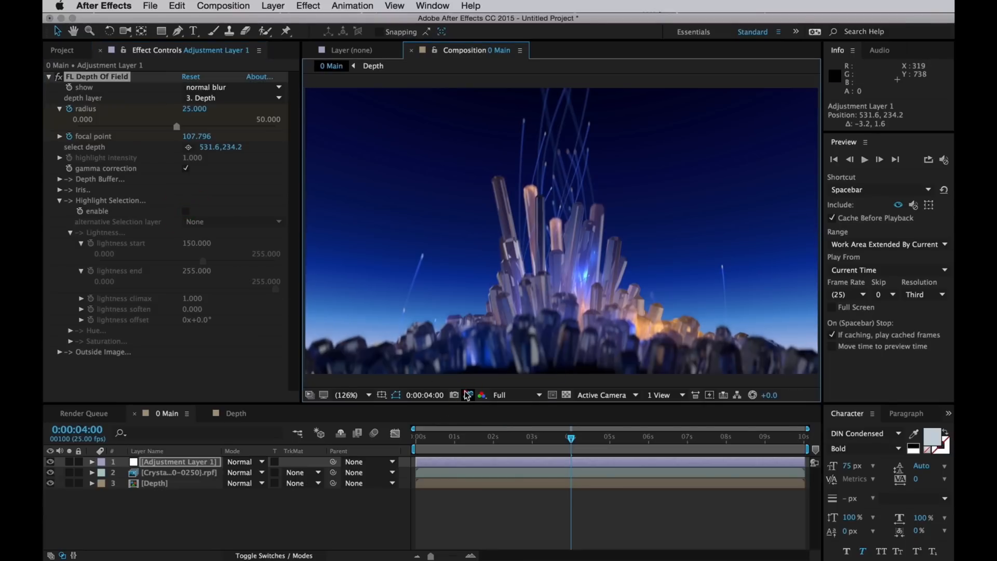
{"action": "left_click", "coordinate": [468, 395]}
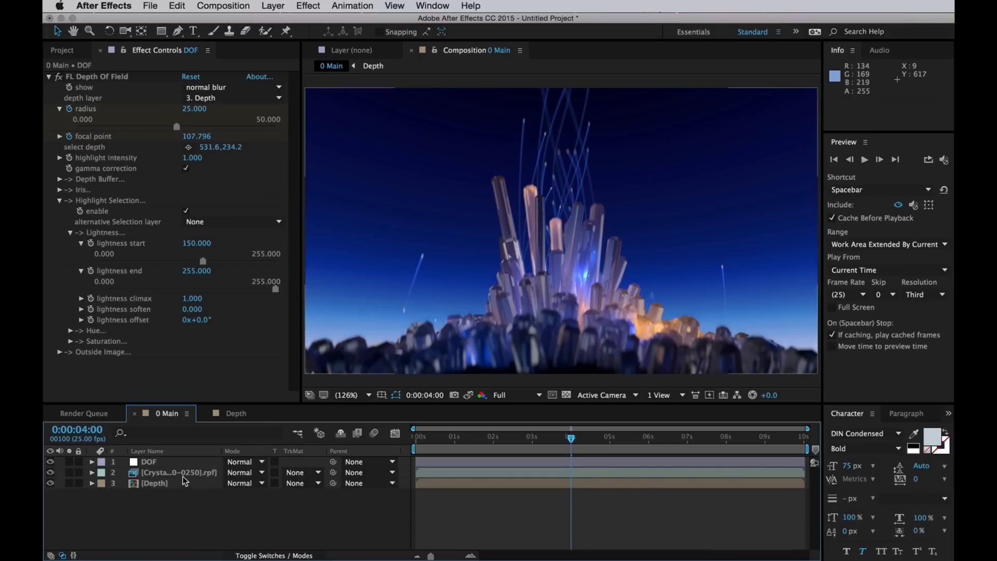
Select the Crystal City render layer and expand the ASSETS folder in the Project panel.
{"action": "left_click", "coordinate": [179, 472]}
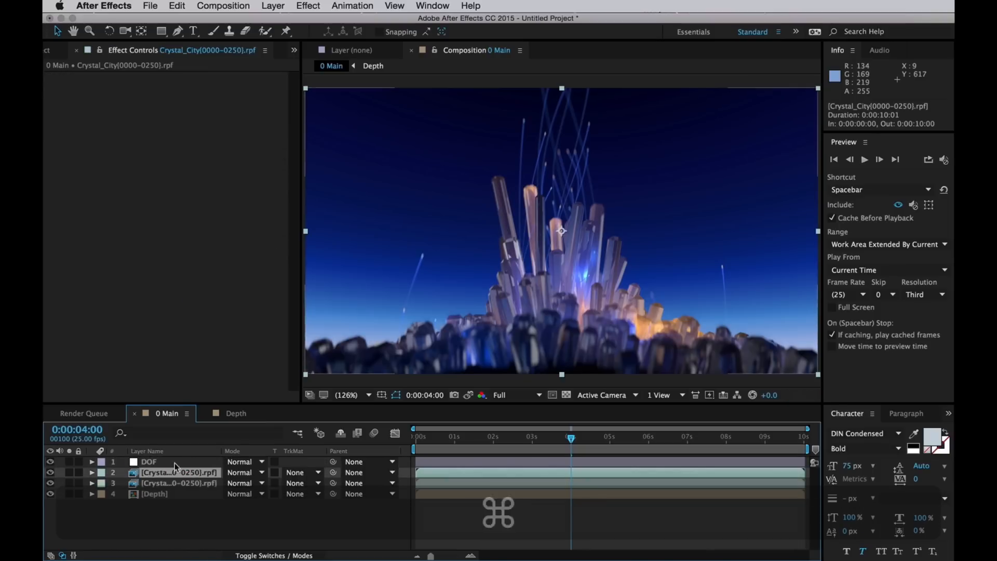
{"action": "left_click", "coordinate": [61, 49]}
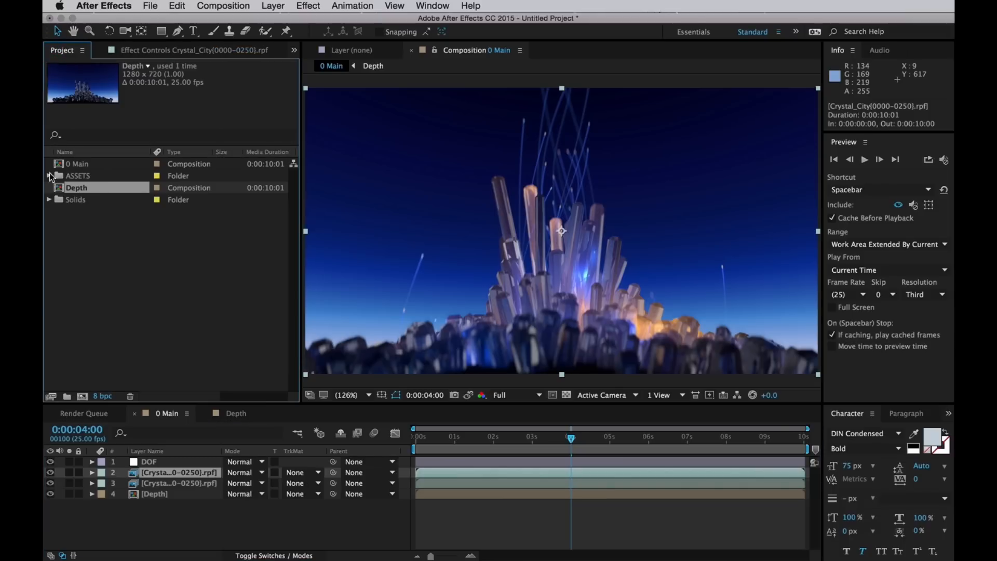
{"action": "left_click", "coordinate": [49, 176]}
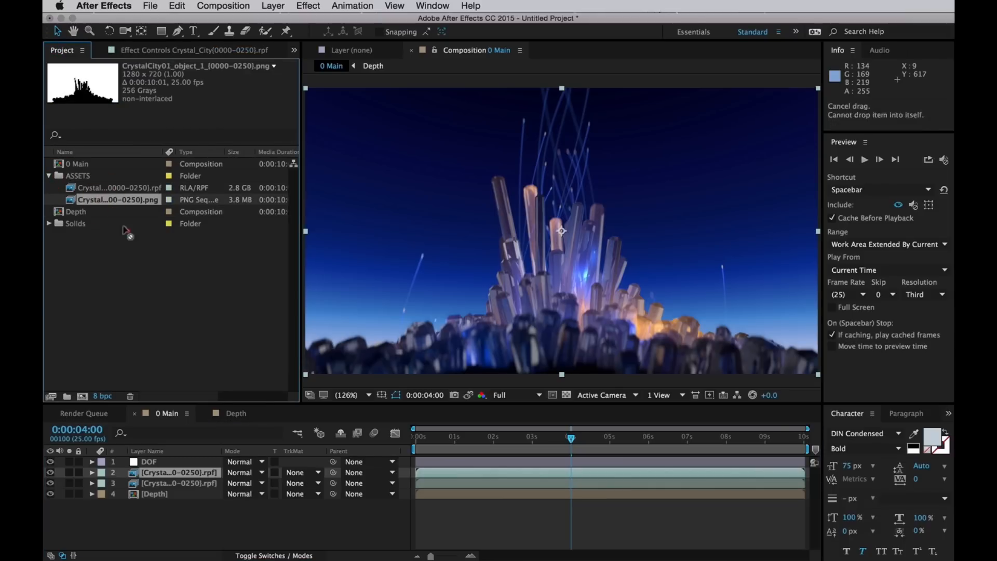
Add the object PNG sequence above the duplicate Crystal City layer and use it as a Luma Inverted Matte.
{"action": "left_click_drag", "start_coordinate": [117, 200], "coordinate": [178, 472]}
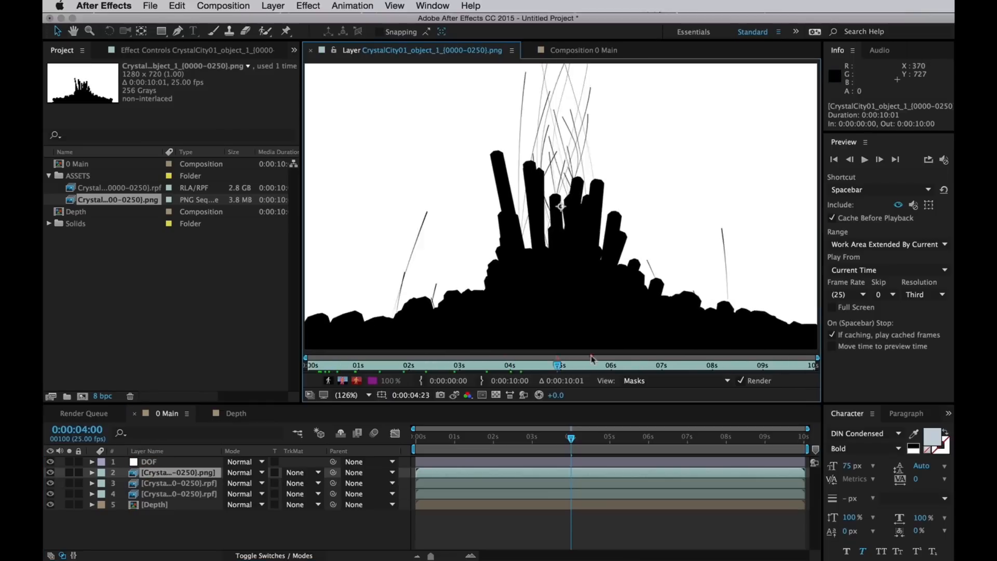
{"action": "left_click", "coordinate": [571, 50]}
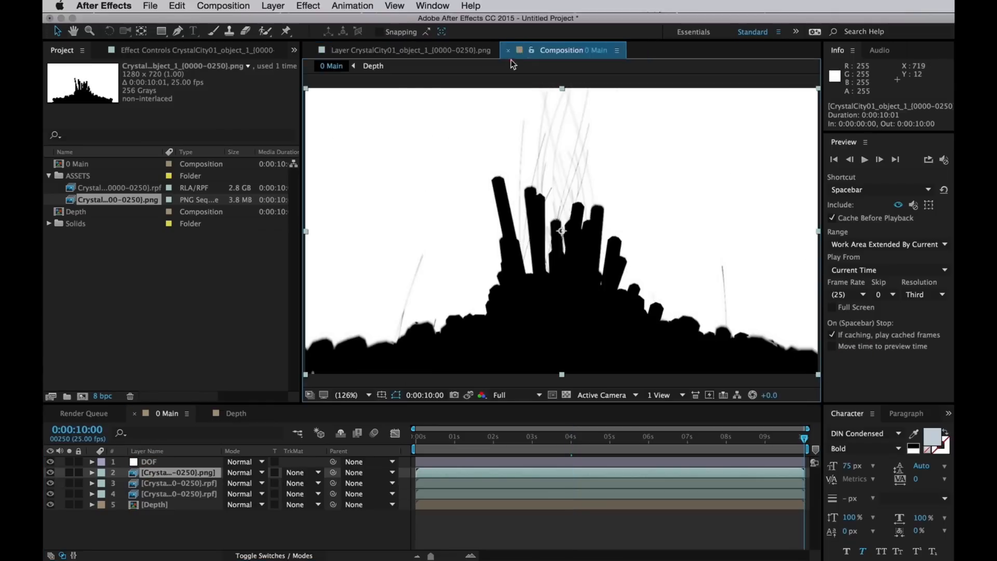
{"action": "left_click", "coordinate": [562, 50]}
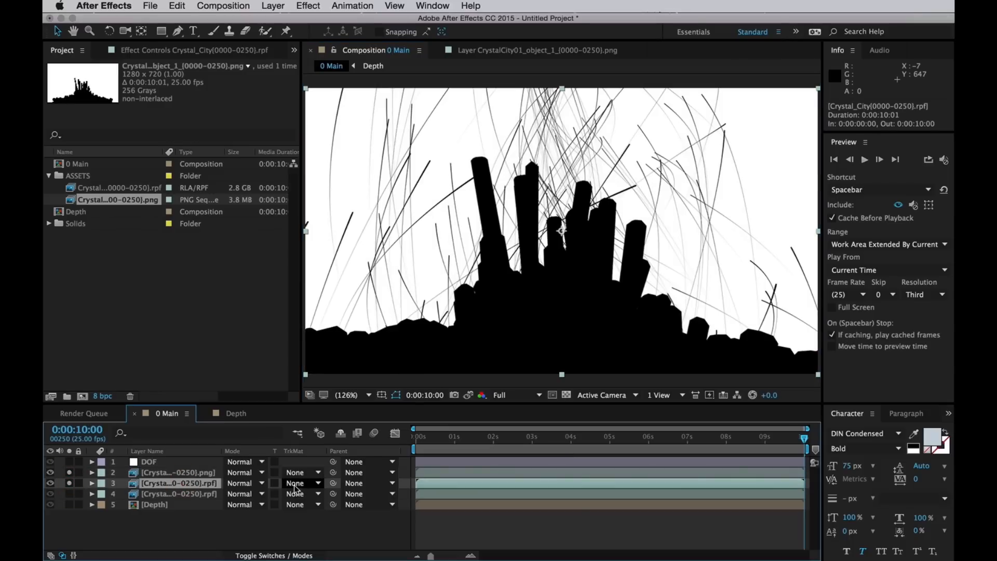
{"action": "left_click", "coordinate": [303, 483]}
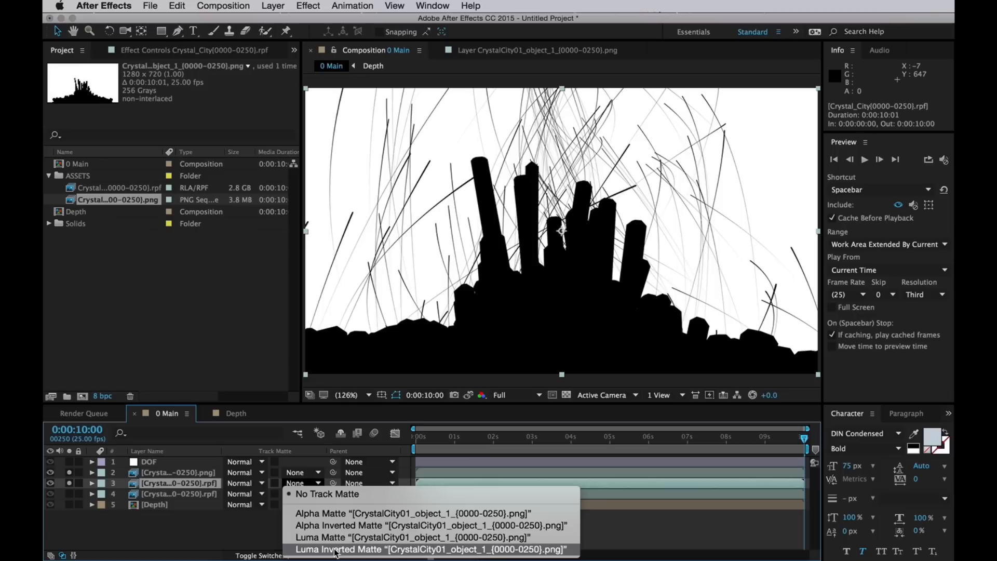
{"action": "left_click", "coordinate": [432, 548]}
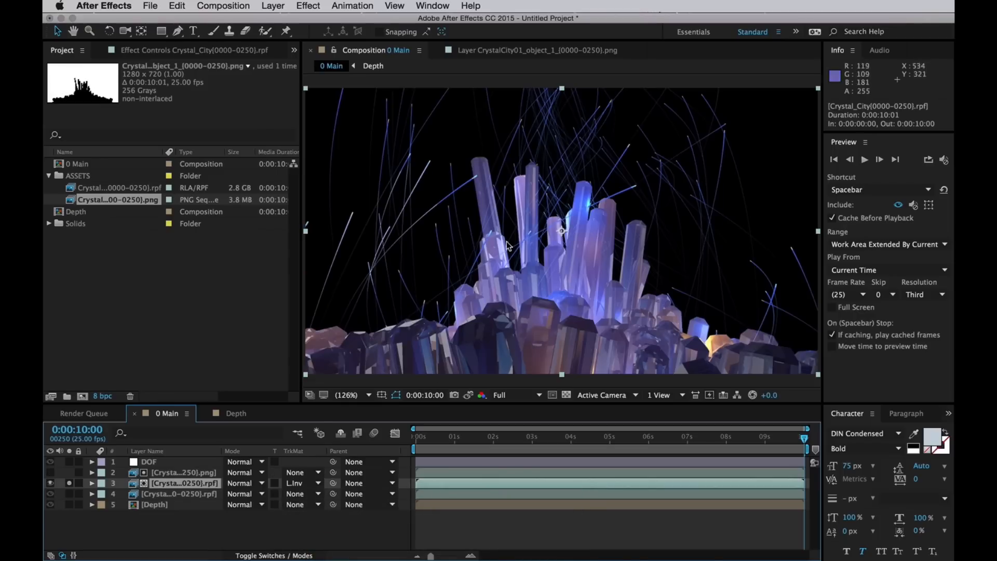
{"action": "mouse_move", "coordinate": [468, 356]}
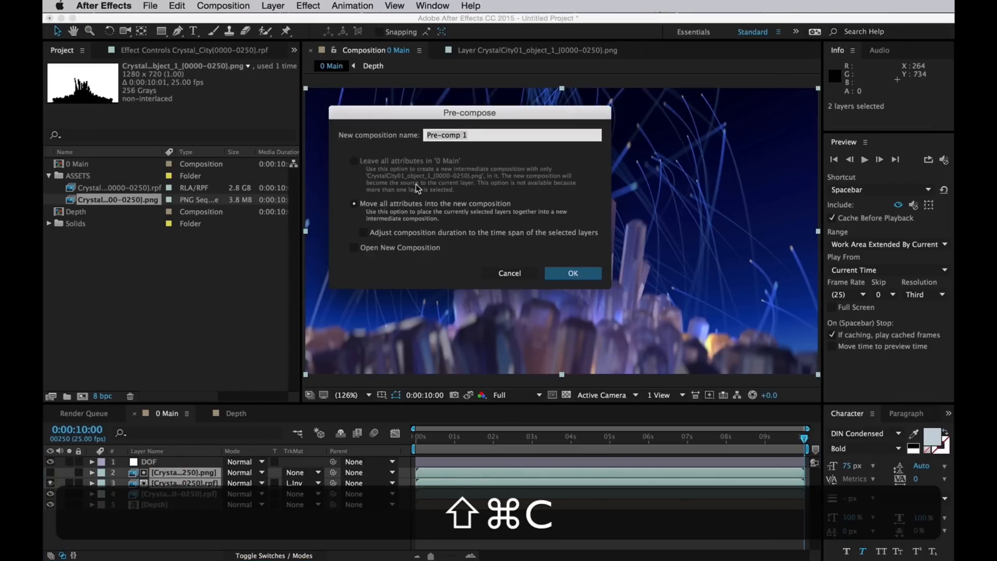
Pre-compose the matte pair into a 'Crystals' composition and search for the Extract effect.
{"action": "type", "text": "Crystal"}
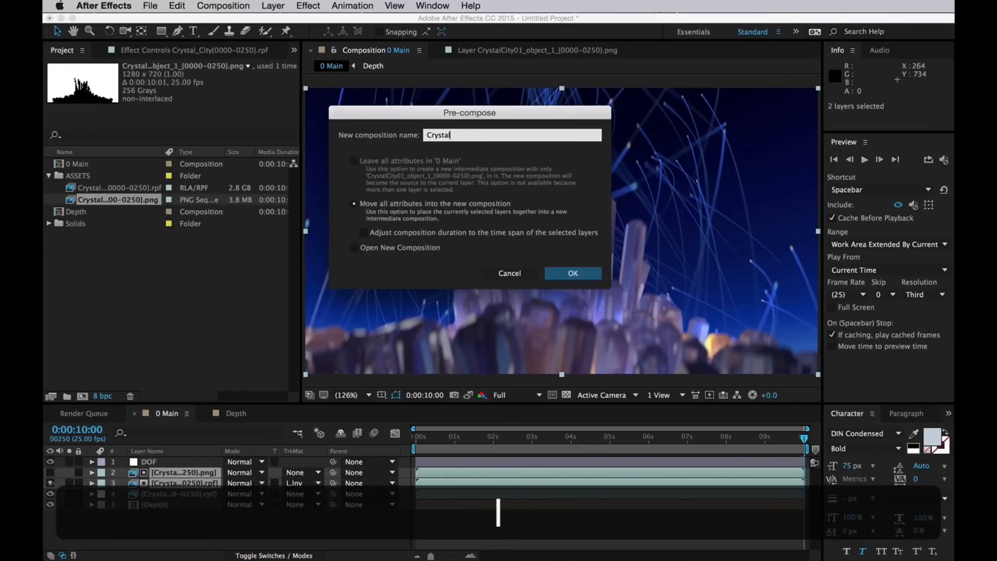
{"action": "left_click", "coordinate": [571, 273]}
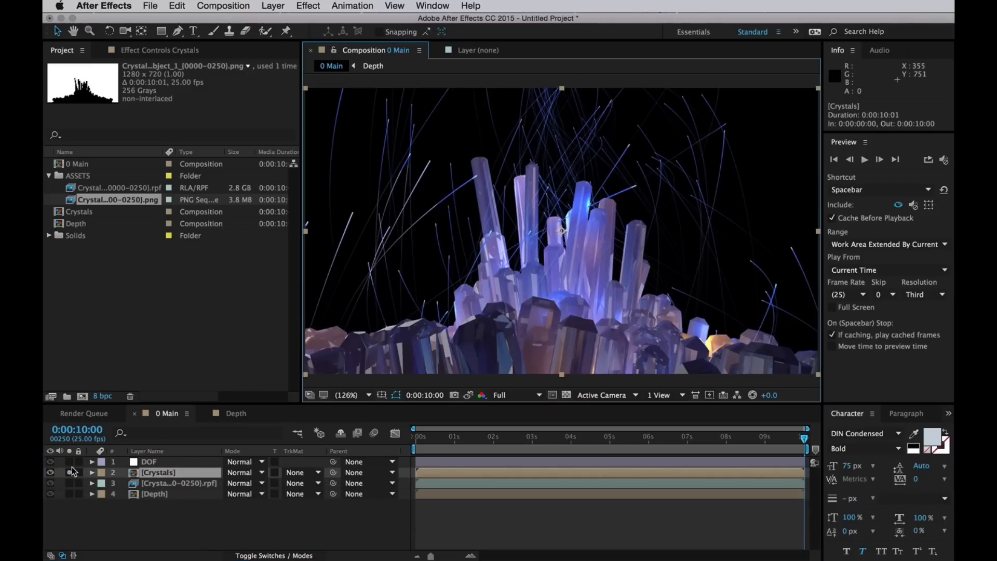
{"action": "left_click", "coordinate": [470, 6]}
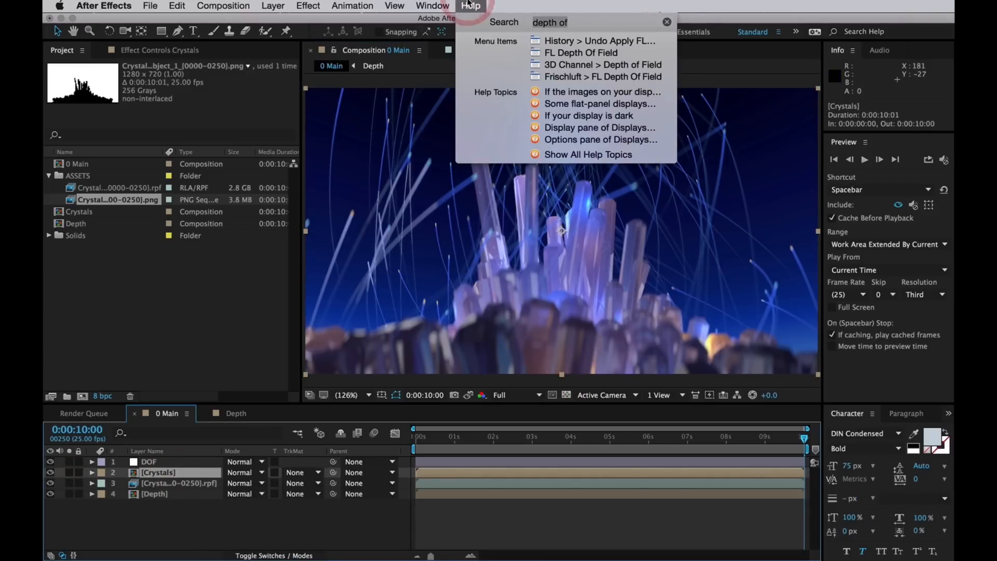
{"action": "type", "text": "extrac"}
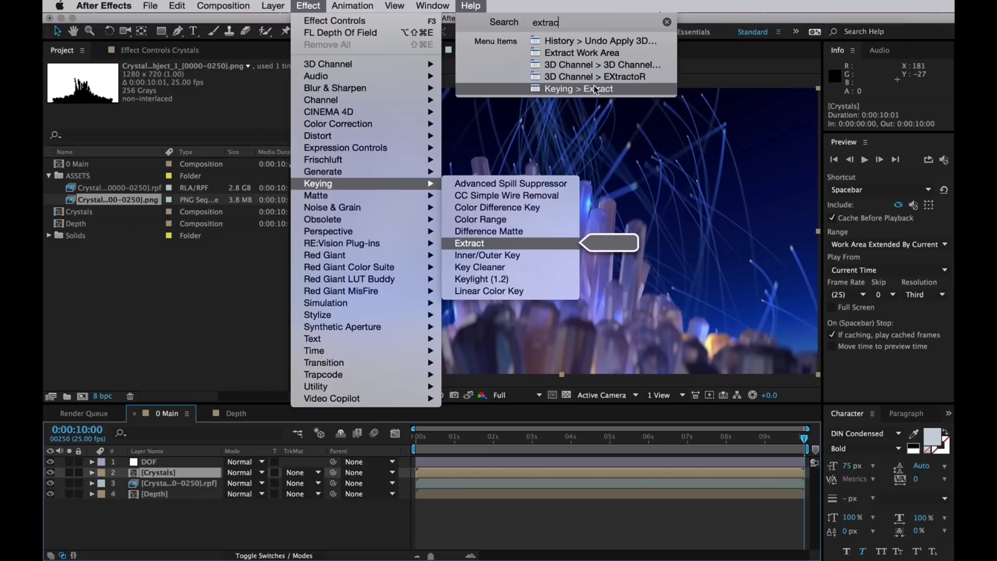
Apply the Extract keying effect to Crystals and show transparency as a checkerboard.
{"action": "left_click", "coordinate": [468, 243]}
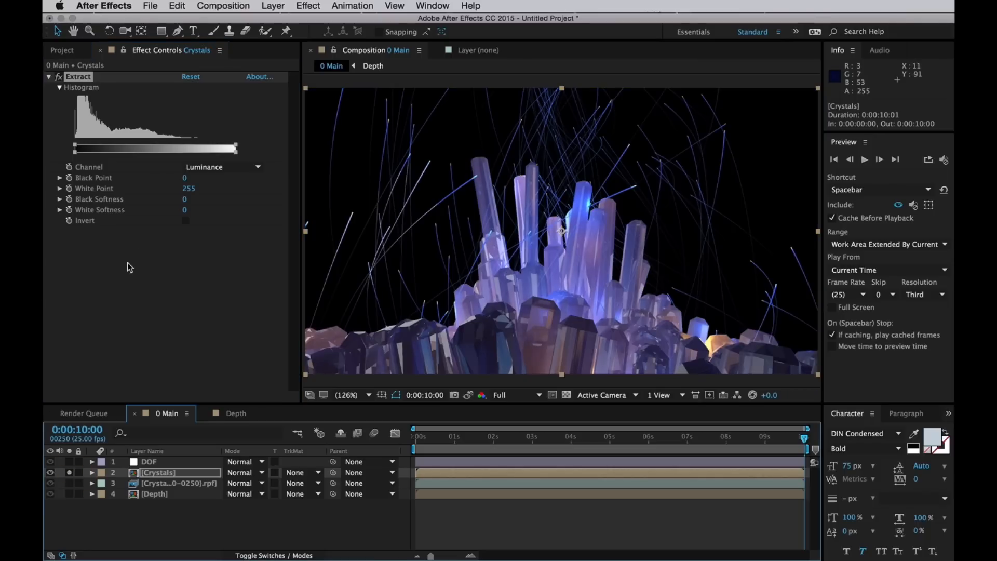
{"action": "left_click", "coordinate": [565, 395]}
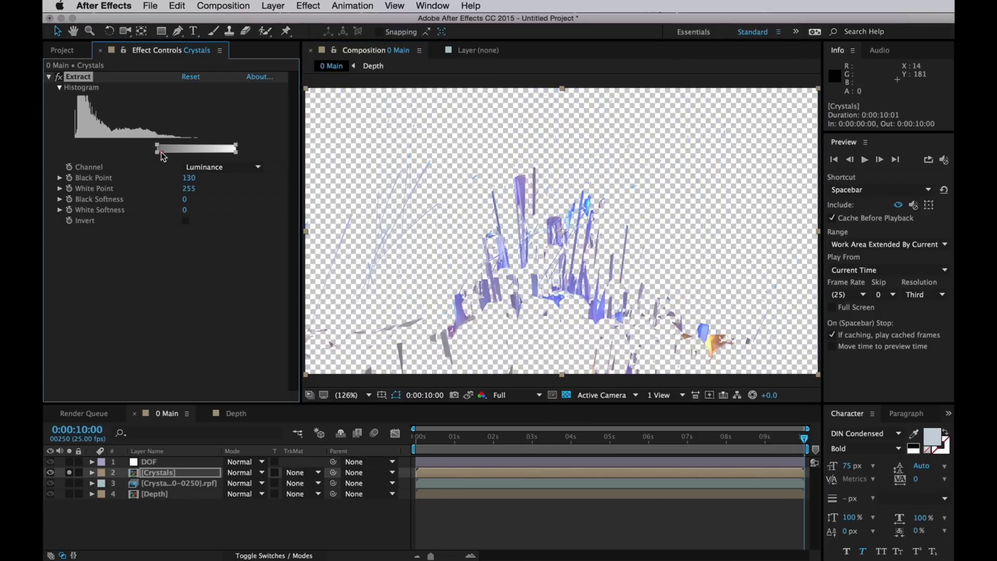
Tune the Extract histogram to Black Point 140, White Point 248, Black Softness 59.
{"action": "left_click_drag", "start_coordinate": [156, 148], "coordinate": [109, 148]}
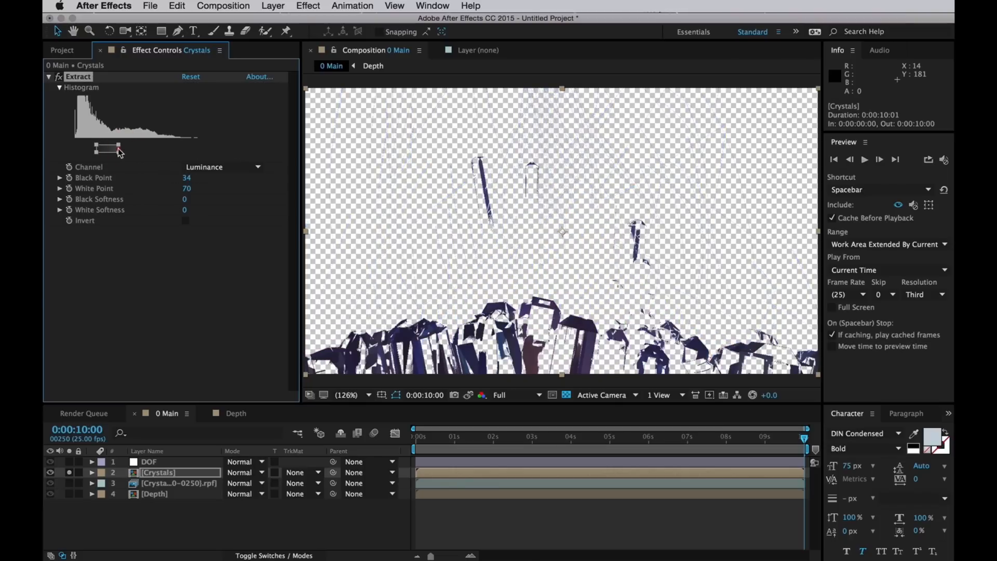
{"action": "left_click_drag", "start_coordinate": [109, 147], "coordinate": [194, 147]}
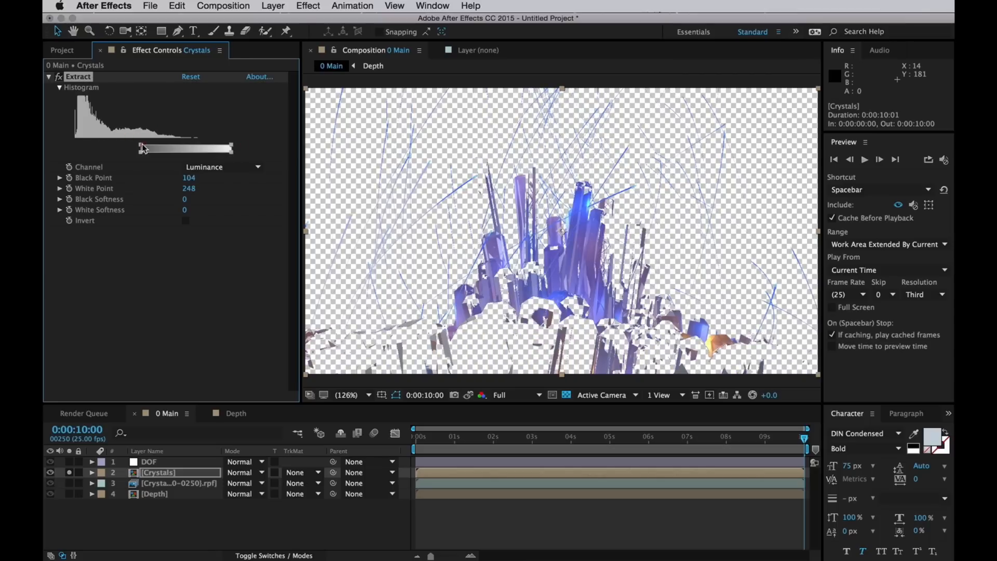
{"action": "left_click_drag", "start_coordinate": [140, 148], "coordinate": [168, 149]}
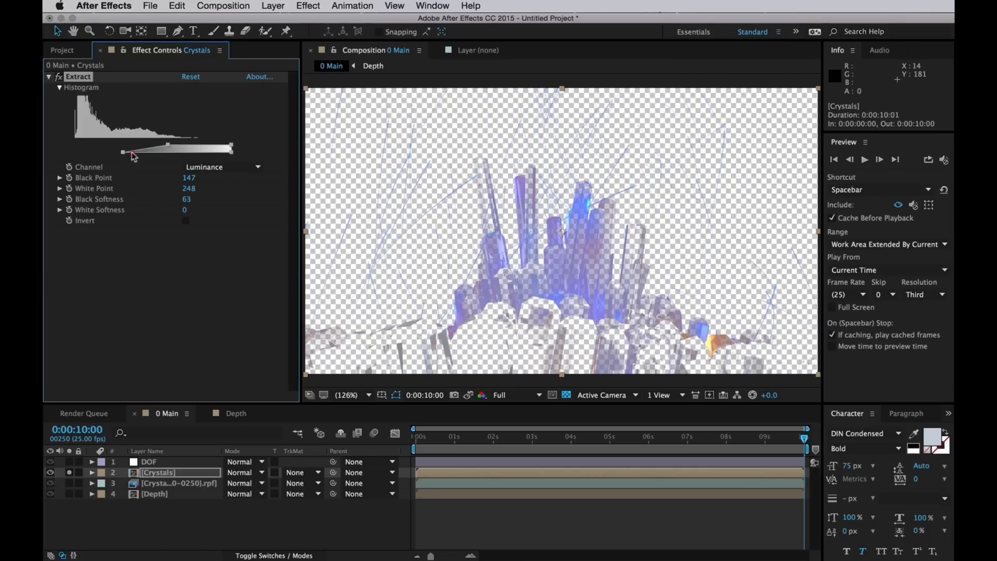
{"action": "left_click_drag", "start_coordinate": [122, 151], "coordinate": [156, 151]}
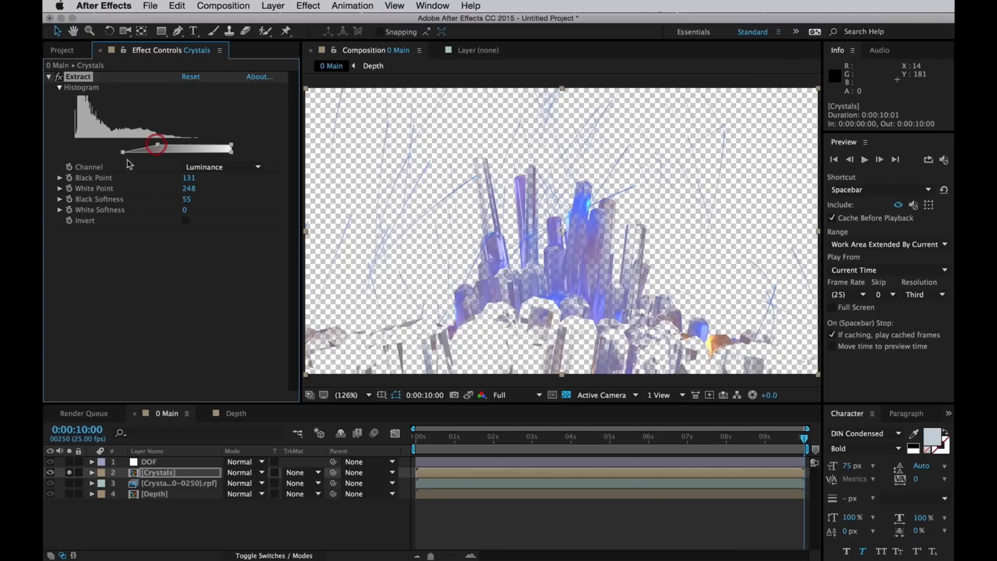
{"action": "left_click_drag", "start_coordinate": [152, 149], "coordinate": [137, 149]}
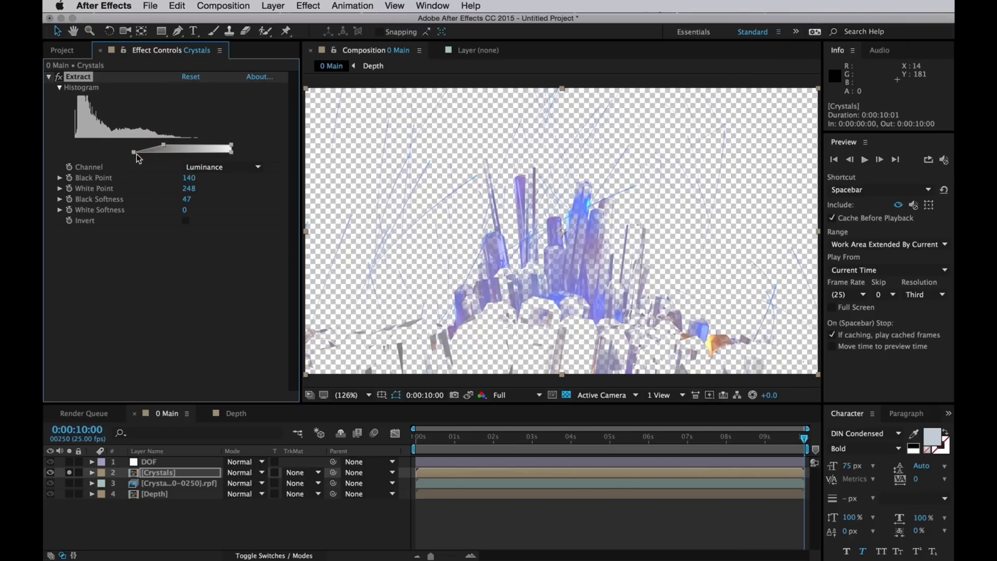
{"action": "left_click_drag", "start_coordinate": [134, 151], "coordinate": [138, 152]}
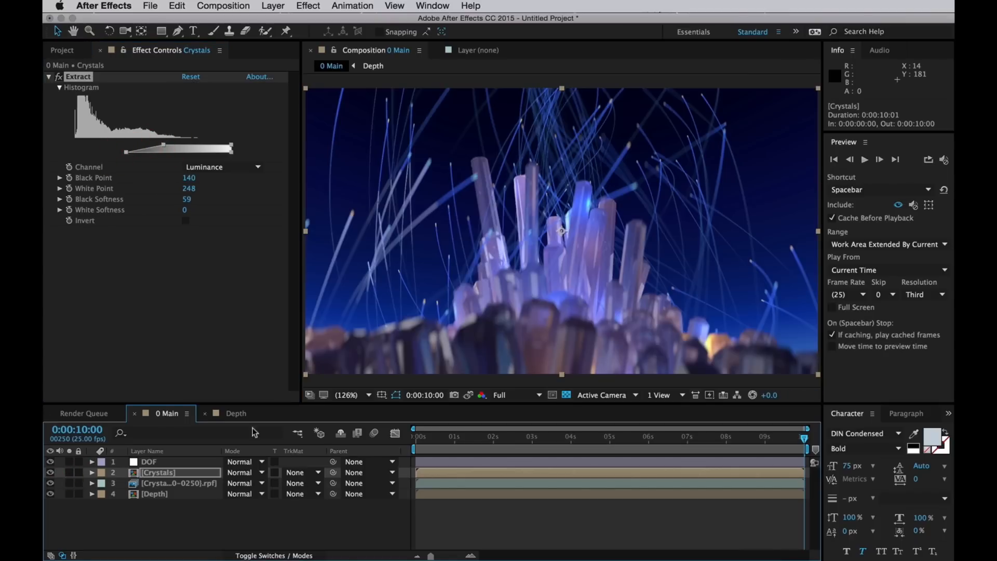
Blend the Crystals layer in Screen mode.
{"action": "left_click", "coordinate": [245, 471]}
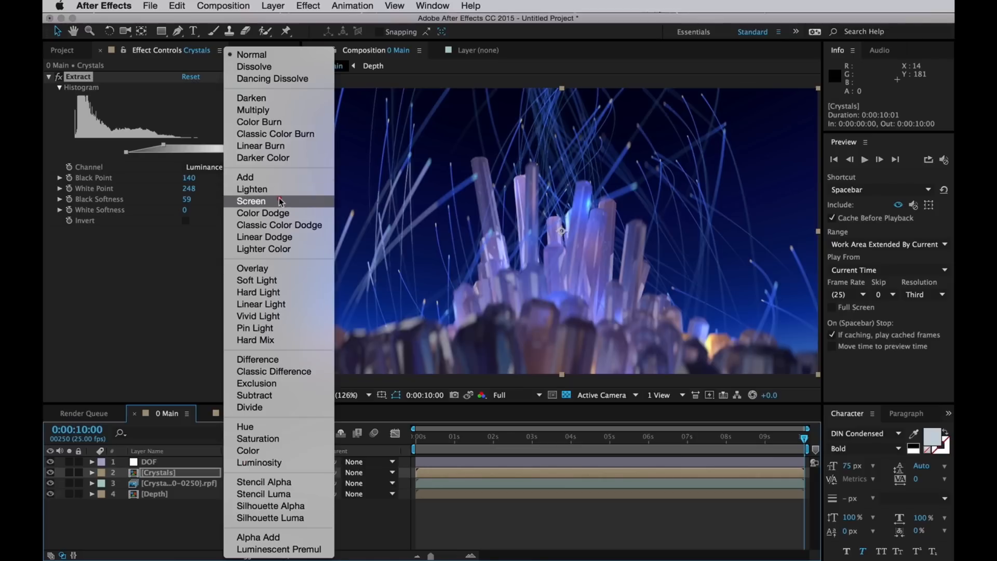
{"action": "left_click", "coordinate": [251, 201]}
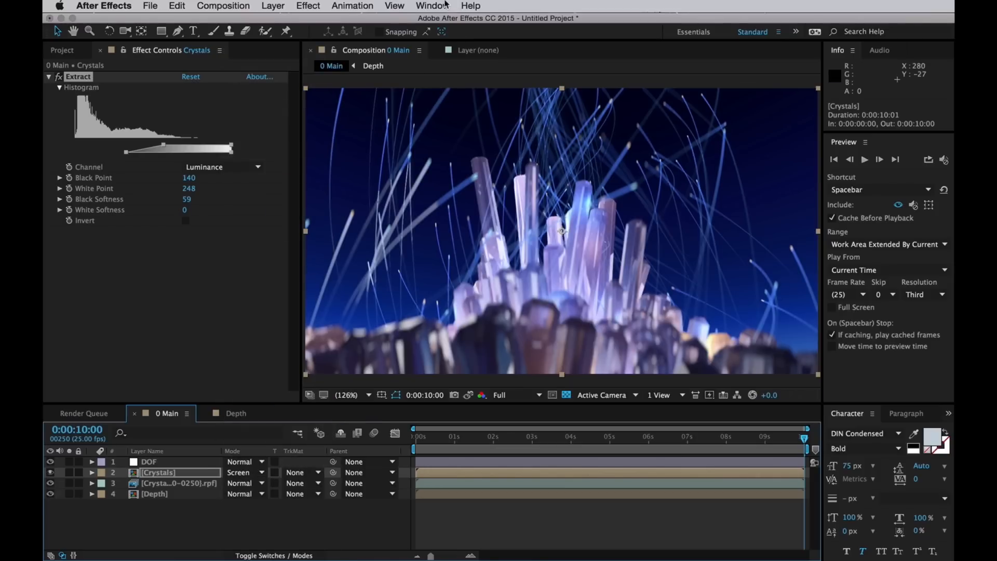
Add a Fast Blur of 100 with Repeat Edge Pixels to the Crystals layer.
{"action": "left_click", "coordinate": [470, 6]}
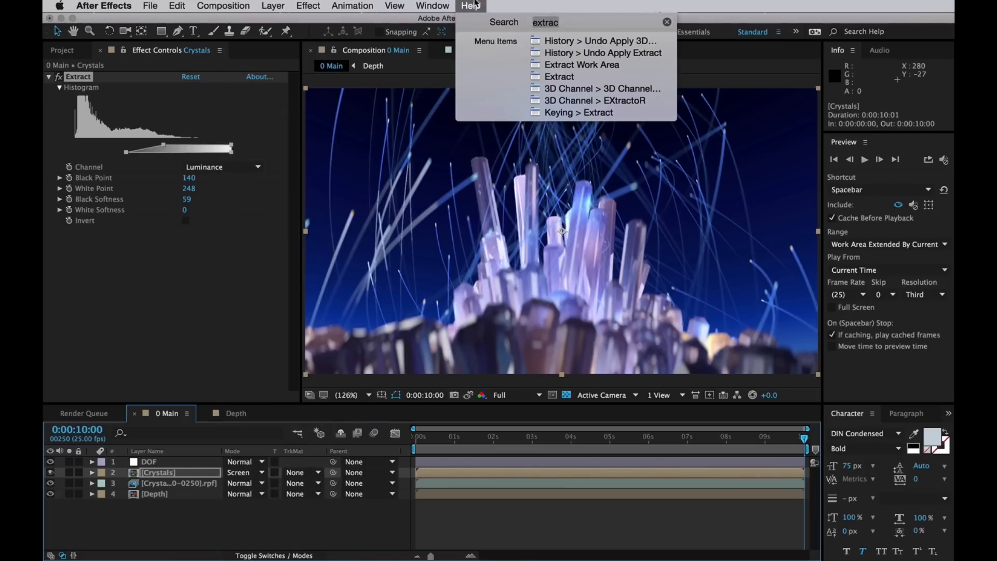
{"action": "type", "text": "fast"}
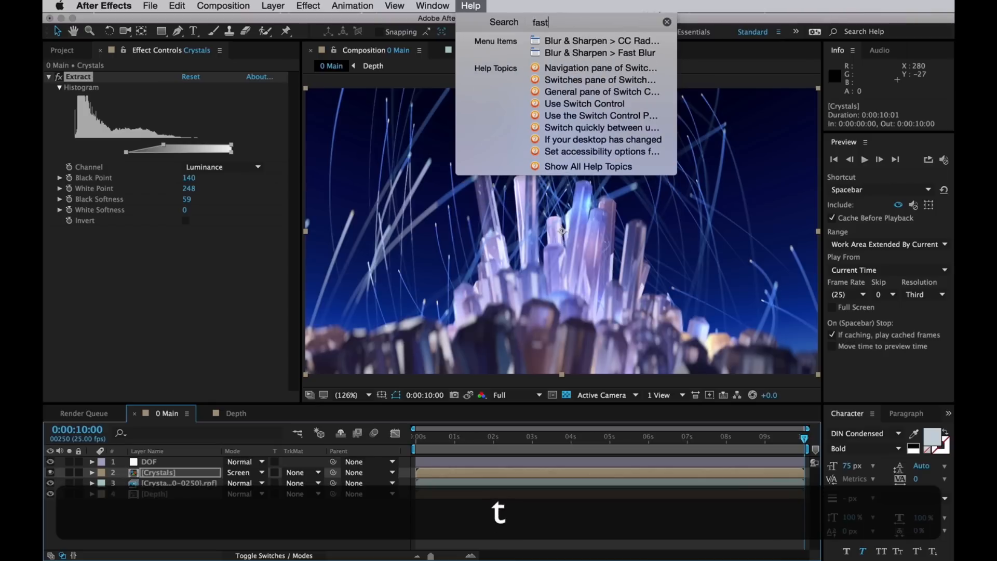
{"action": "left_click", "coordinate": [598, 53]}
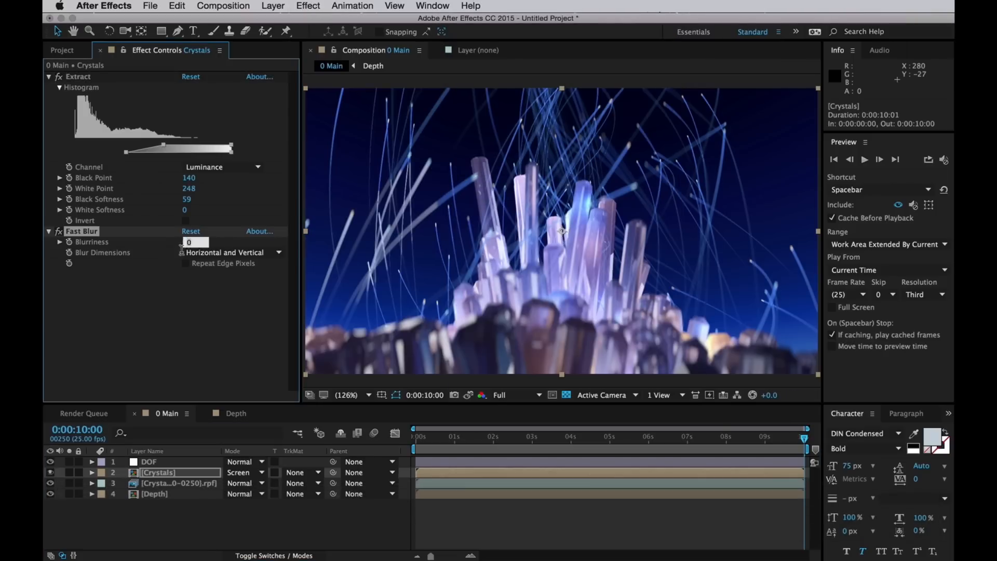
{"action": "type", "text": "100.0"}
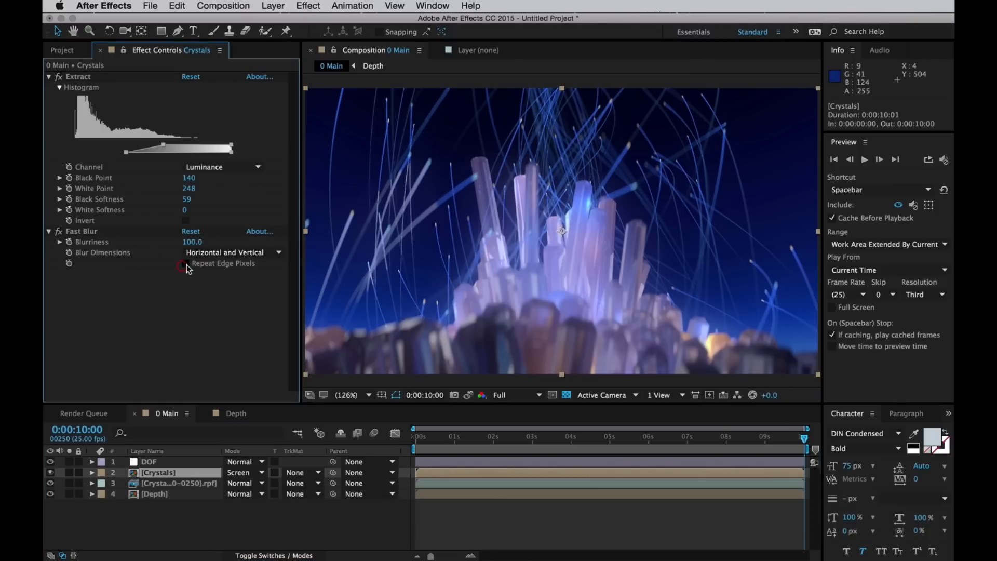
{"action": "left_click", "coordinate": [185, 263]}
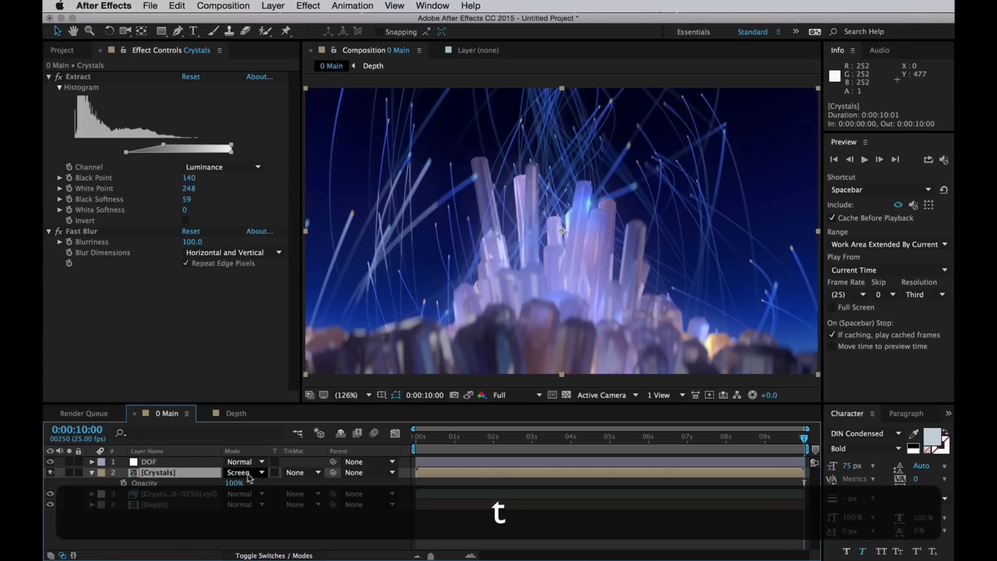
{"action": "type", "text": "25"}
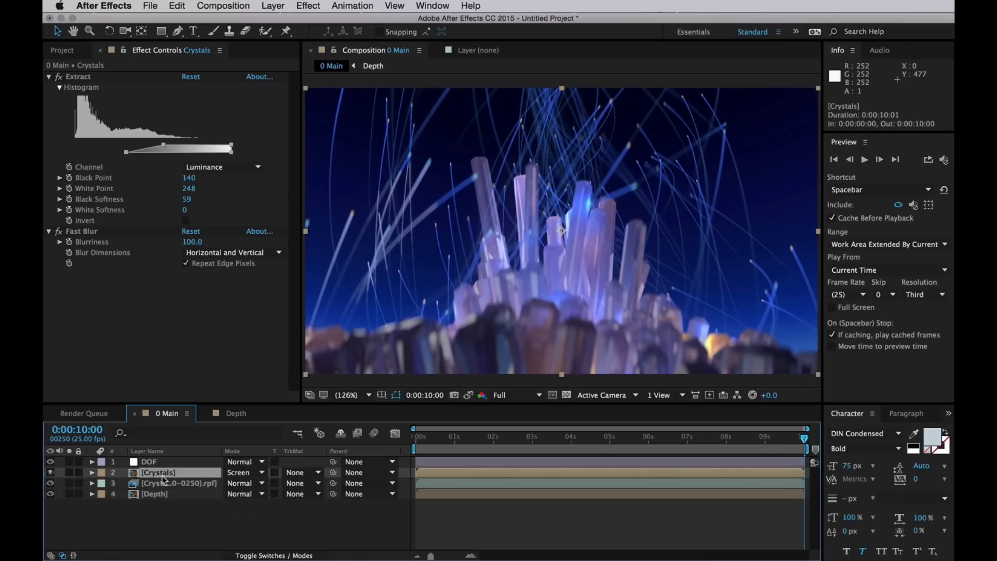
Duplicate Crystals and raise the copy's Extract Black Point to 176, toggling visibility to compare.
{"action": "key", "text": "cmd+d"}
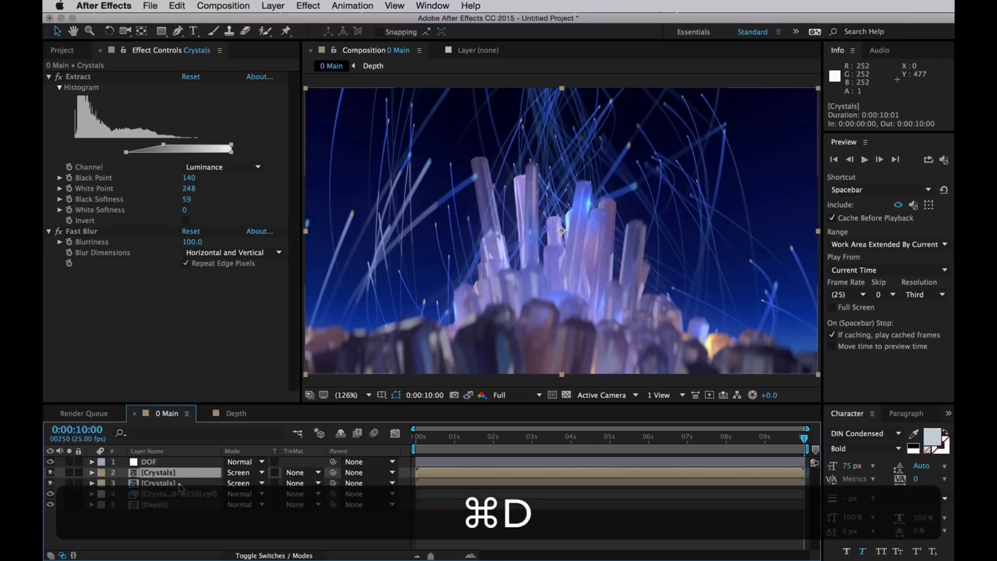
{"action": "left_click", "coordinate": [49, 472]}
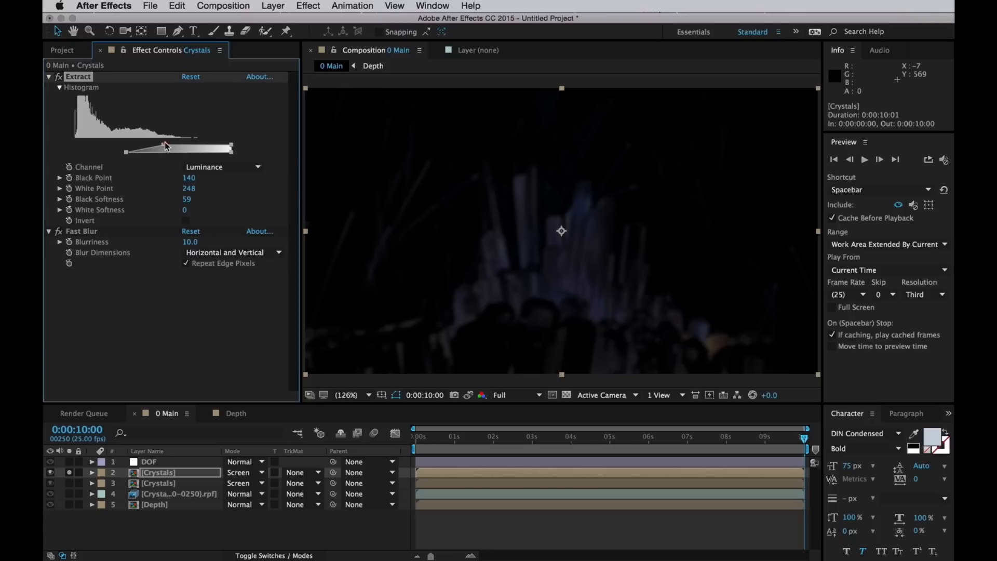
{"action": "left_click_drag", "start_coordinate": [165, 147], "coordinate": [186, 152]}
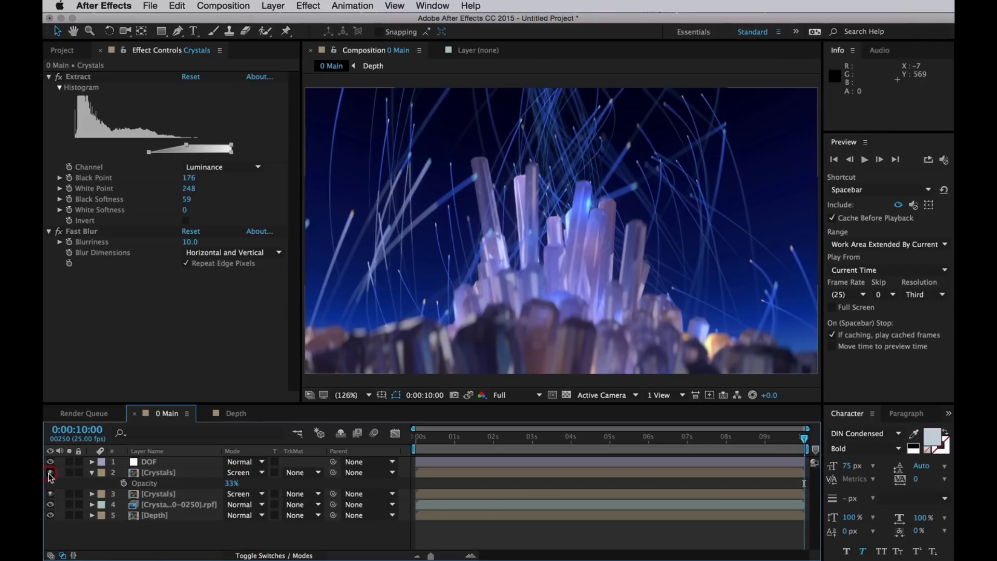
{"action": "left_click", "coordinate": [50, 472]}
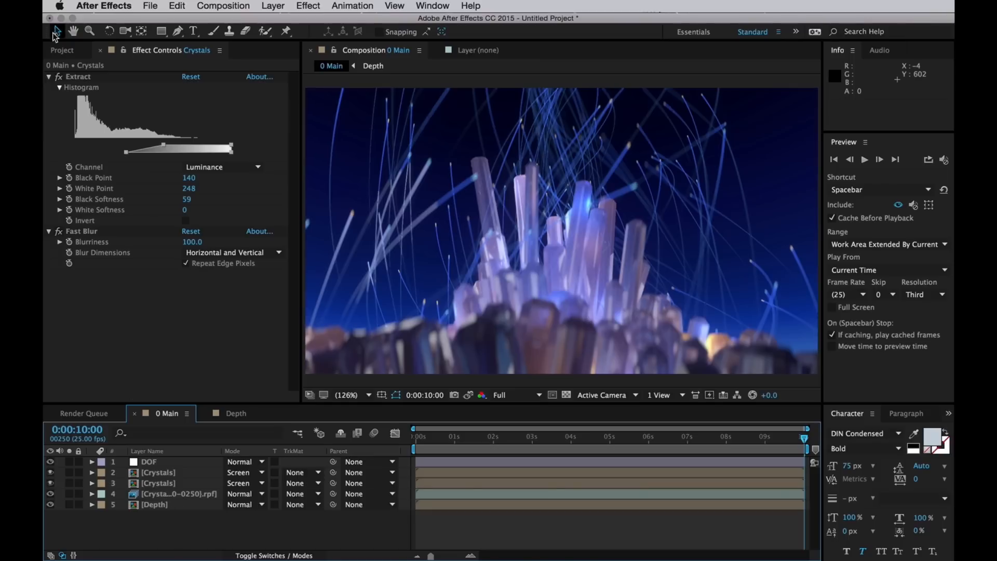
Prefix the helper precomps with ~1 and nest 0 Main in a new composition named '1 CC'.
{"action": "left_click", "coordinate": [61, 50]}
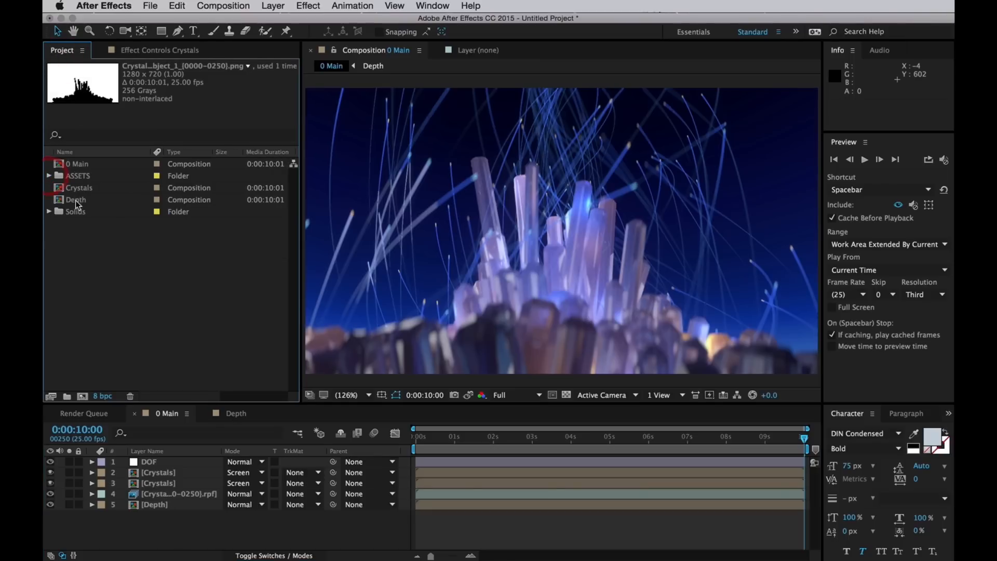
{"action": "left_click", "coordinate": [78, 199]}
{"action": "type", "text": "-1 "}
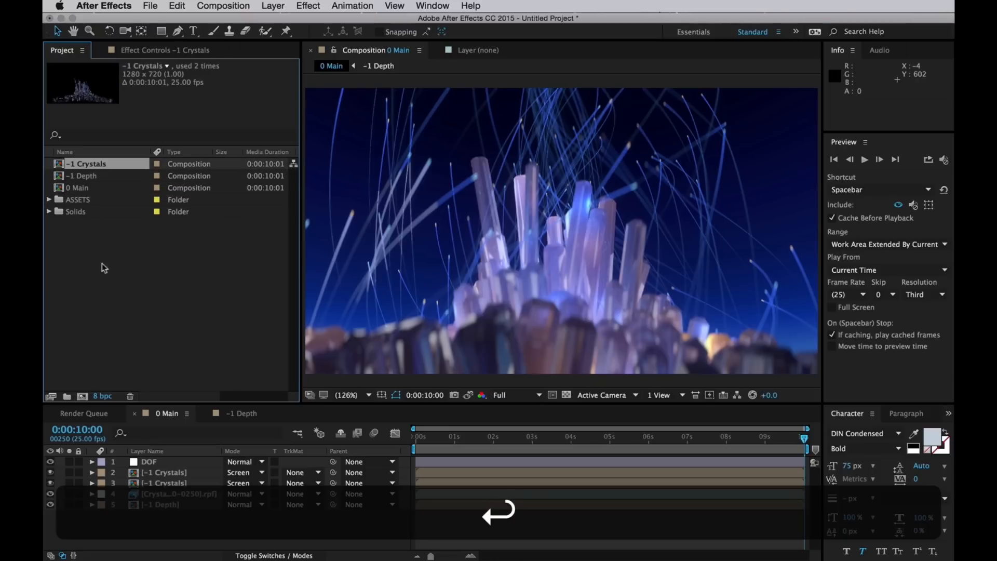
{"action": "left_click", "coordinate": [80, 188]}
{"action": "type", "text": "1"}
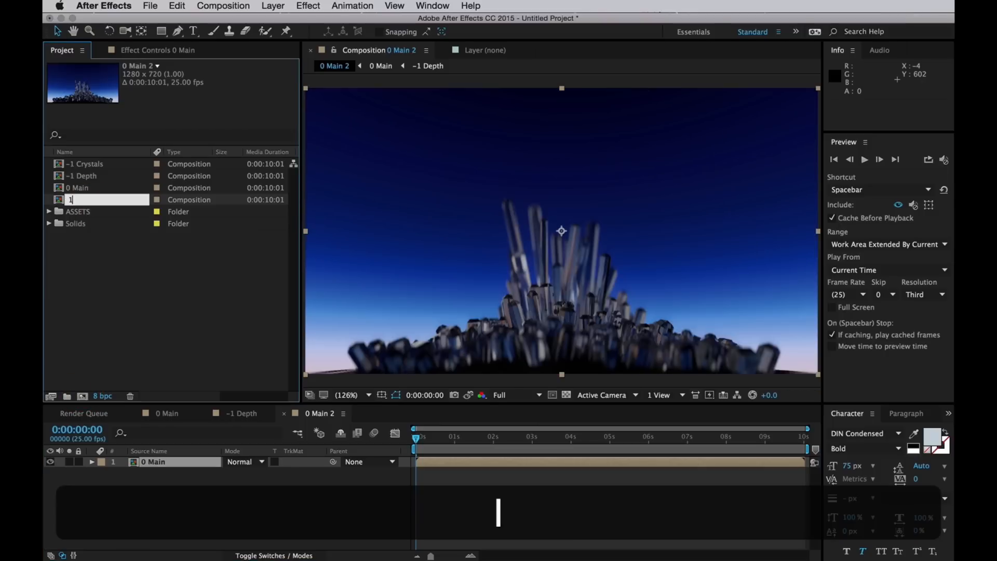
{"action": "type", "text": "CC"}
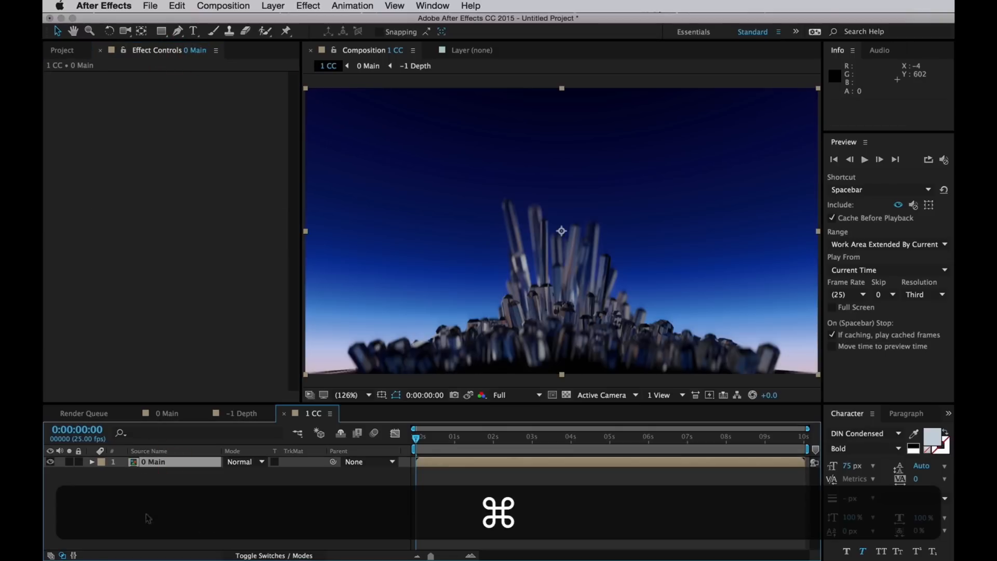
Apply Extract to the top 0 Main layer and raise its black point to isolate highlights.
{"action": "left_click", "coordinate": [470, 6]}
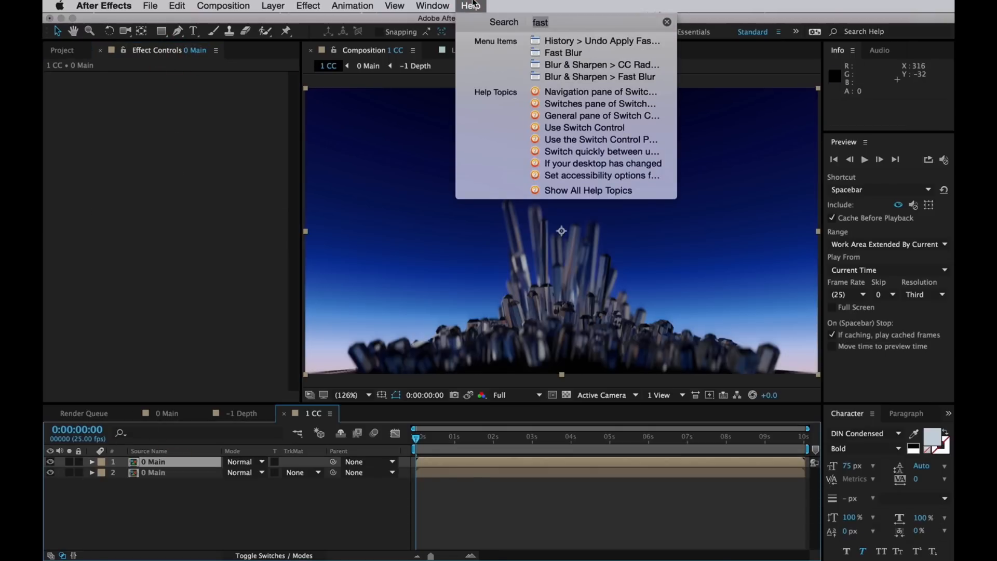
{"action": "type", "text": "extrac"}
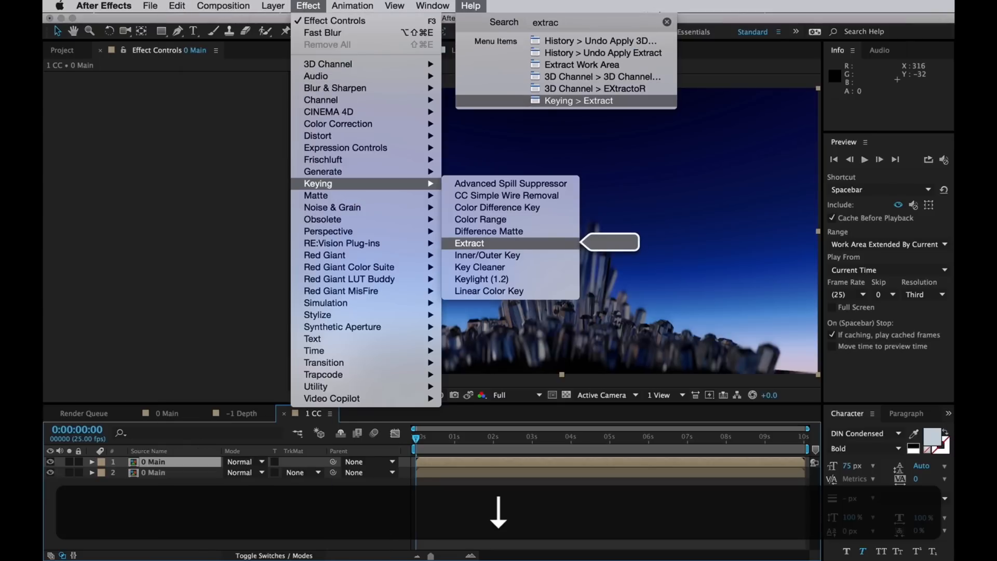
{"action": "left_click", "coordinate": [469, 244]}
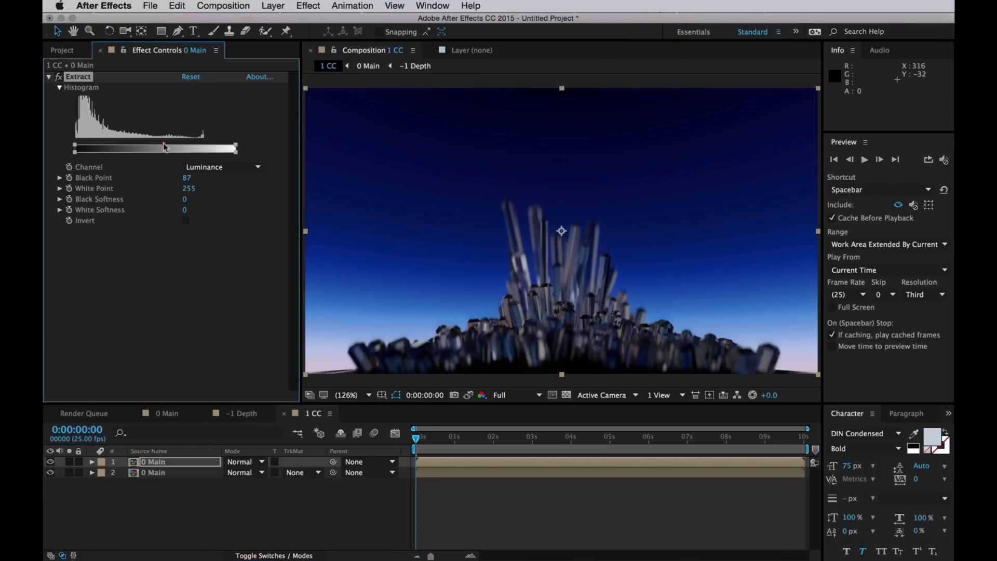
{"action": "left_click_drag", "start_coordinate": [146, 146], "coordinate": [169, 147]}
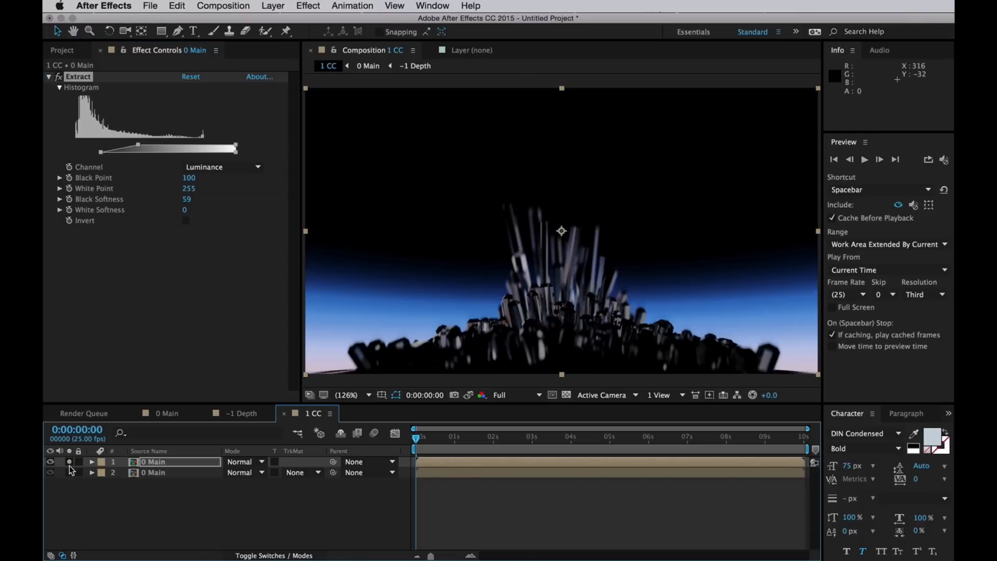
Add a heavy Fast Blur (333) and blend the copy with Lighten at reduced opacity.
{"action": "type", "text": "fas"}
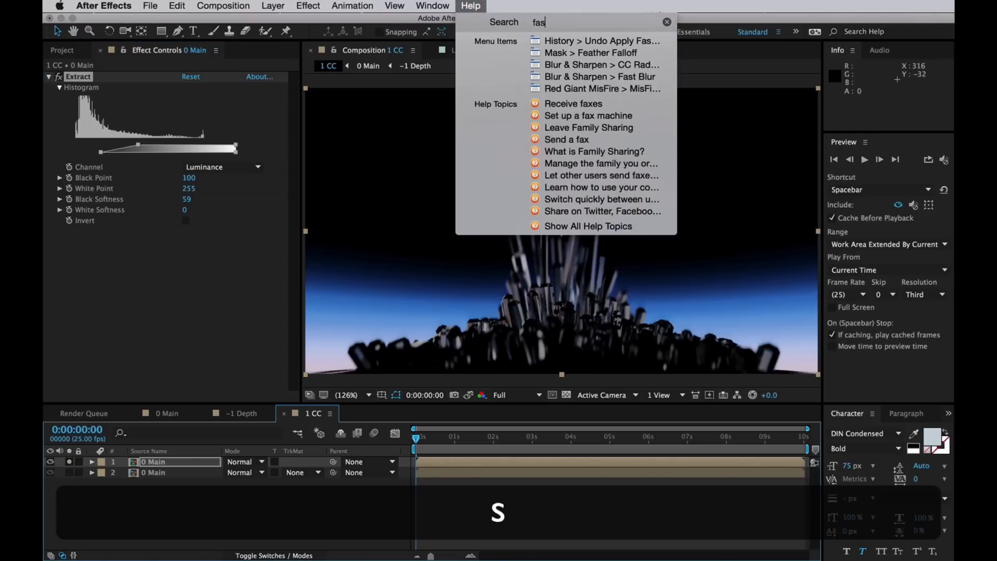
{"action": "left_click", "coordinate": [599, 76]}
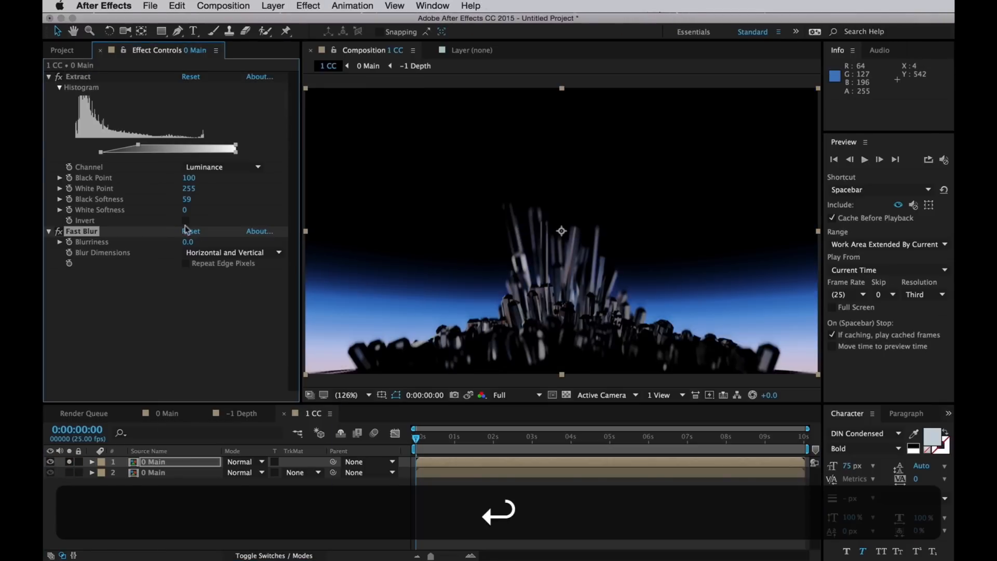
{"action": "type", "text": "318"}
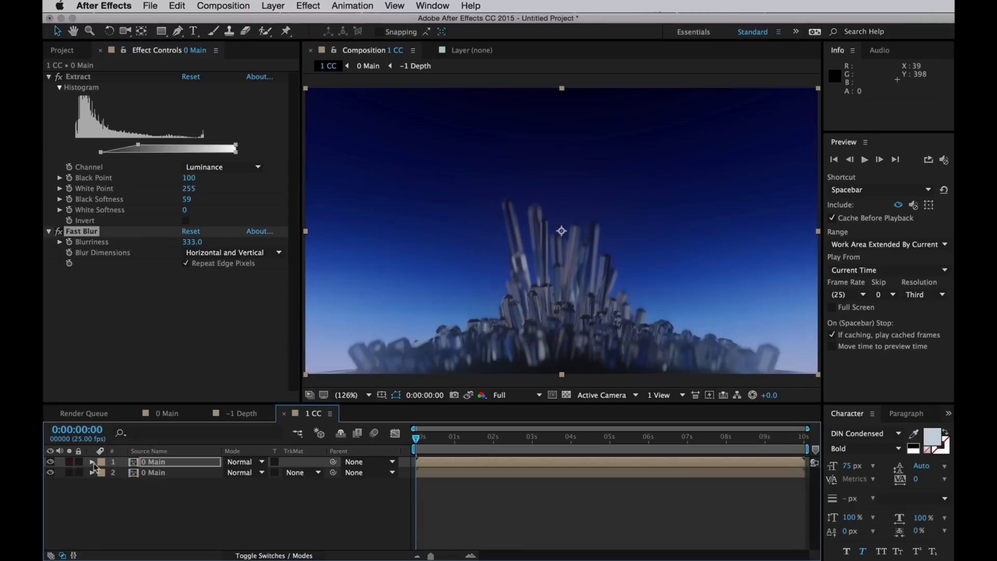
{"action": "left_click", "coordinate": [247, 461]}
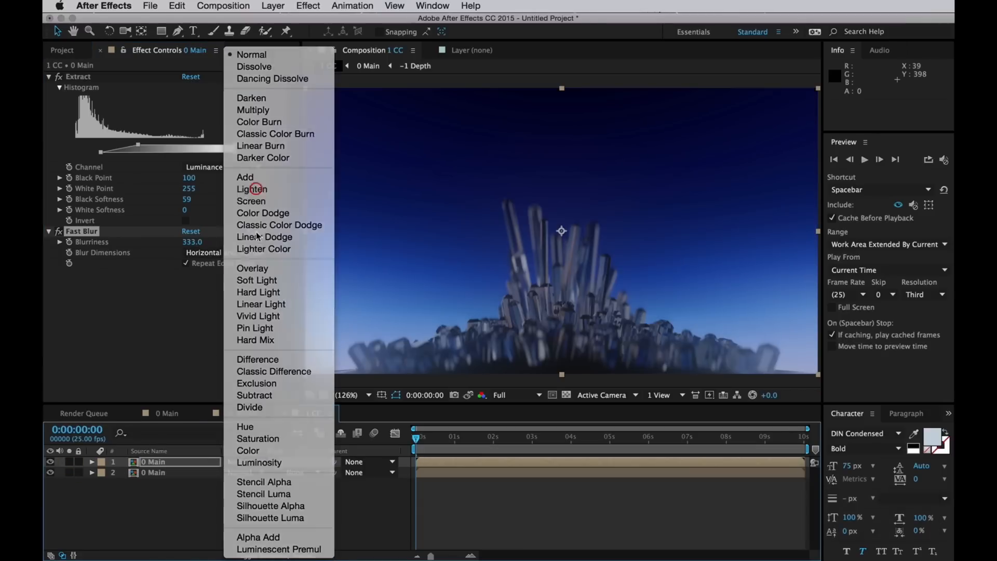
{"action": "left_click", "coordinate": [251, 189]}
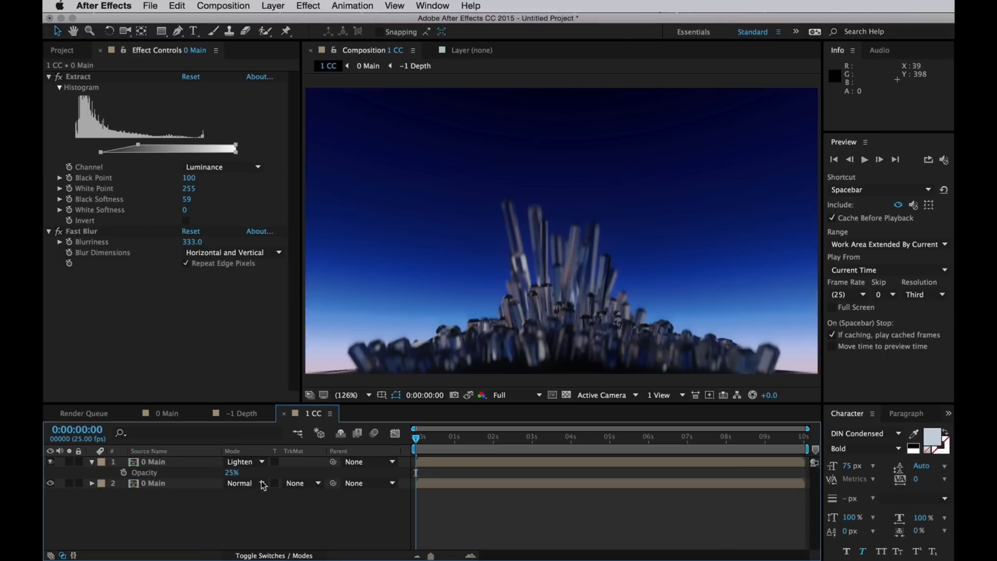
{"action": "left_click", "coordinate": [50, 462]}
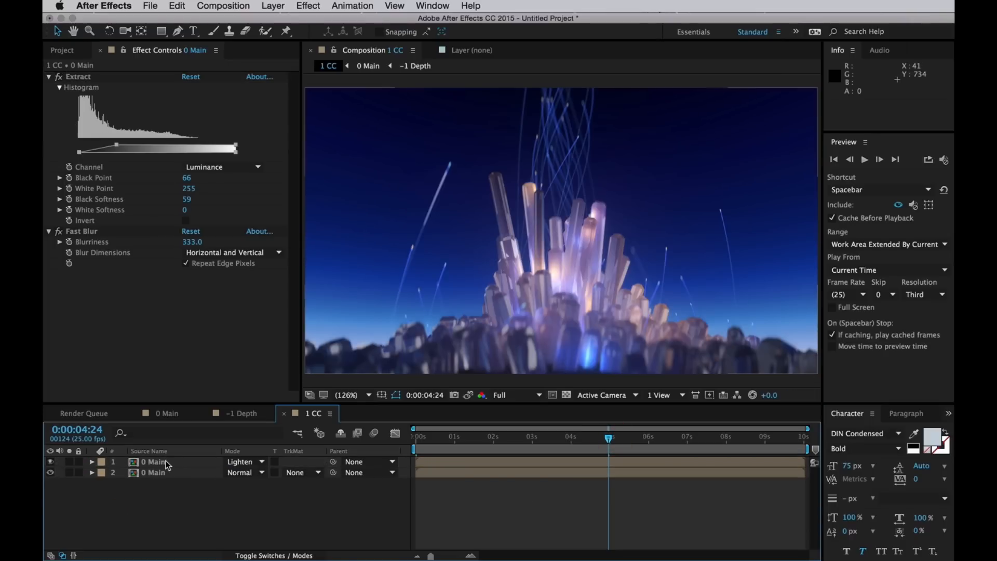
{"action": "mouse_move", "coordinate": [201, 520]}
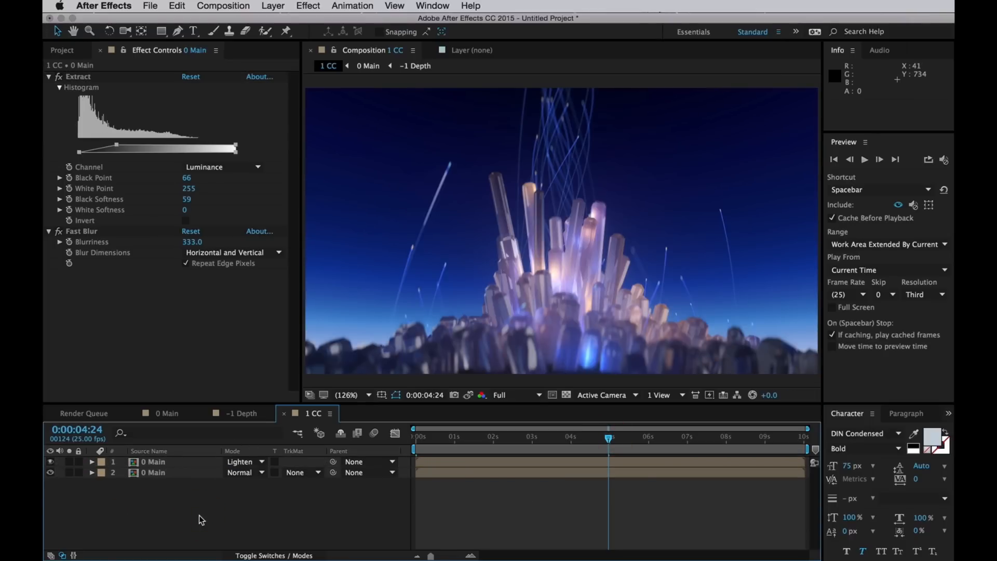
Add an adjustment layer with Color Balance tinting toward purple-blue and rename it Colour Balance.
{"action": "left_click", "coordinate": [61, 50]}
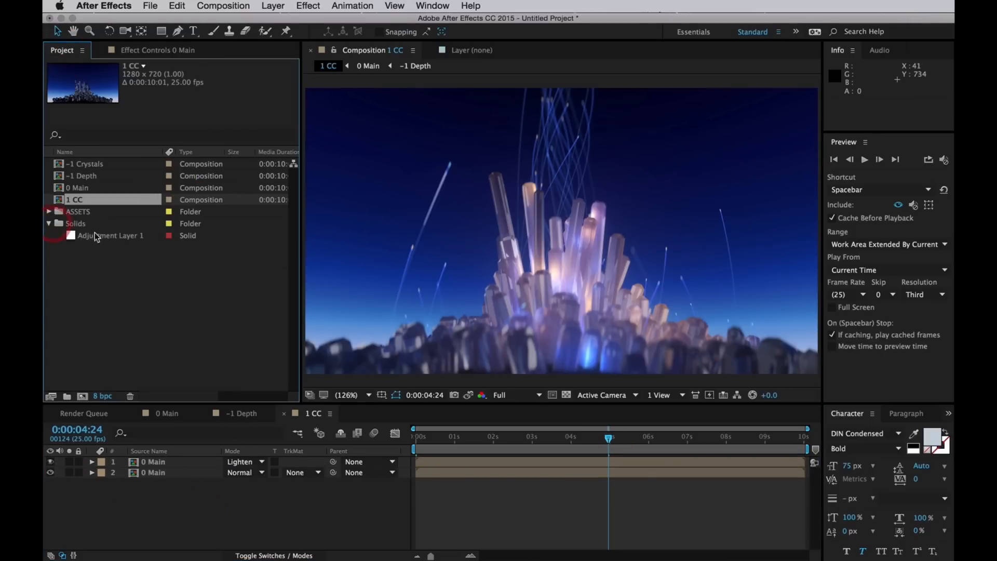
{"action": "double_click", "coordinate": [111, 236]}
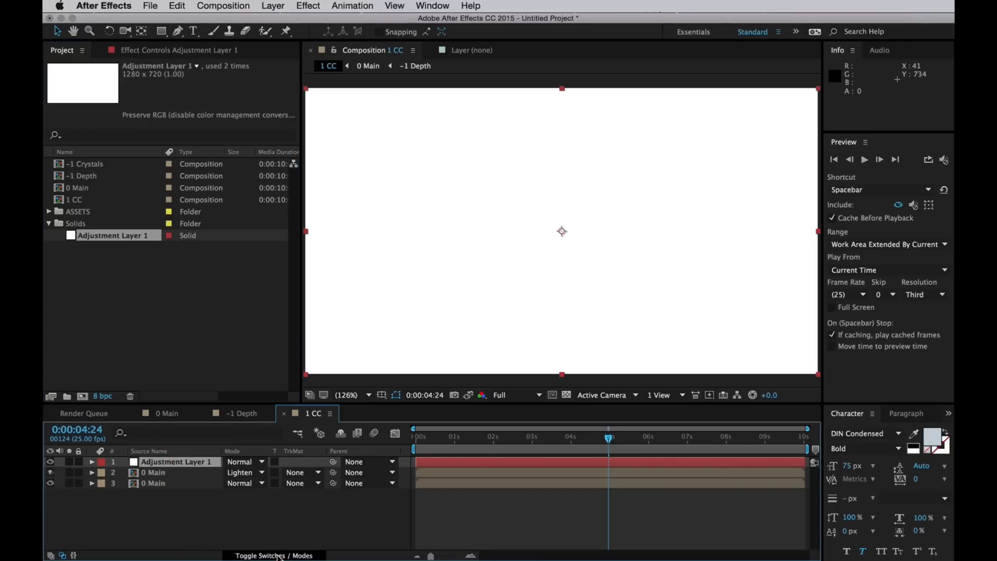
{"action": "left_click", "coordinate": [274, 555]}
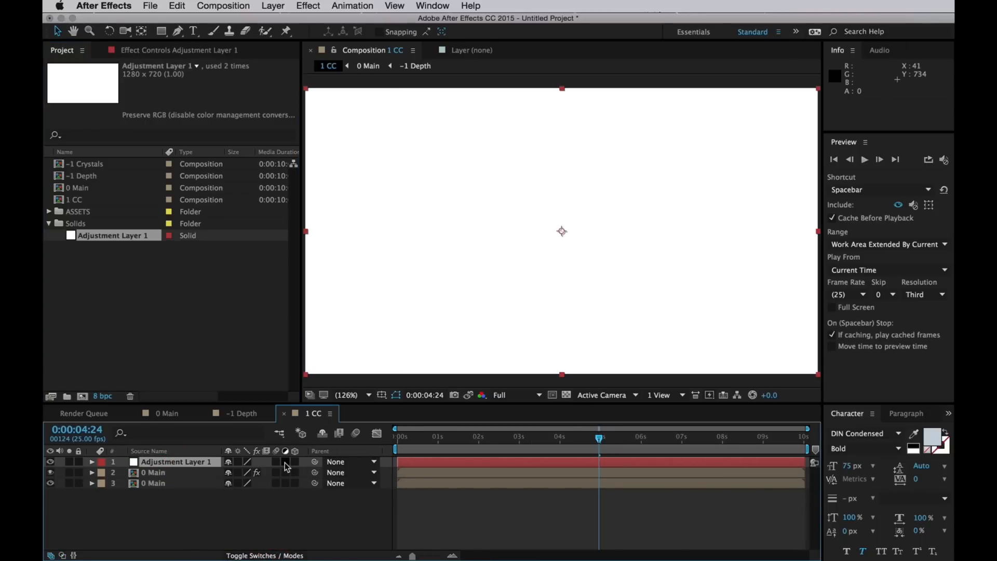
{"action": "left_click", "coordinate": [471, 6]}
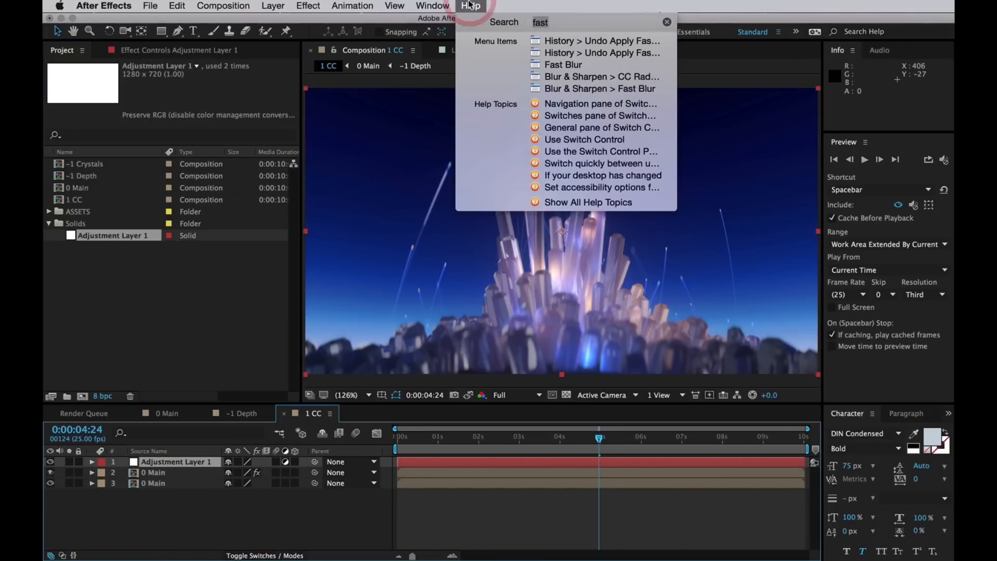
{"action": "type", "text": "bal"}
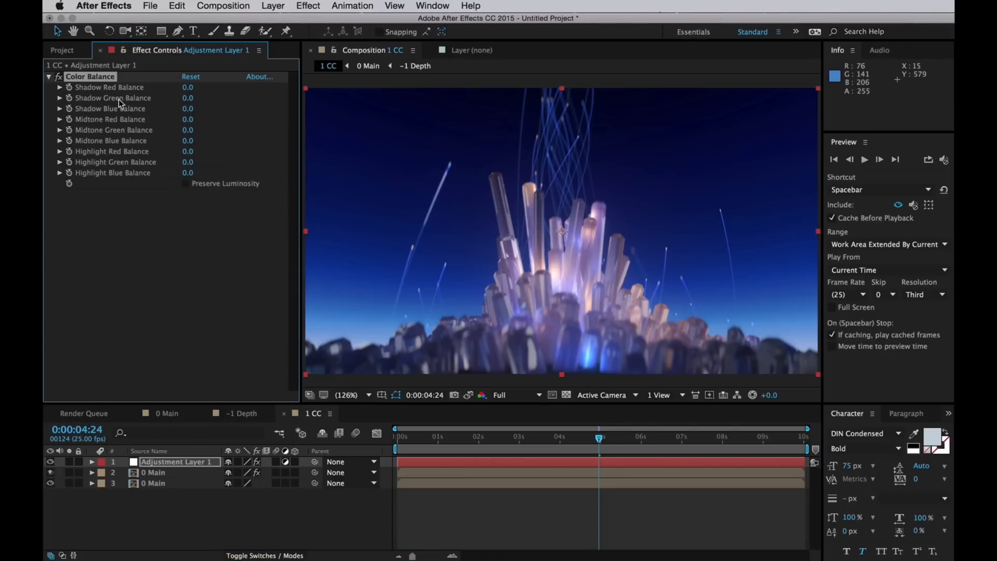
{"action": "mouse_move", "coordinate": [184, 189]}
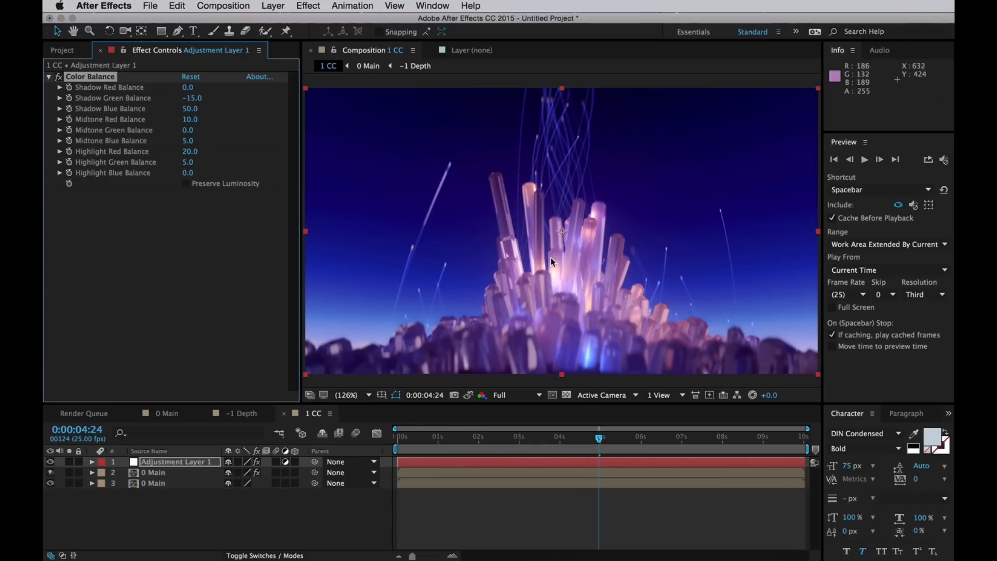
{"action": "mouse_move", "coordinate": [531, 132]}
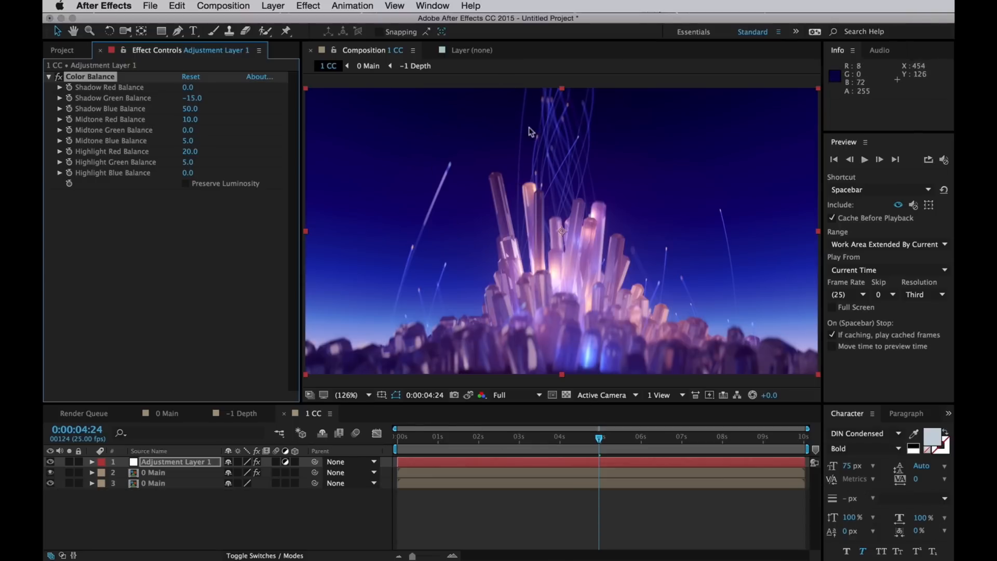
{"action": "mouse_move", "coordinate": [591, 132]}
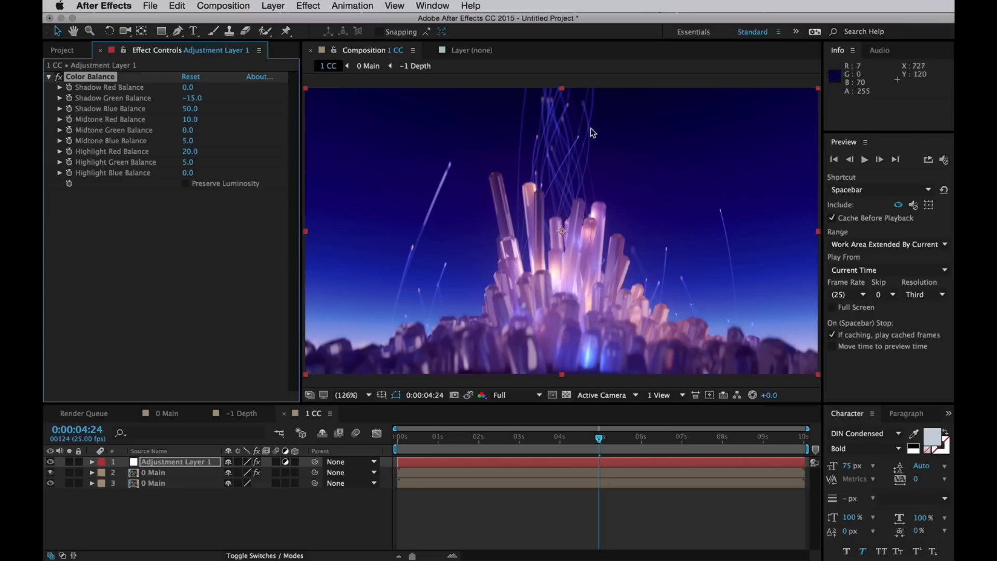
{"action": "mouse_move", "coordinate": [446, 356]}
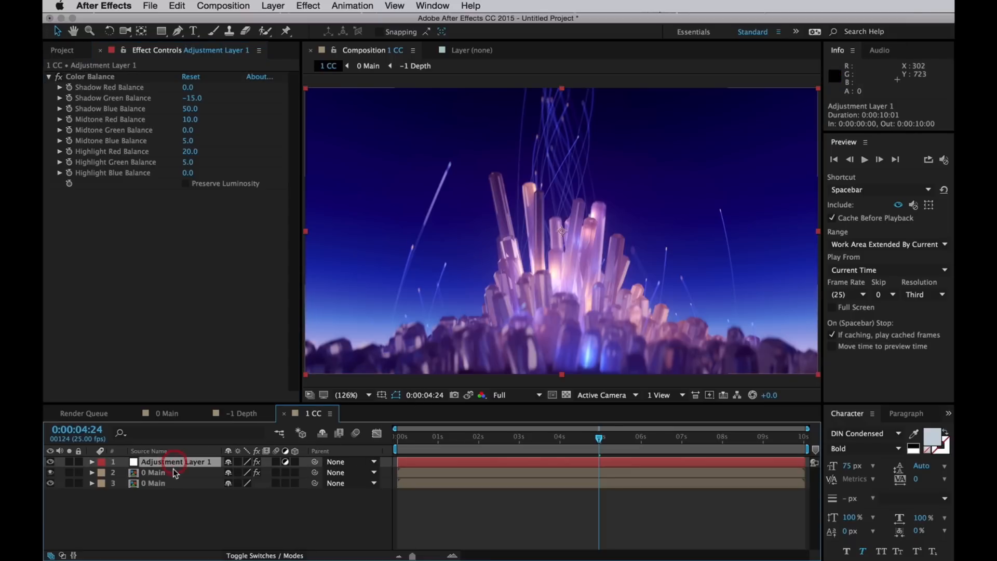
{"action": "type", "text": "Colour Balance"}
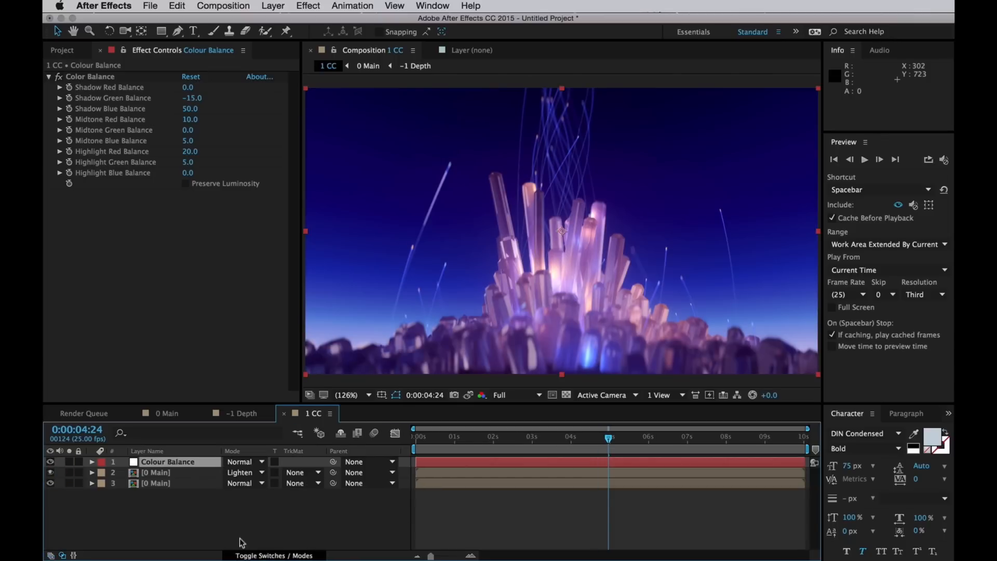
Set Colour Balance to Color mode at 60% opacity and duplicate it.
{"action": "left_click", "coordinate": [243, 461]}
{"action": "type", "text": "Levels"}
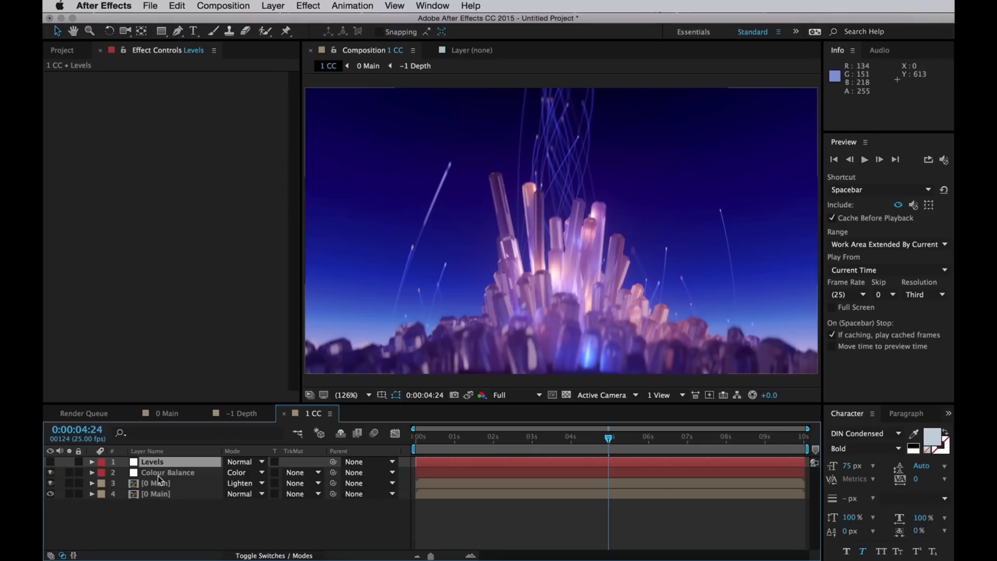
{"action": "left_click", "coordinate": [168, 472]}
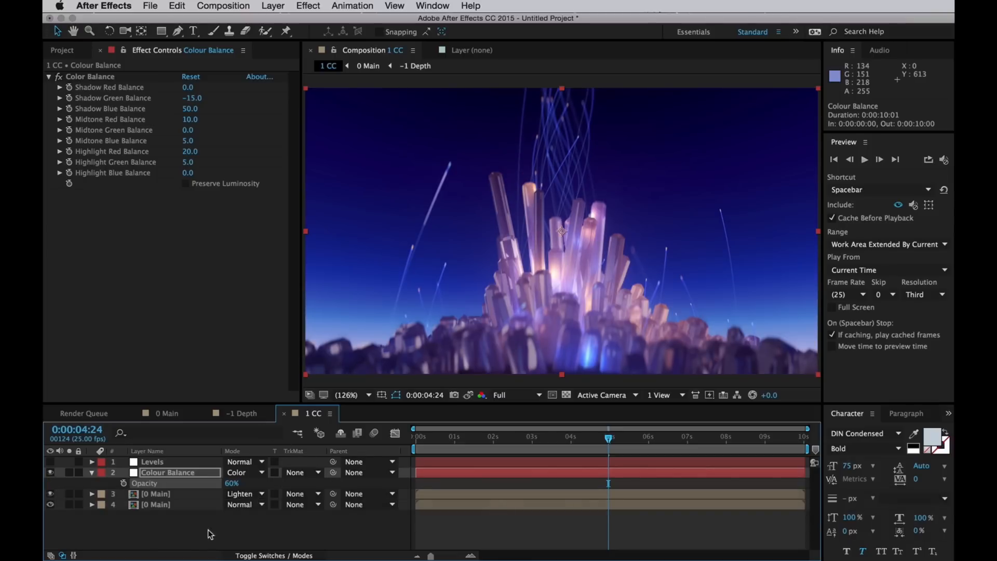
{"action": "key", "text": "cmd+d"}
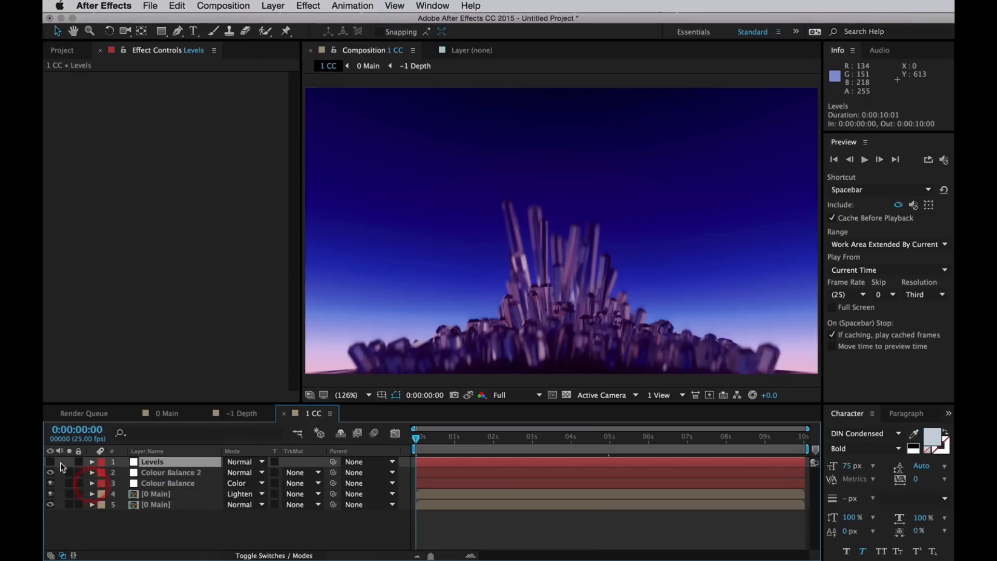
Apply the Levels effect to the Levels adjustment layer via command search.
{"action": "left_click", "coordinate": [471, 7]}
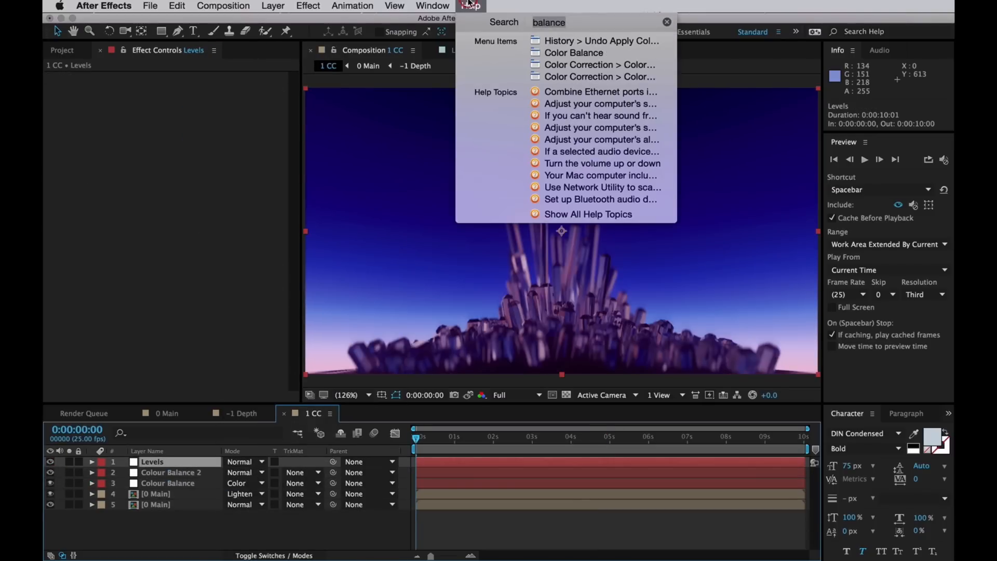
{"action": "type", "text": "levels"}
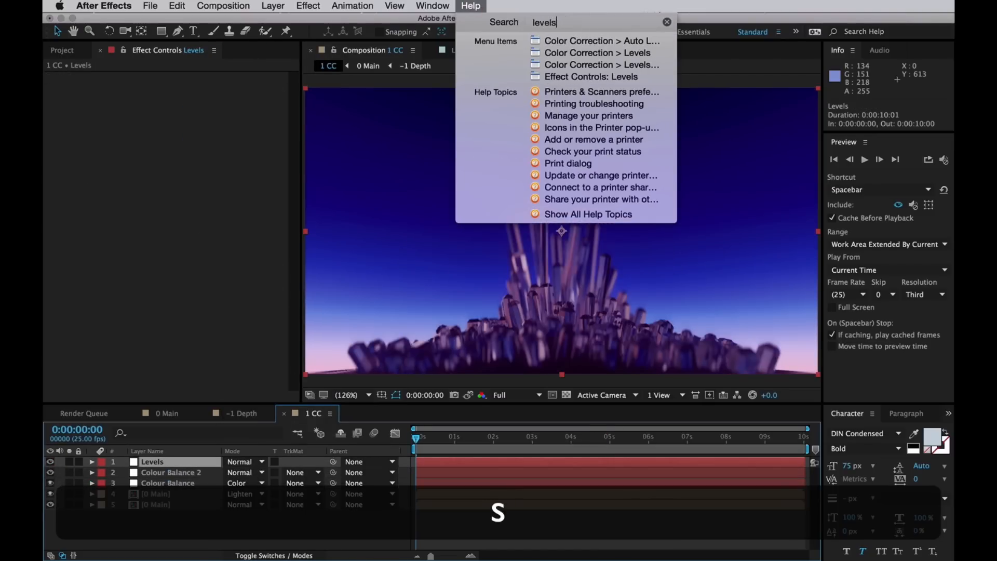
{"action": "left_click", "coordinate": [307, 5]}
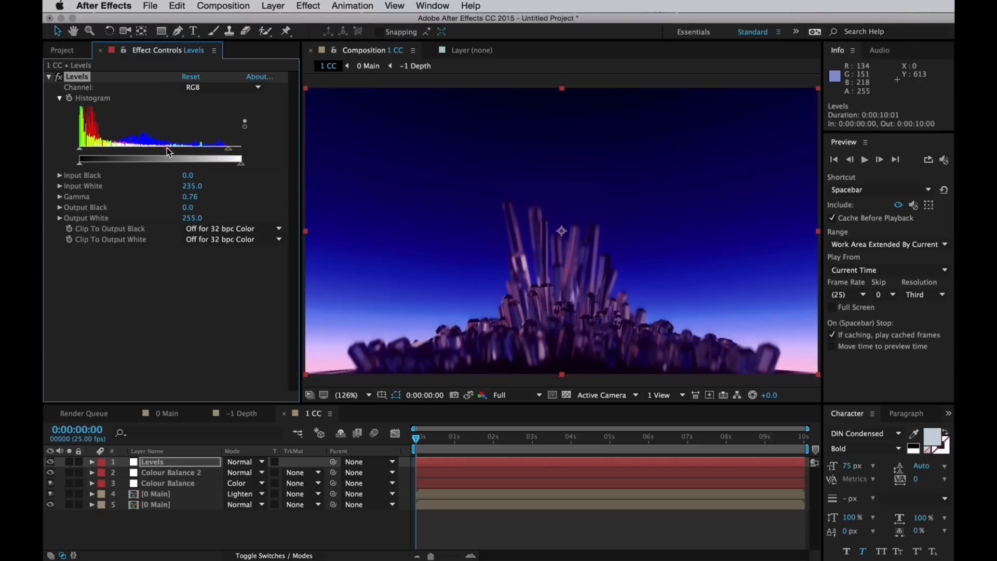
Set Levels Input White to 200 and Gamma 0.85, blended at 42% opacity, checked on a later frame.
{"action": "left_click_drag", "start_coordinate": [168, 152], "coordinate": [162, 152]}
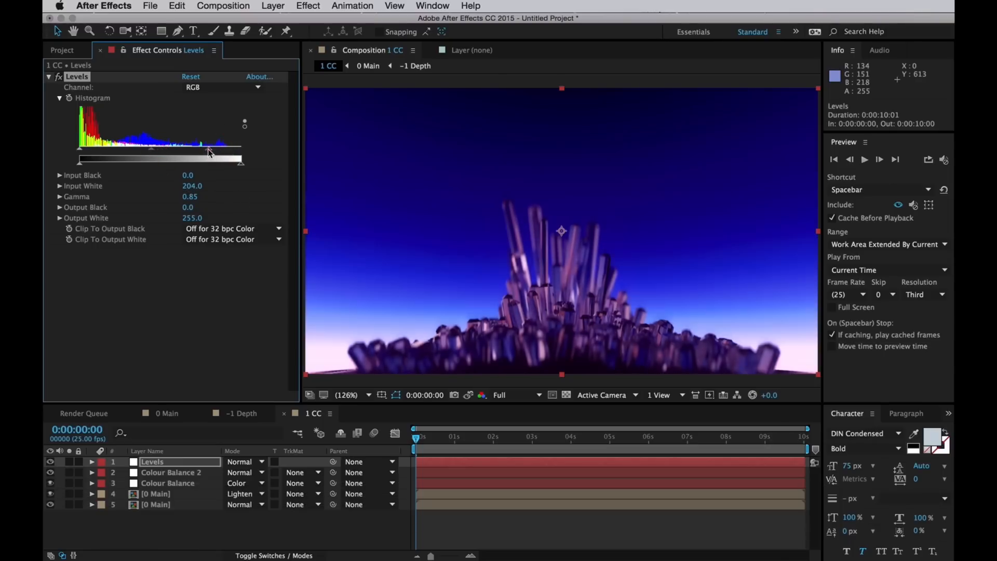
{"action": "left_click_drag", "start_coordinate": [208, 162], "coordinate": [203, 162]}
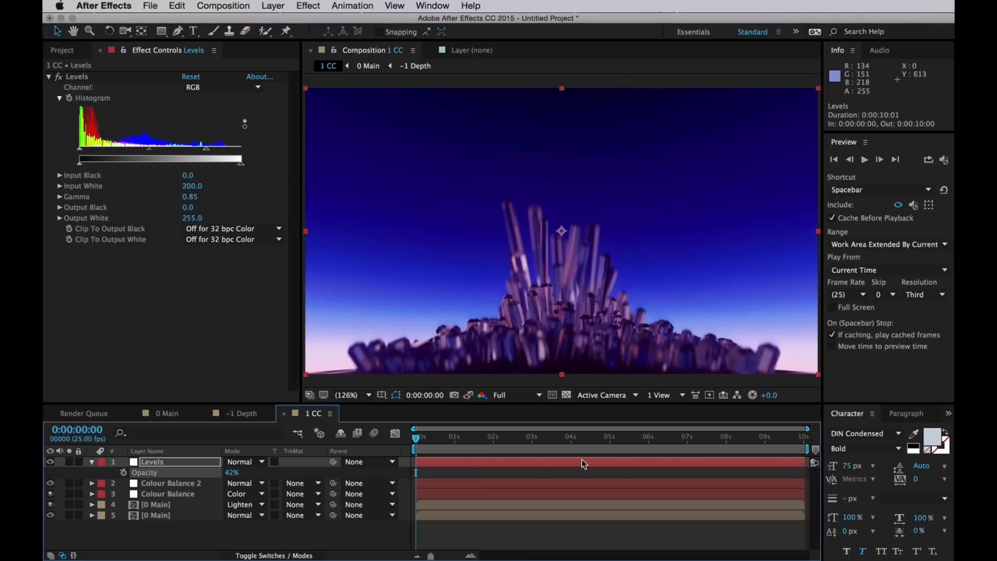
{"action": "left_click", "coordinate": [551, 437]}
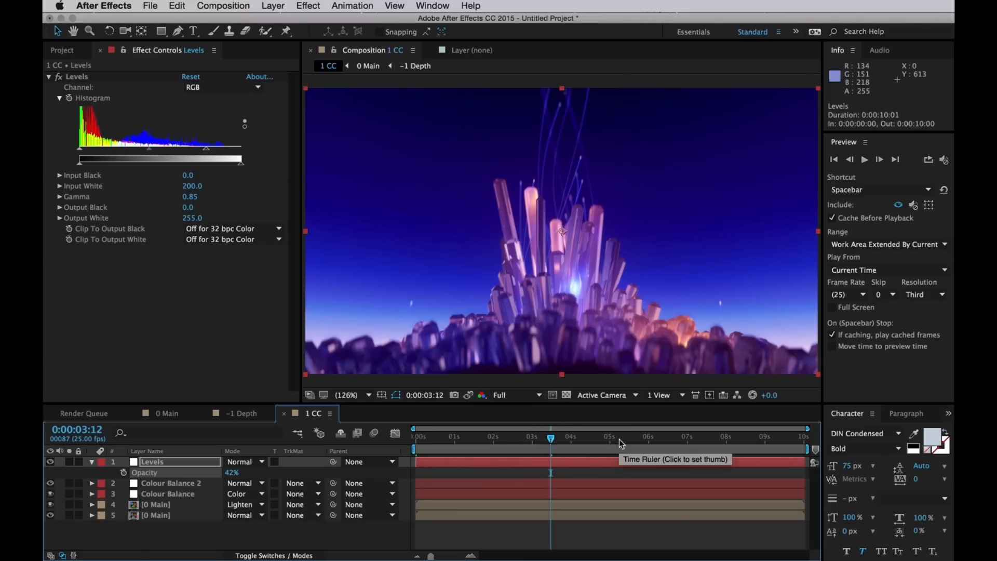
{"action": "left_click", "coordinate": [618, 438]}
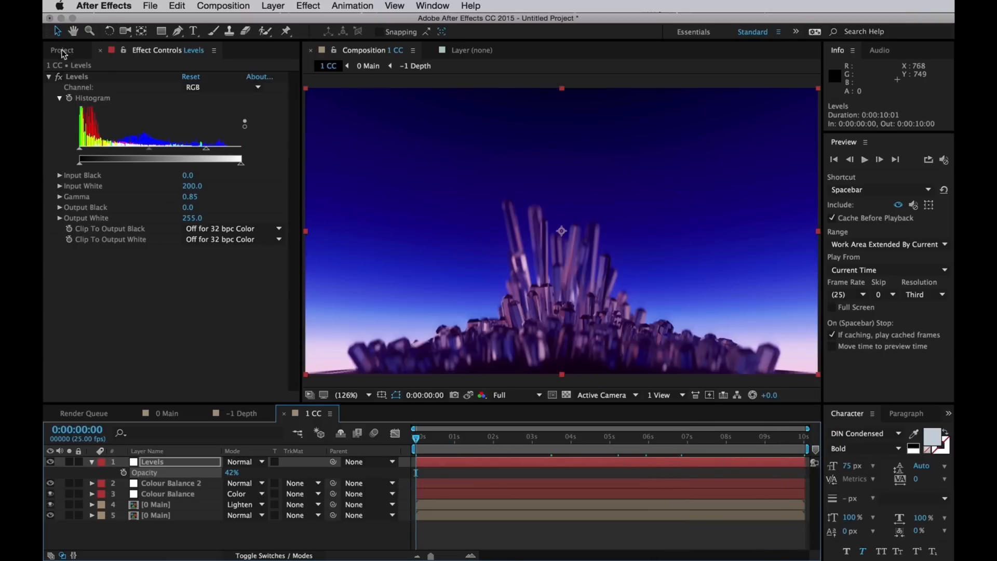
Nest 1 CC in a new '2 Moreness' comp and make the solid an adjustment layer.
{"action": "left_click", "coordinate": [62, 50]}
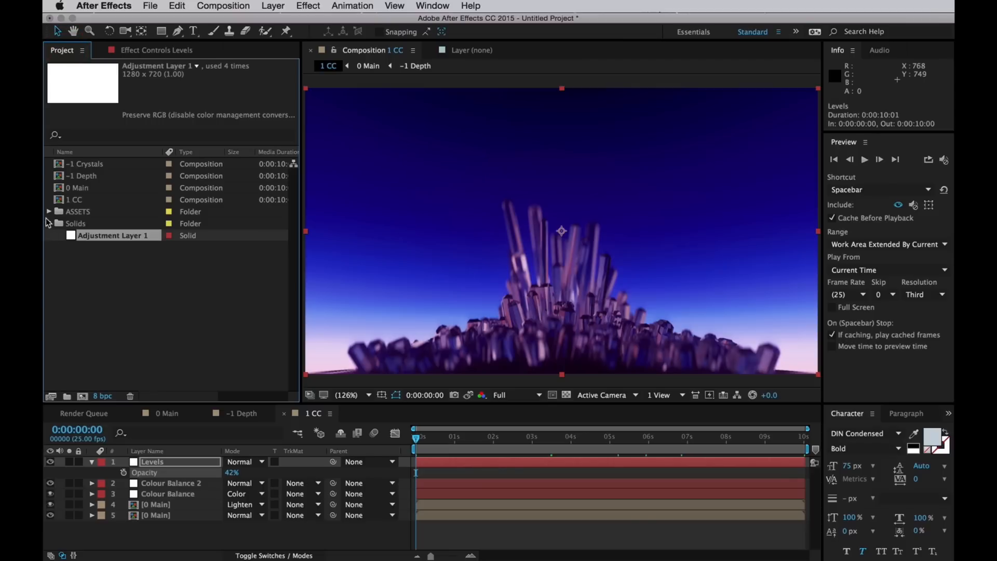
{"action": "left_click", "coordinate": [75, 199]}
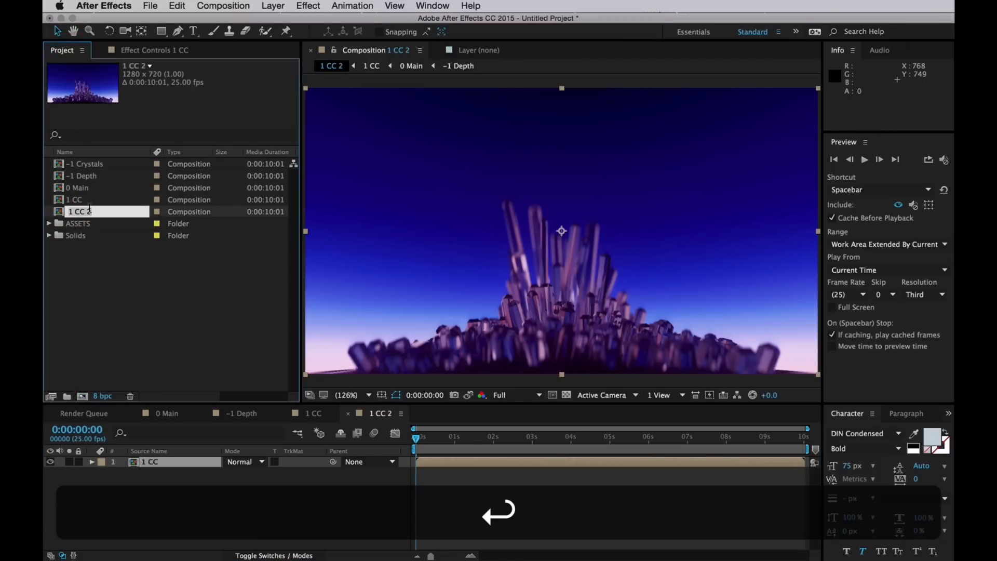
{"action": "type", "text": "2 Moreness"}
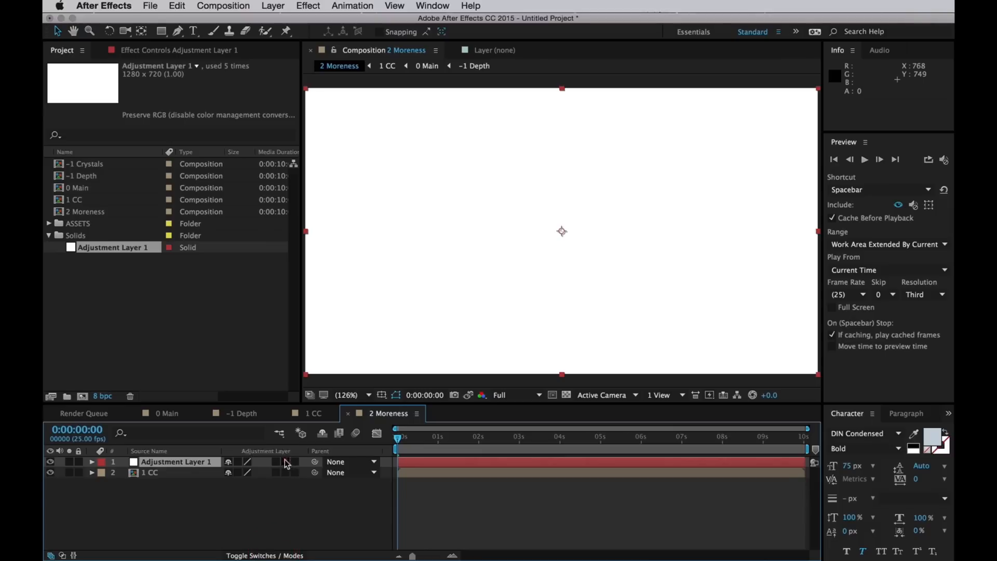
{"action": "left_click", "coordinate": [471, 6]}
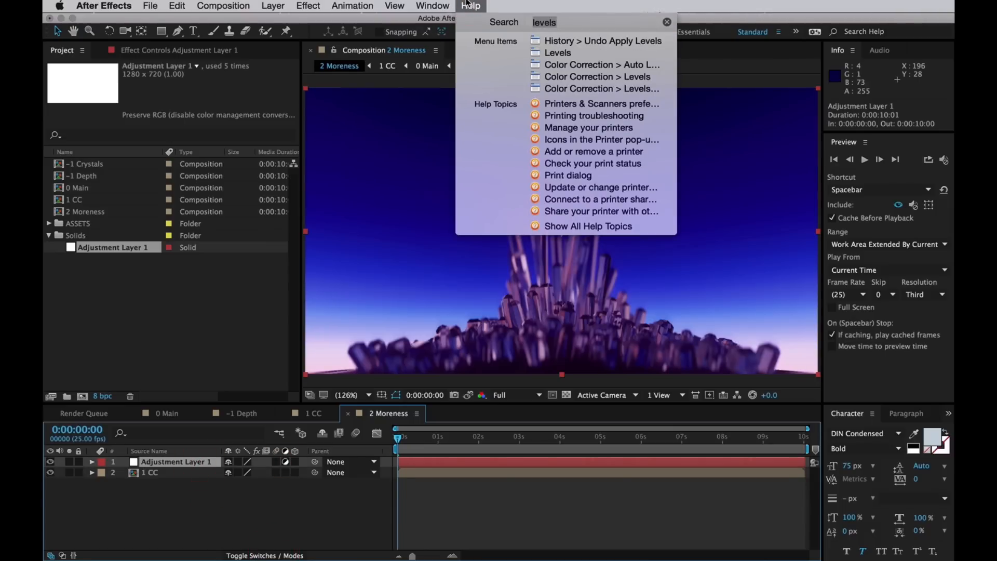
Apply Red Giant Looks to the adjustment layer and launch its Magic Bullet Looks editor.
{"action": "type", "text": "looks"}
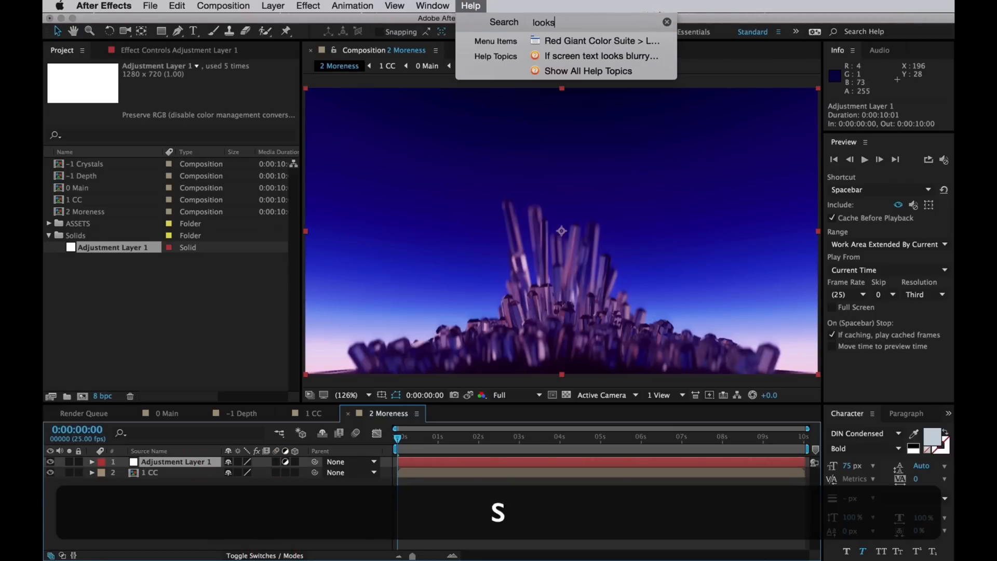
{"action": "left_click", "coordinate": [308, 6]}
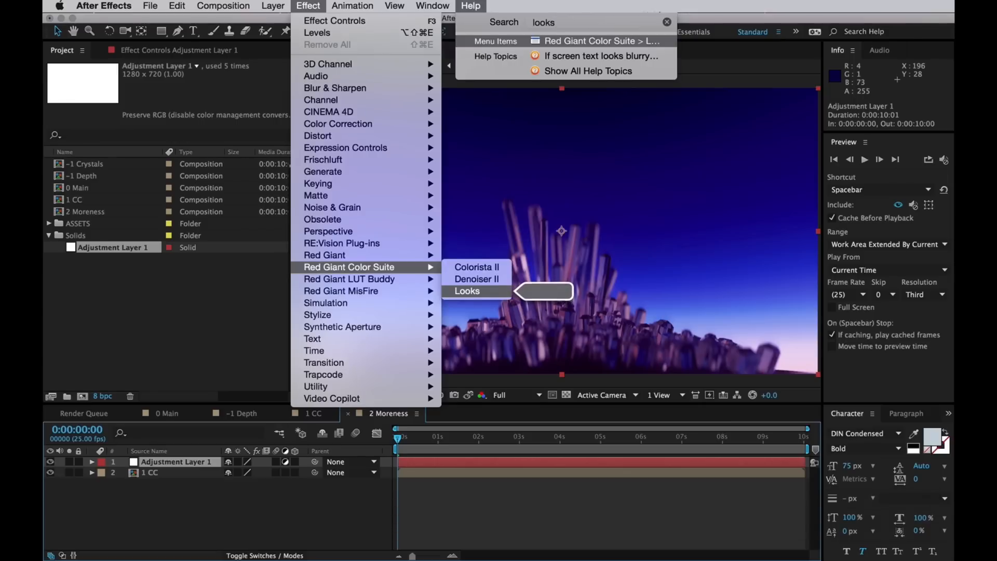
{"action": "left_click", "coordinate": [468, 291]}
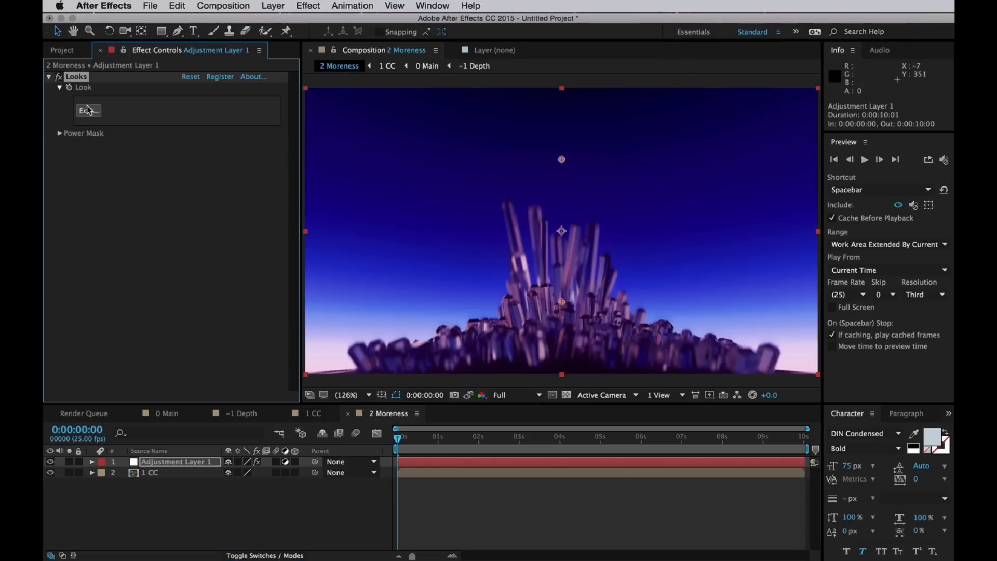
{"action": "left_click", "coordinate": [87, 110]}
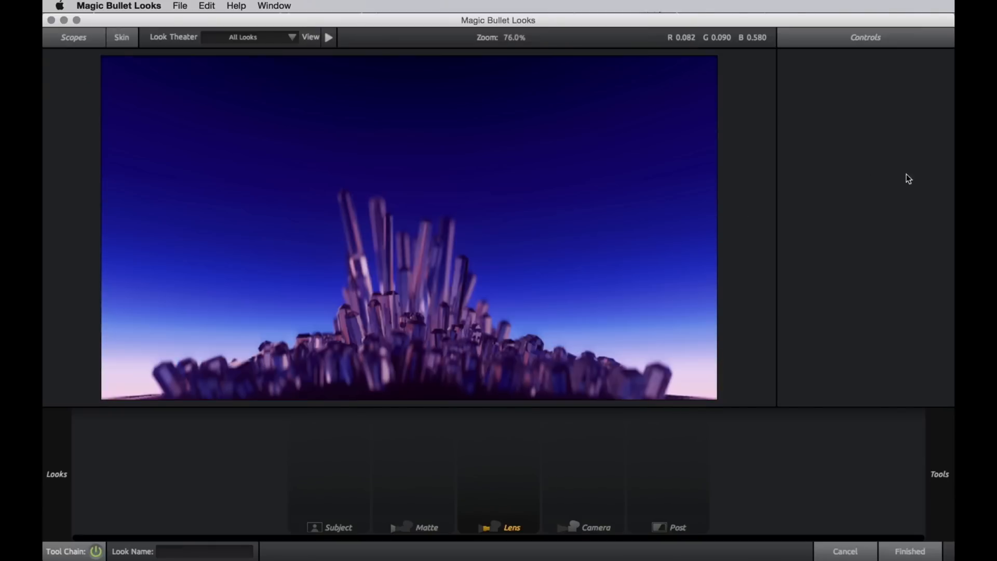
Add a Chromatic Aberration lens tool at Red/Cyan -0.5, Blue/Yellow +0.5 and finish the look.
{"action": "left_click", "coordinate": [939, 474]}
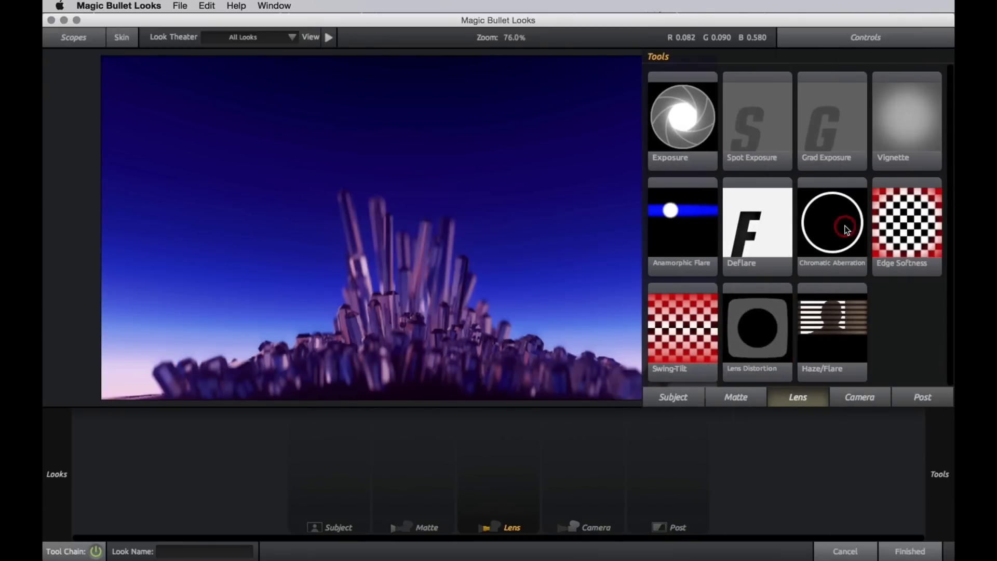
{"action": "left_click", "coordinate": [832, 224]}
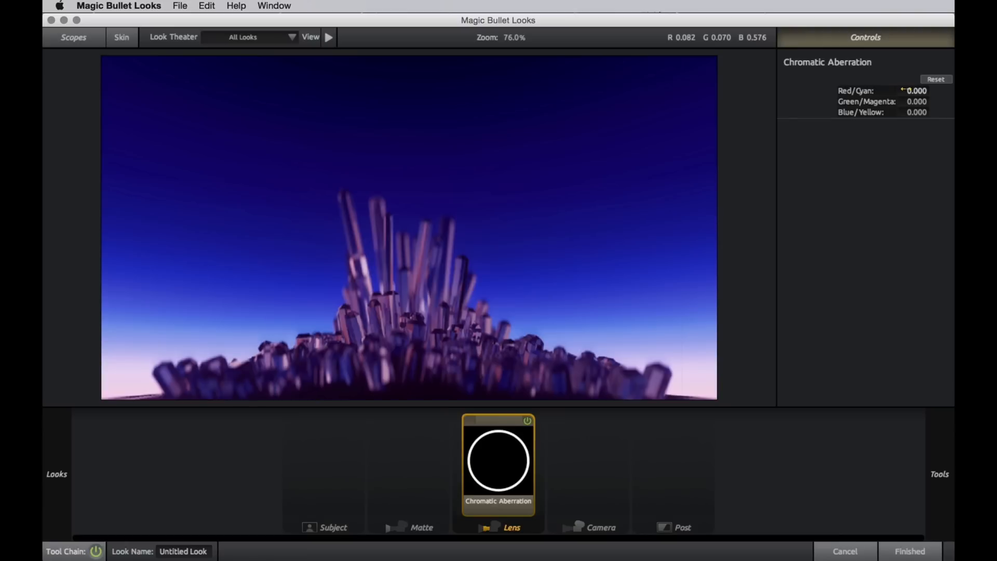
{"action": "left_click_drag", "start_coordinate": [916, 90], "coordinate": [903, 90]}
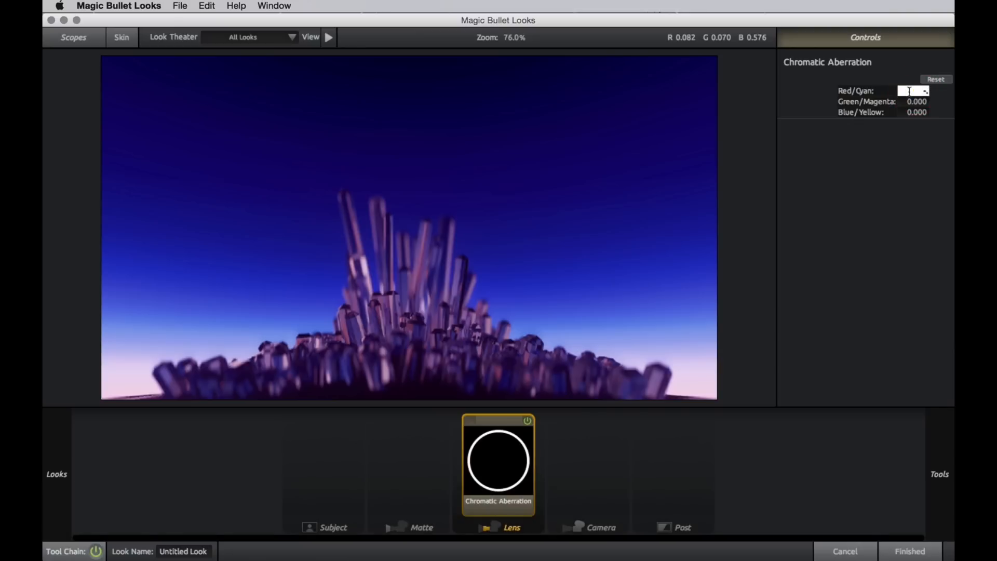
{"action": "type", "text": "-5"}
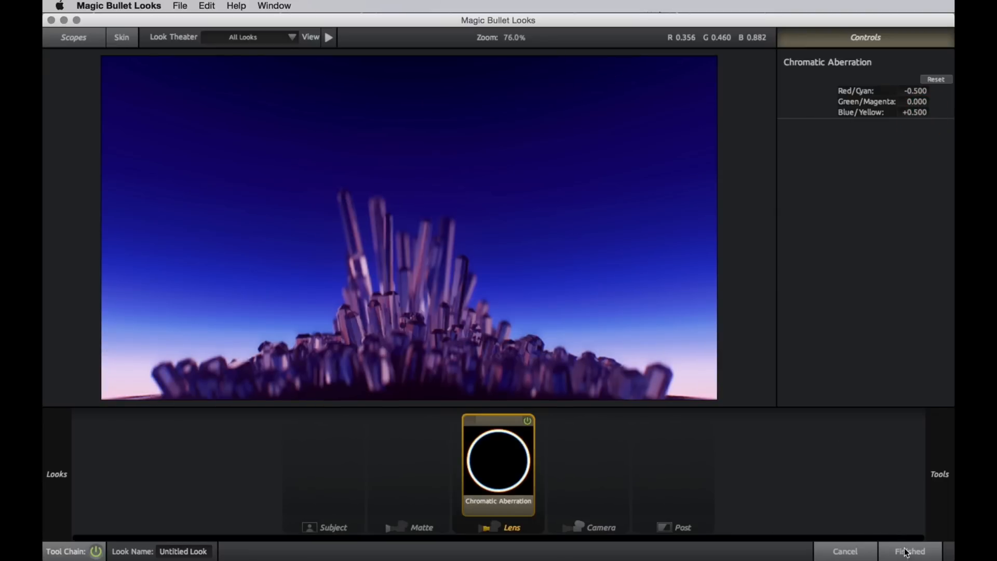
{"action": "left_click", "coordinate": [912, 551]}
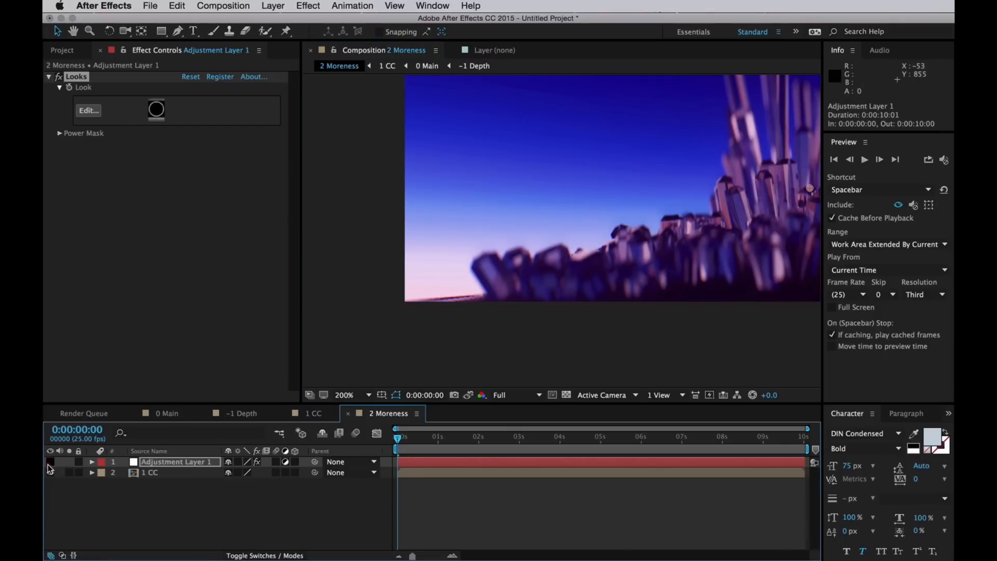
Rename the Looks adjustment layer ChromAbb and duplicate it for a Grain layer.
{"action": "left_click", "coordinate": [344, 395]}
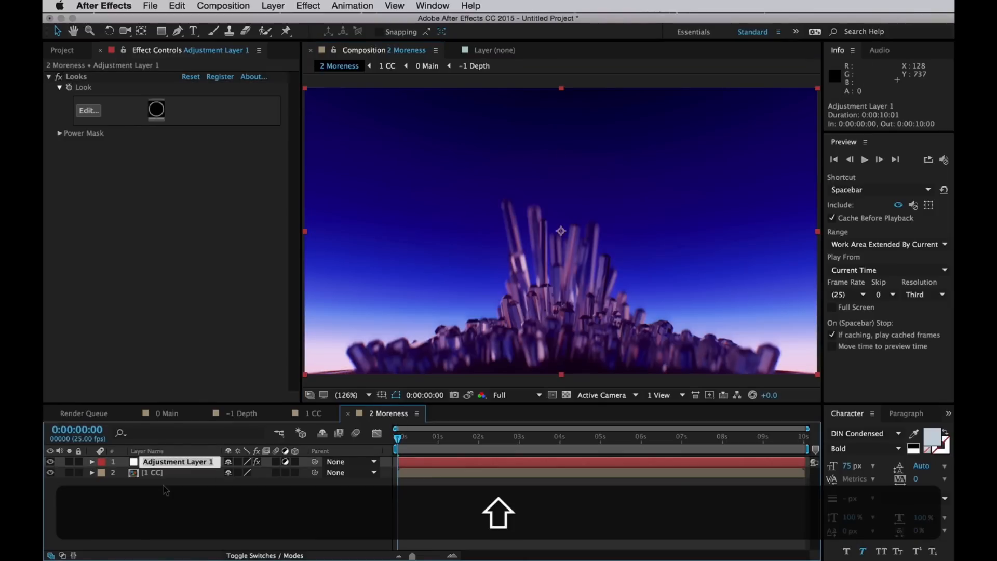
{"action": "type", "text": "Chrom"}
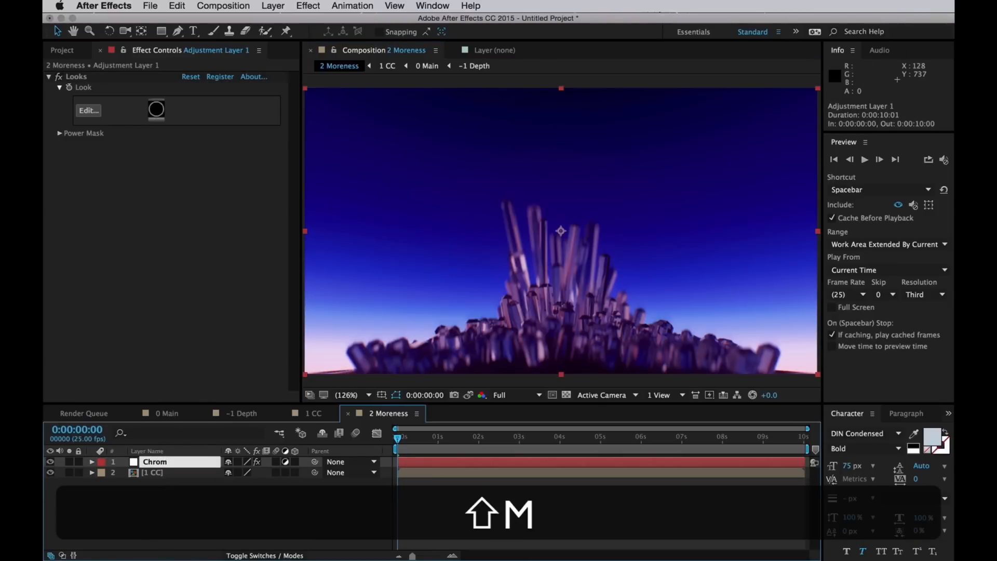
{"action": "key", "text": "cmd+d"}
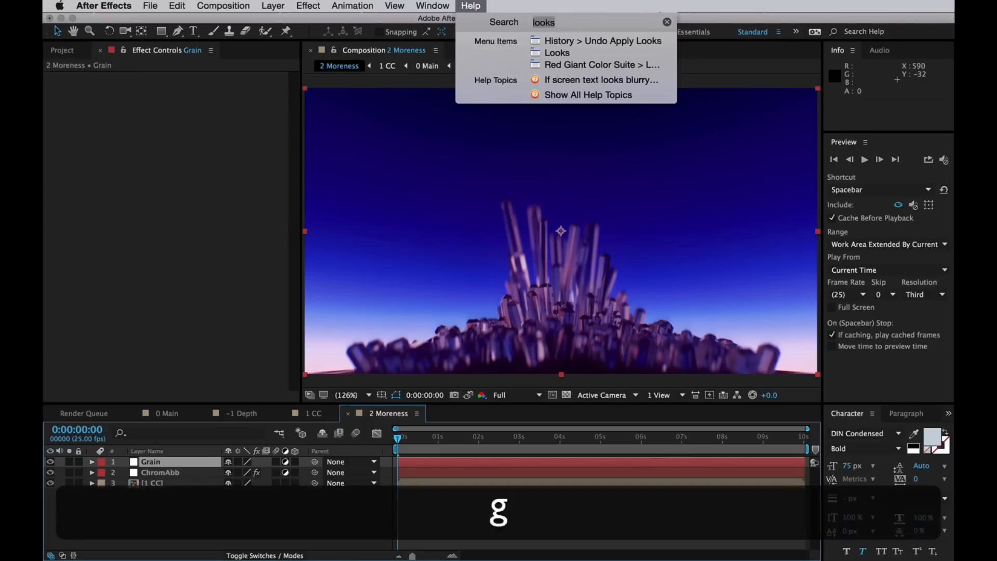
Apply Add Grain to the Grain layer with Viewing Mode set to Final Output.
{"action": "type", "text": "gra"}
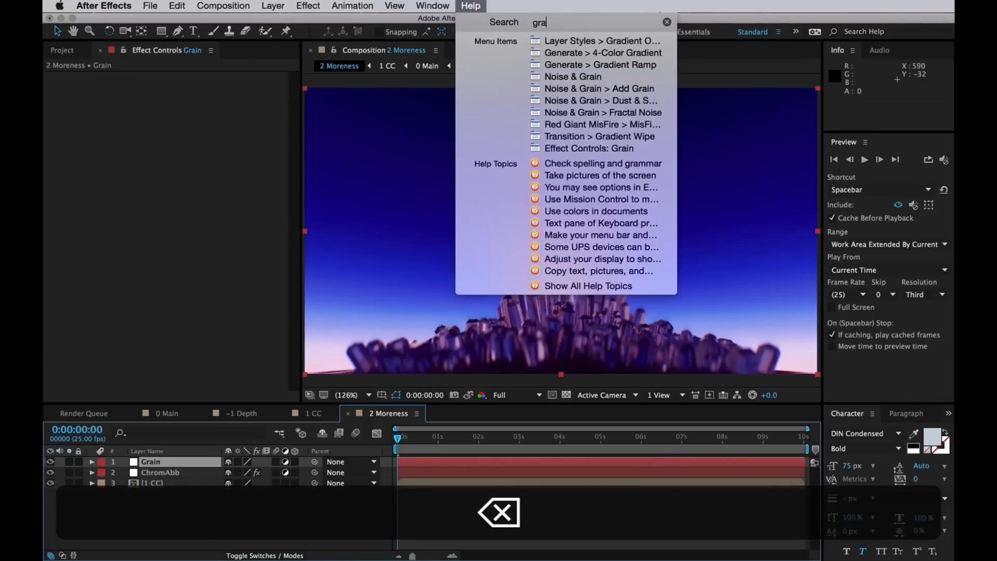
{"action": "left_click", "coordinate": [308, 6]}
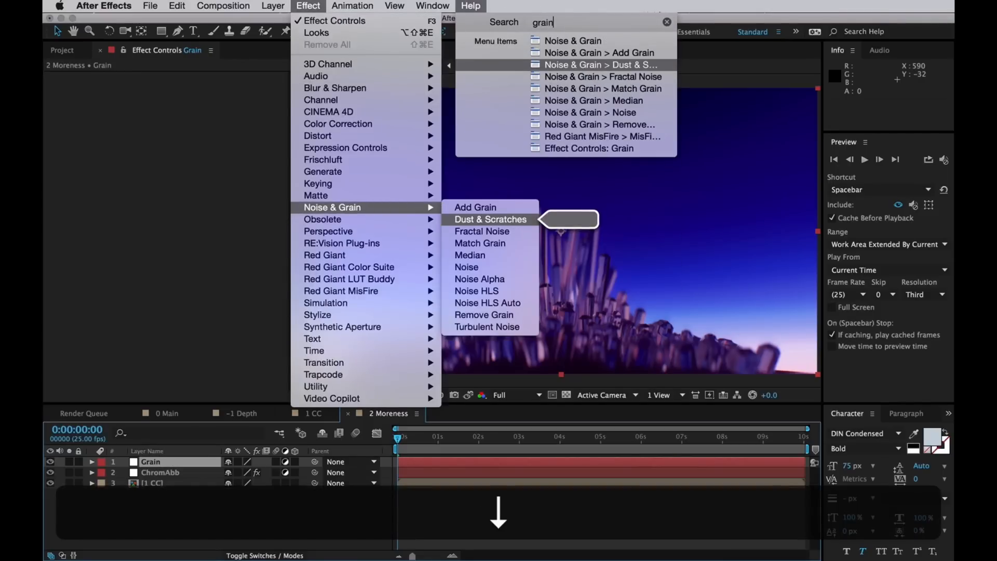
{"action": "left_click", "coordinate": [475, 207]}
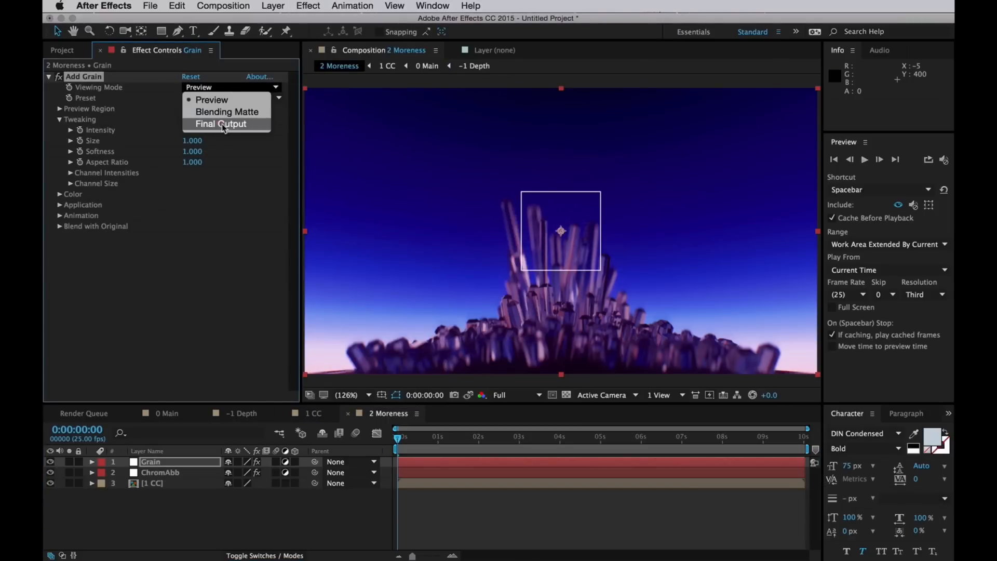
{"action": "left_click", "coordinate": [220, 123]}
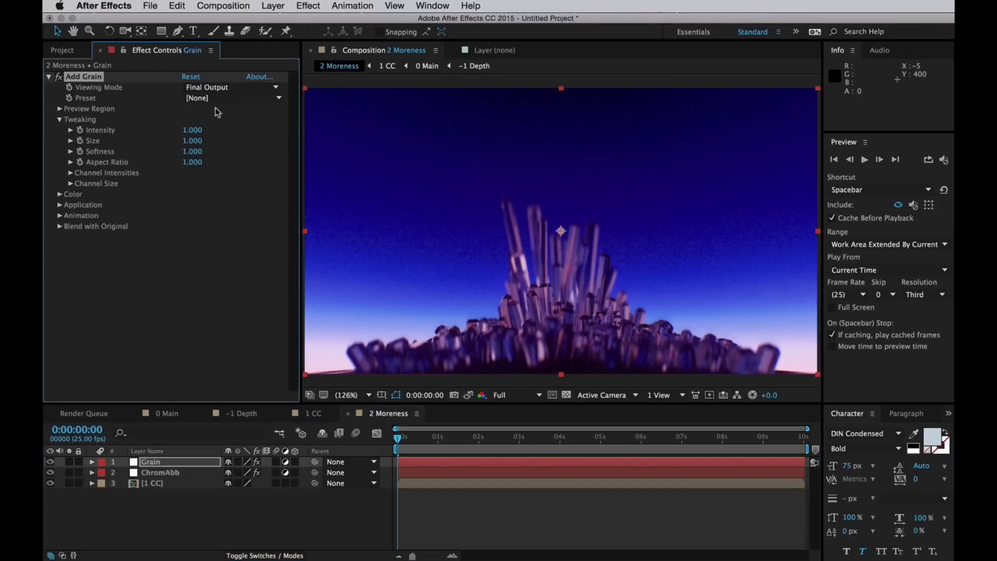
Choose the Kodak Vision 250D film stock preset and lower grain Intensity to 0.6.
{"action": "left_click", "coordinate": [234, 98]}
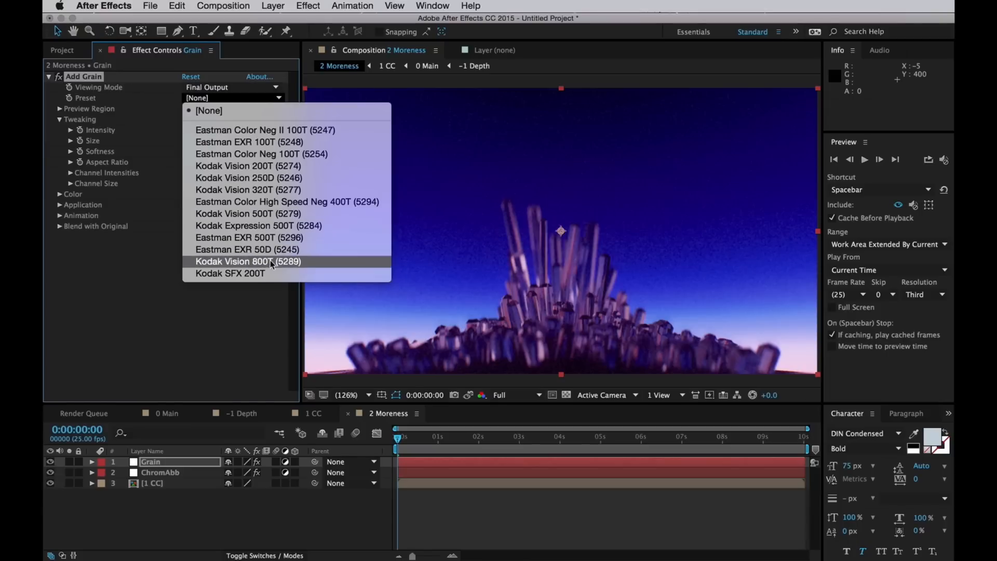
{"action": "left_click", "coordinate": [249, 165]}
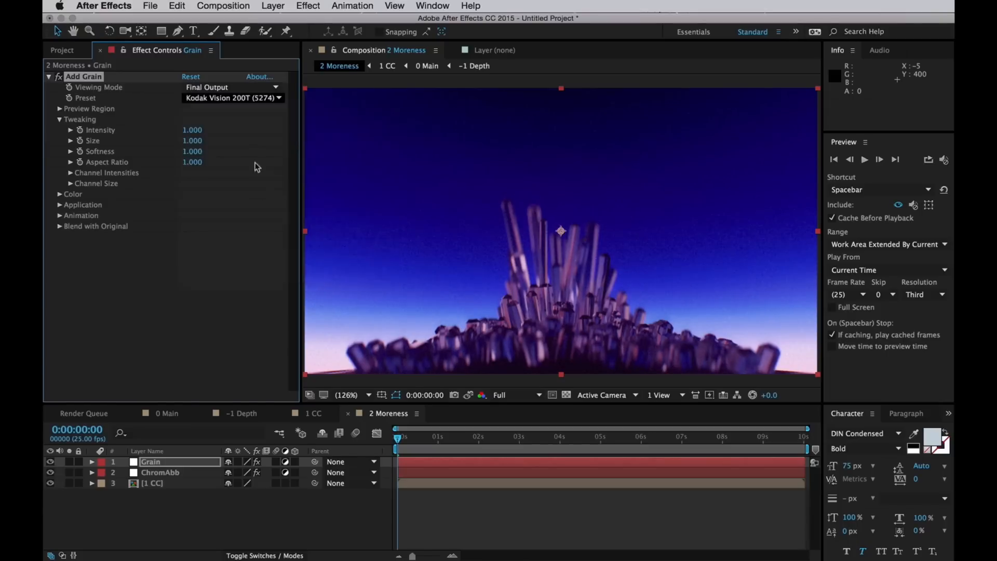
{"action": "left_click", "coordinate": [232, 98]}
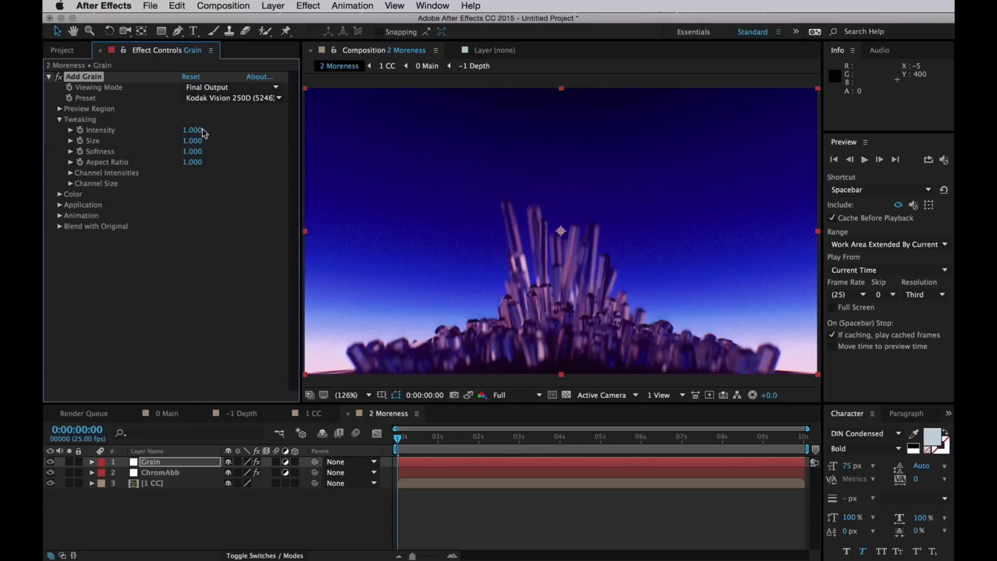
{"action": "type", "text": ".3"}
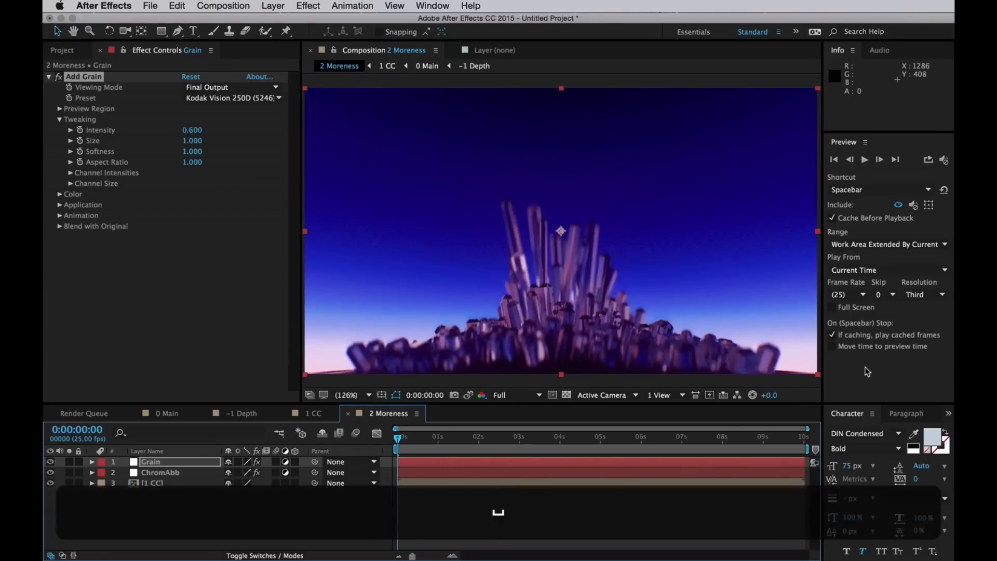
Queue the comp for render with QuickTime format using the Apple ProRes 422 (LT) codec.
{"action": "key", "text": "cmd+m"}
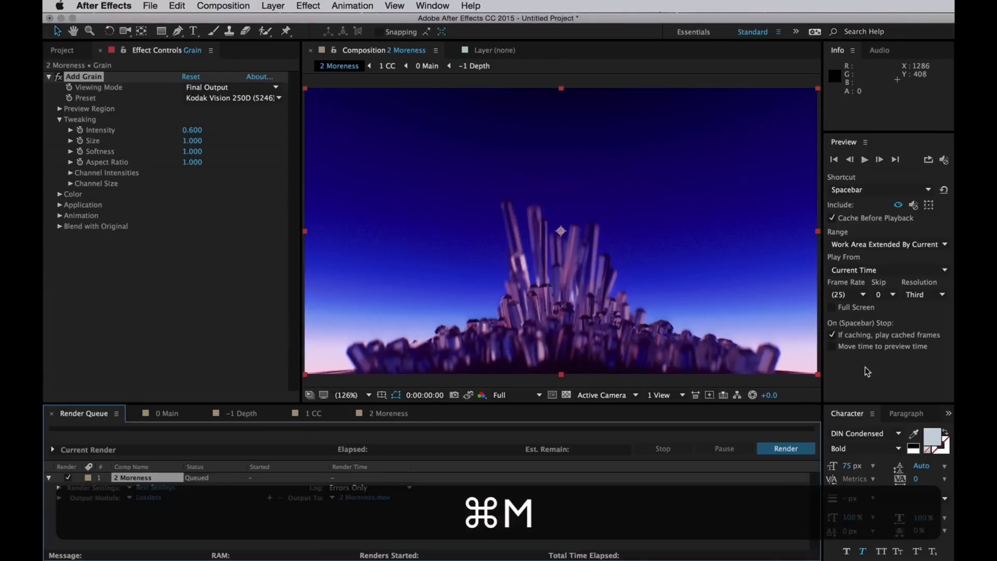
{"action": "left_click", "coordinate": [148, 498]}
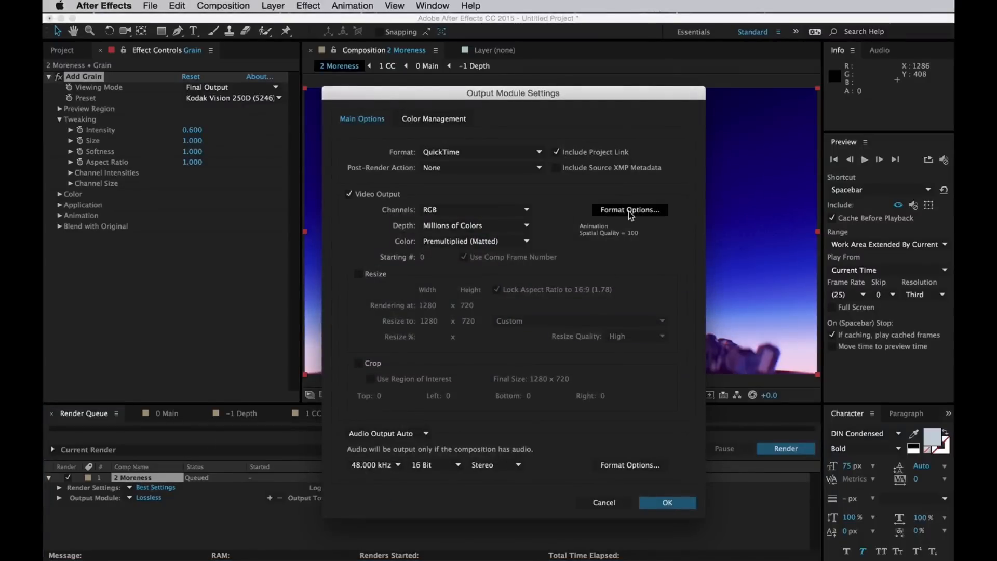
{"action": "left_click", "coordinate": [629, 209]}
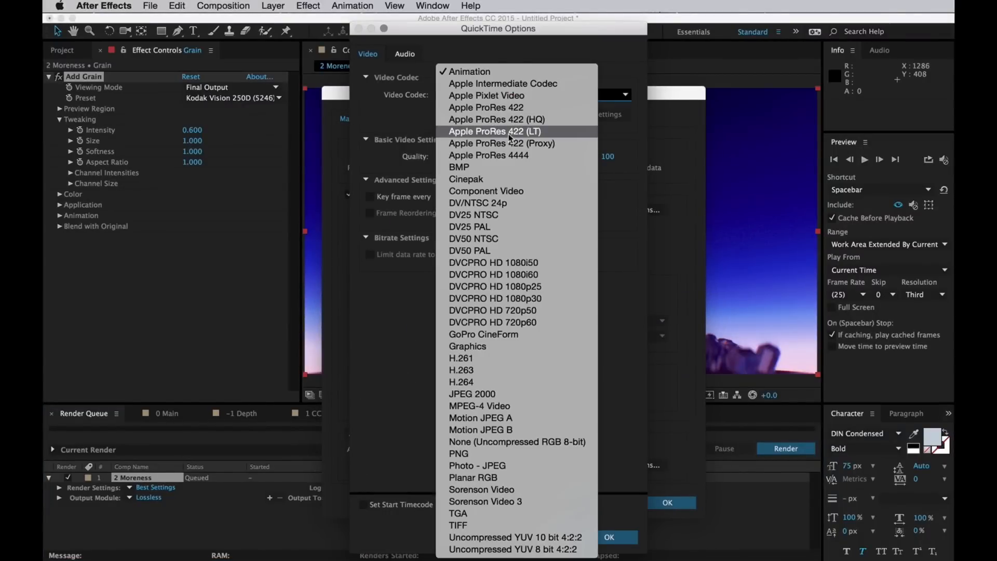
{"action": "left_click", "coordinate": [495, 131]}
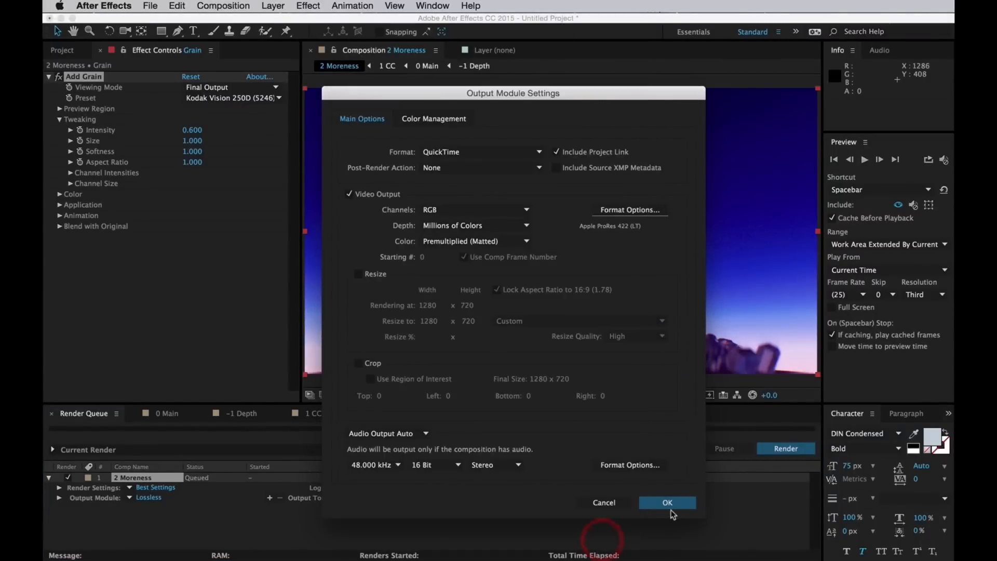
{"action": "left_click", "coordinate": [667, 503]}
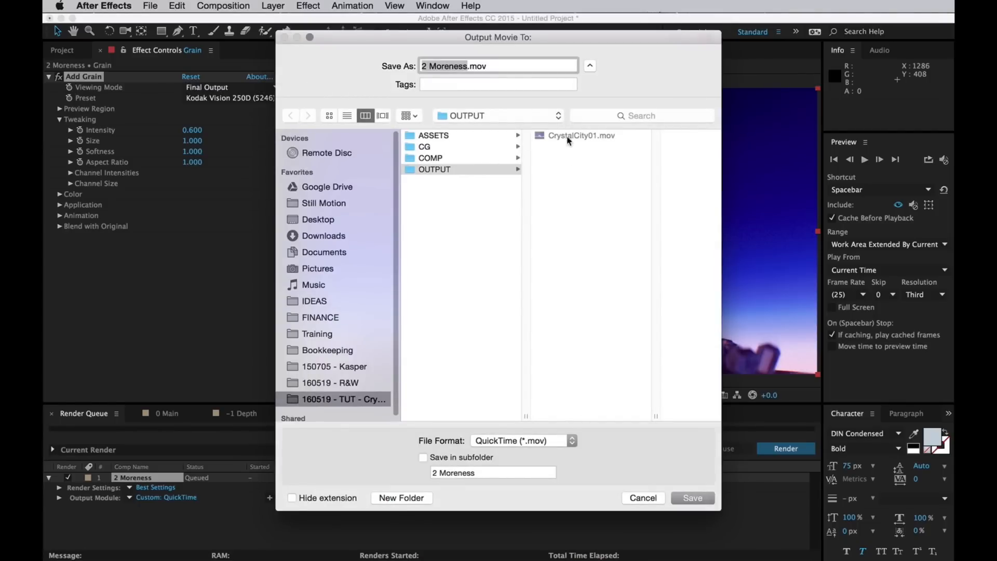
Set the output file to CrystalCity02.mov and start the render.
{"action": "left_click", "coordinate": [581, 135]}
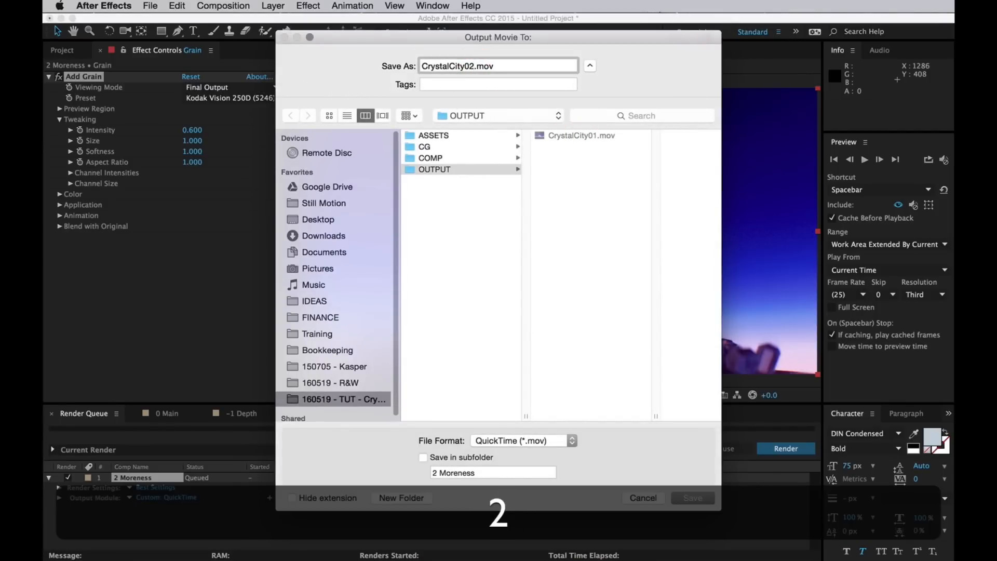
{"action": "left_click", "coordinate": [692, 497]}
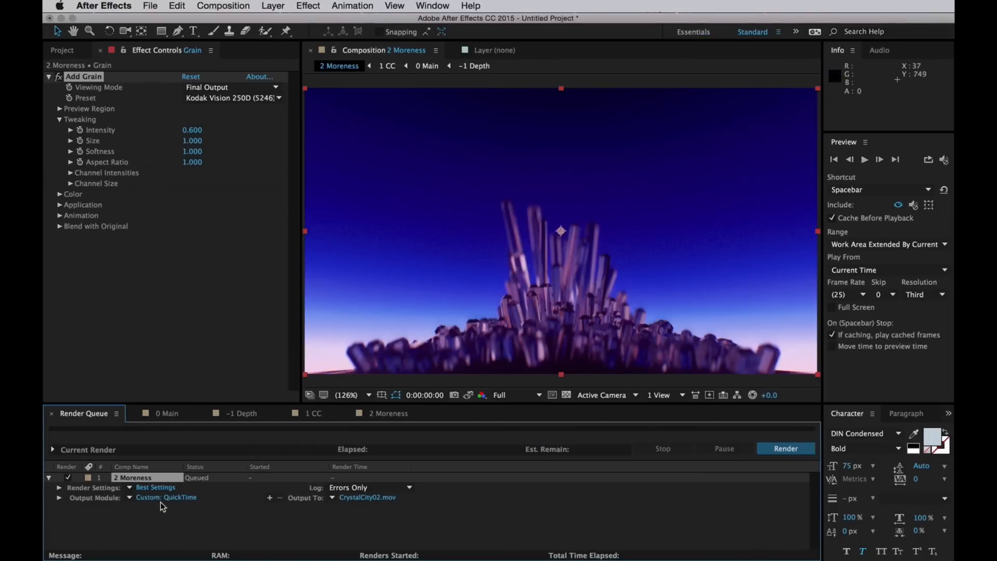
{"action": "left_click", "coordinate": [786, 449]}
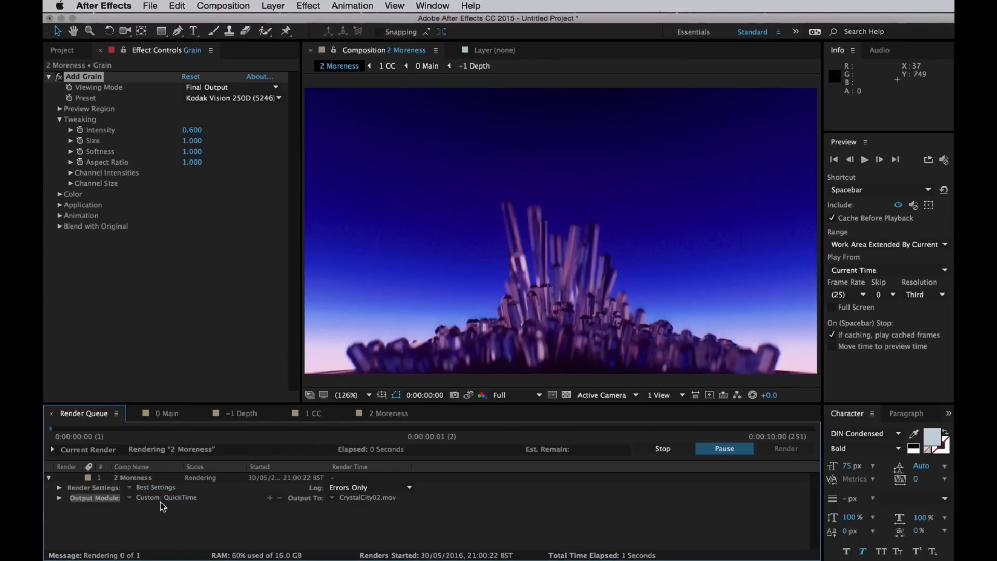